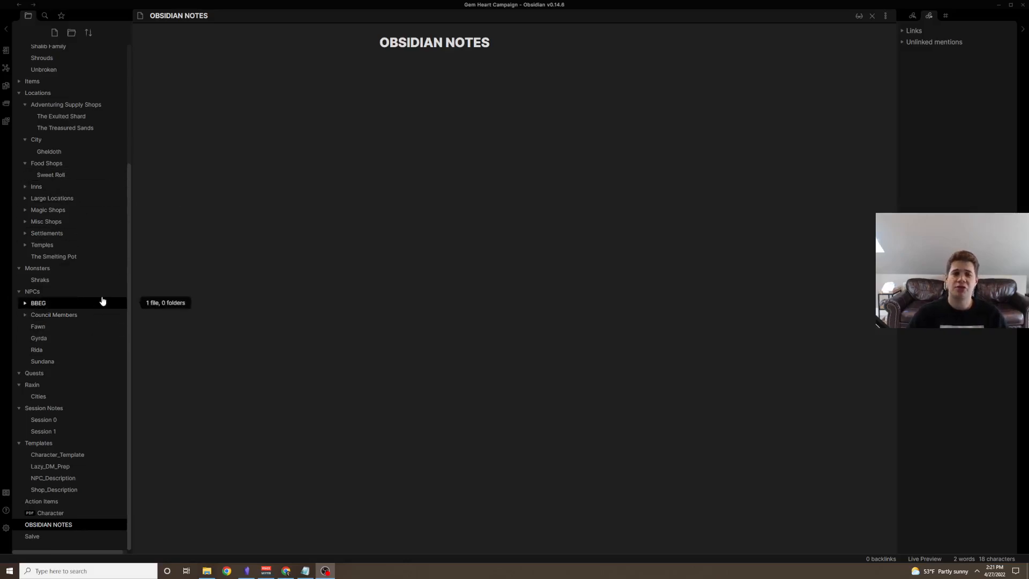
{"action": "mouse_move", "coordinate": [139, 248]}
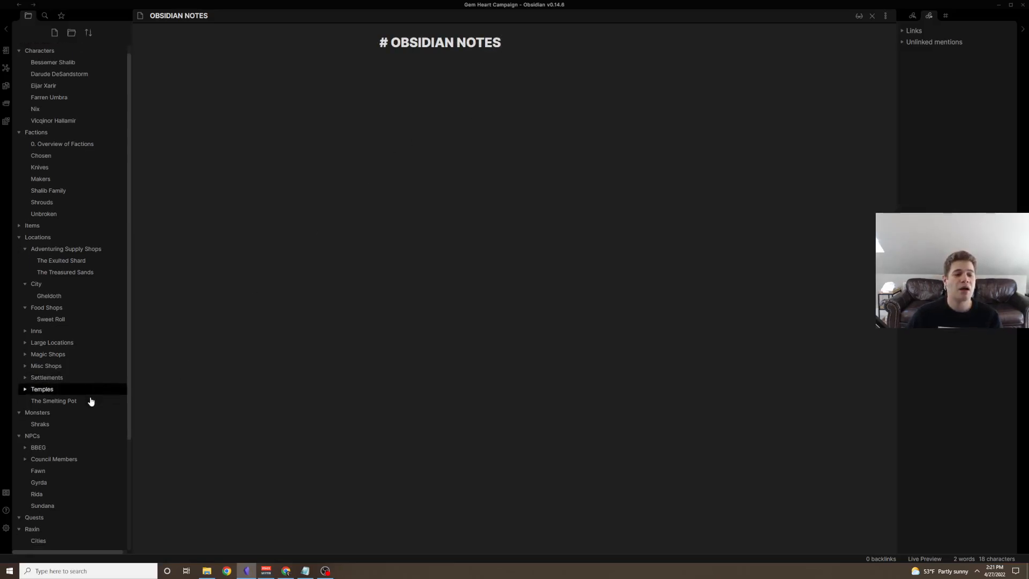
- Visit patreon.com/posts/59873493 in Chrome and scroll to the recommended plugin list
{"action": "scroll", "scroll_direction": "down", "scroll_amount": 3}
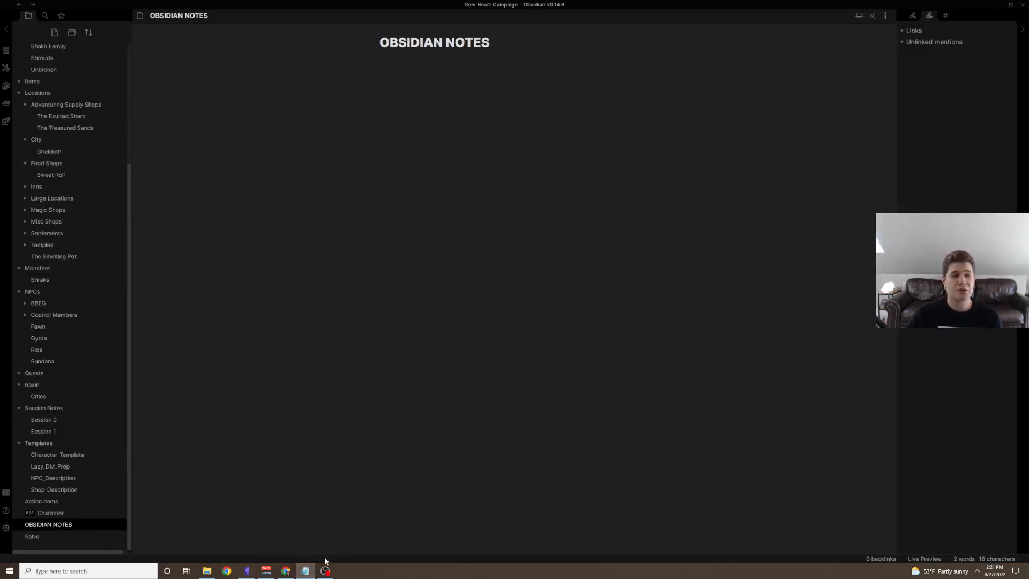
{"action": "mouse_move", "coordinate": [556, 364]}
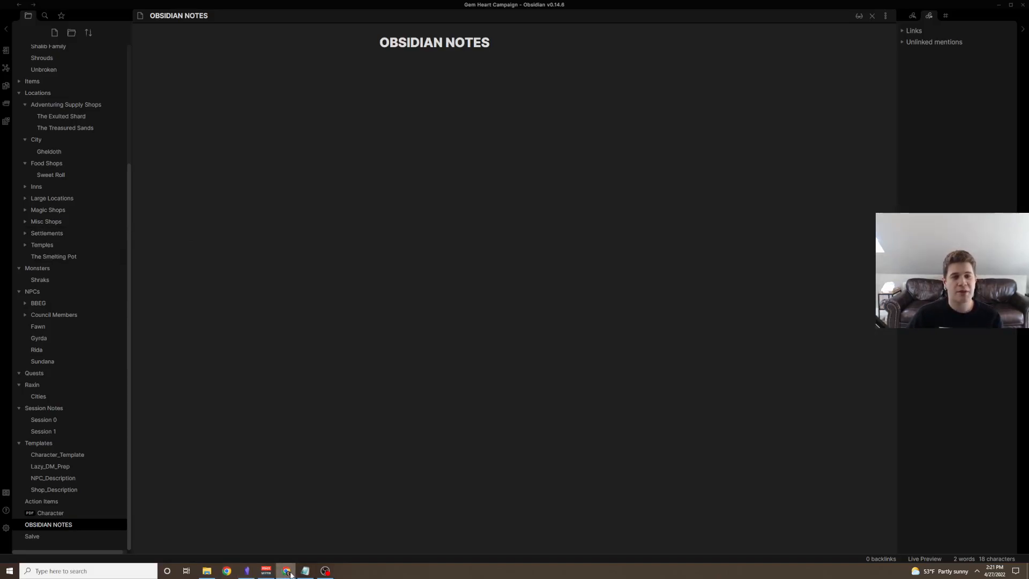
{"action": "right_click", "coordinate": [226, 570]}
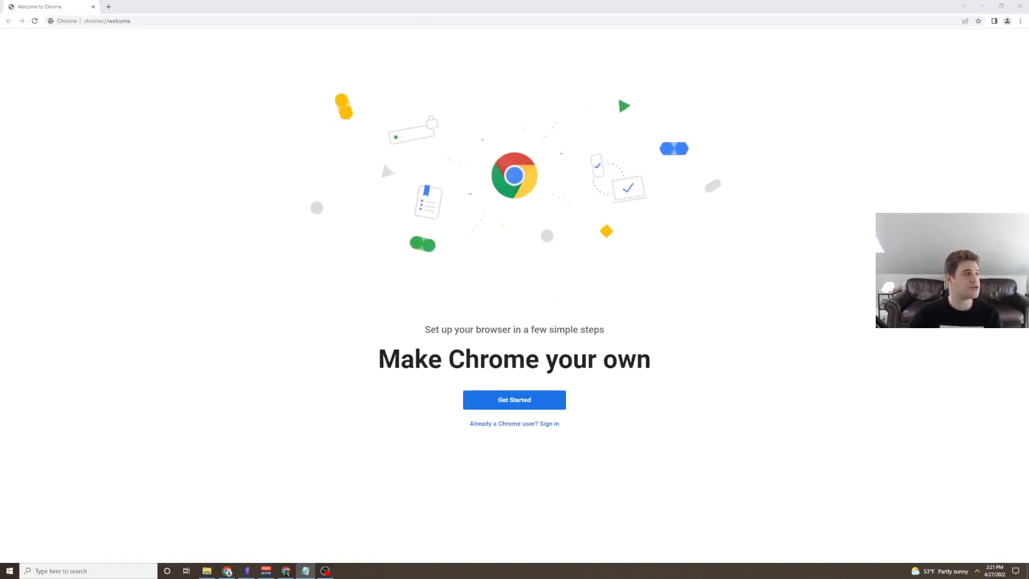
{"action": "left_click", "coordinate": [105, 20]}
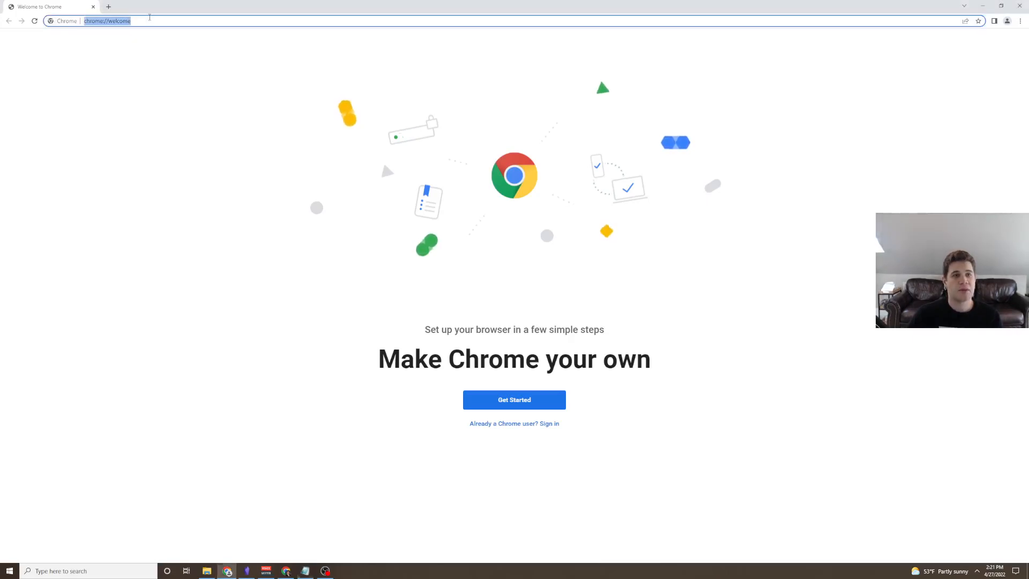
{"action": "type", "text": "patreon.com/posts/59873493"}
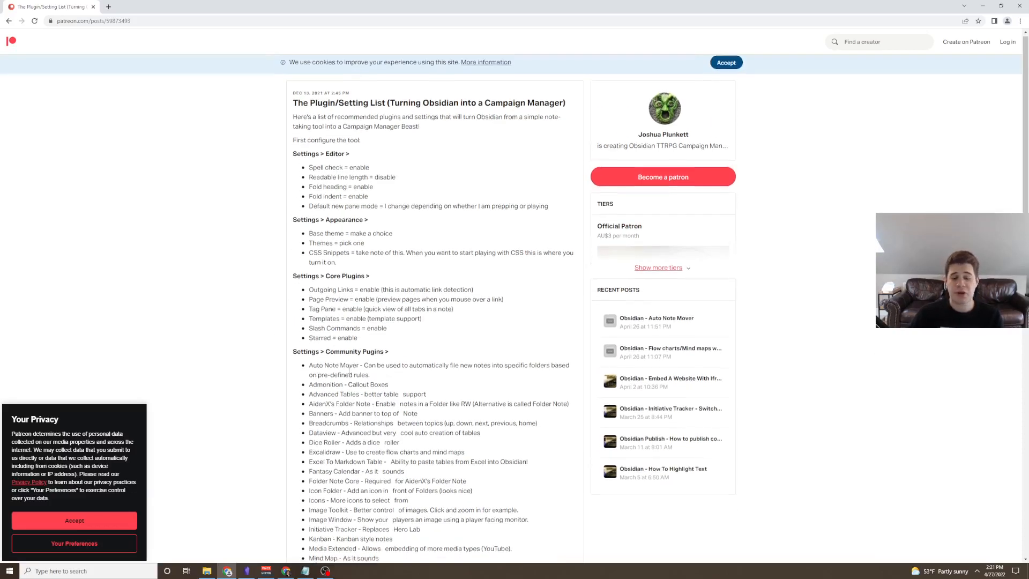
{"action": "scroll", "scroll_direction": "down", "scroll_amount": 3}
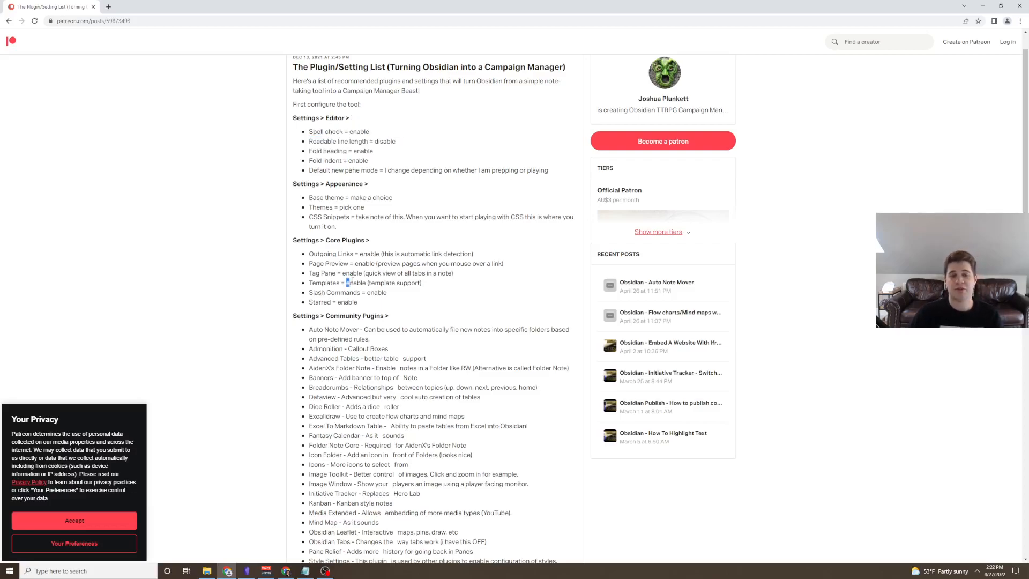
{"action": "scroll", "scroll_direction": "down", "scroll_amount": 3}
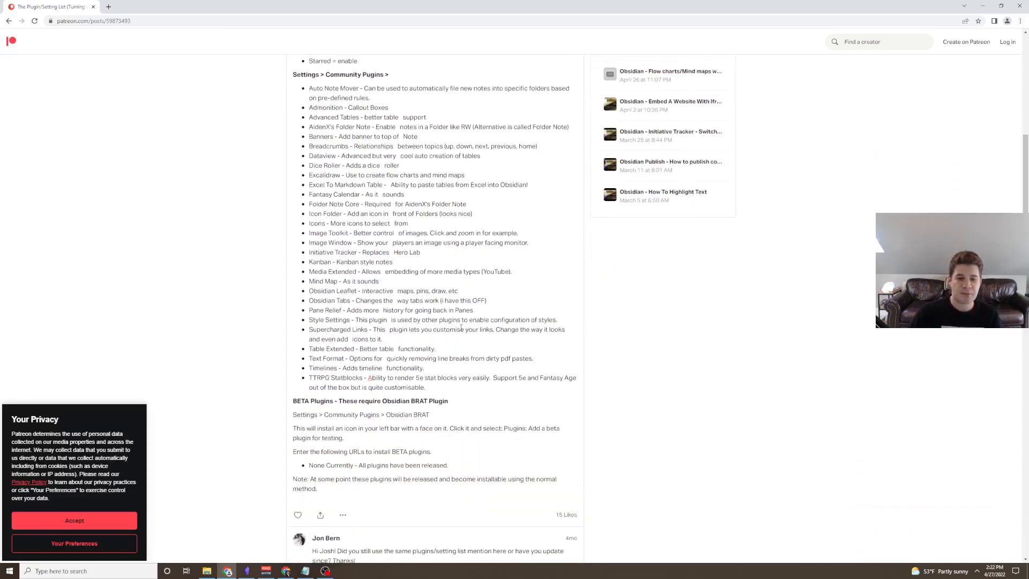
{"action": "mouse_move", "coordinate": [494, 446]}
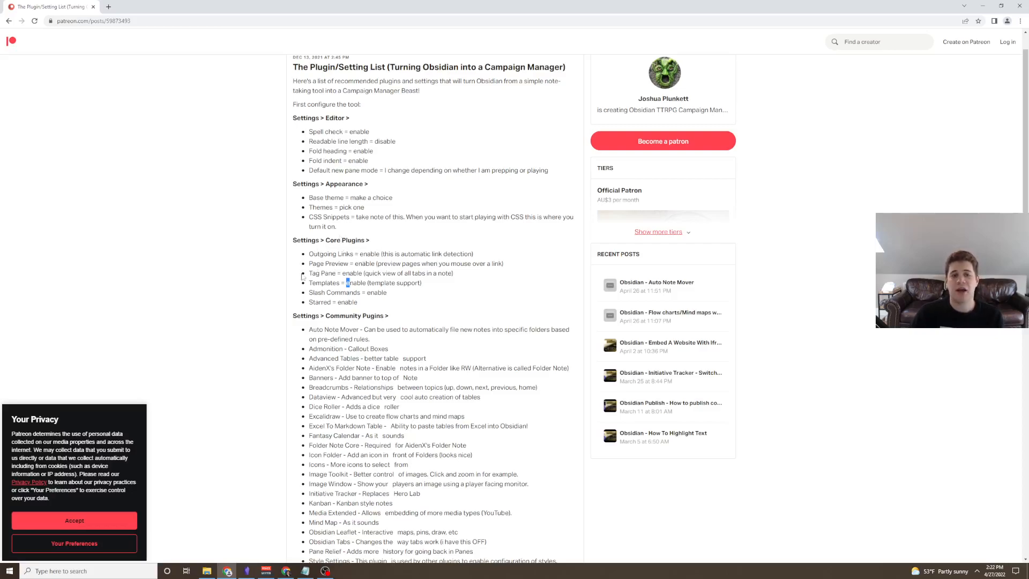
{"action": "mouse_move", "coordinate": [358, 329]}
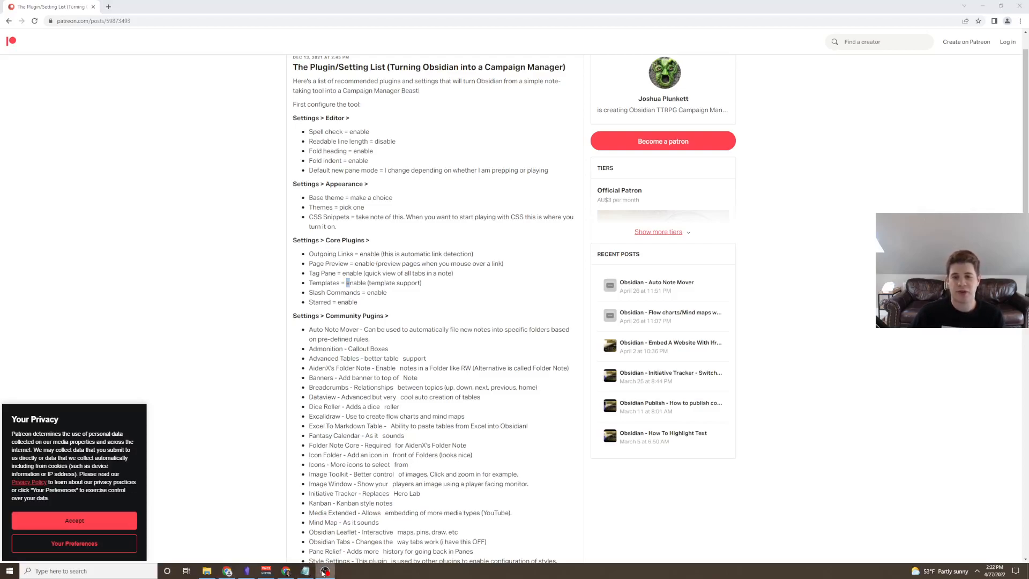
- From Obsidian's tag pane, filter notes tagged person and open the Gyrda NPC note
{"action": "left_click", "coordinate": [324, 570]}
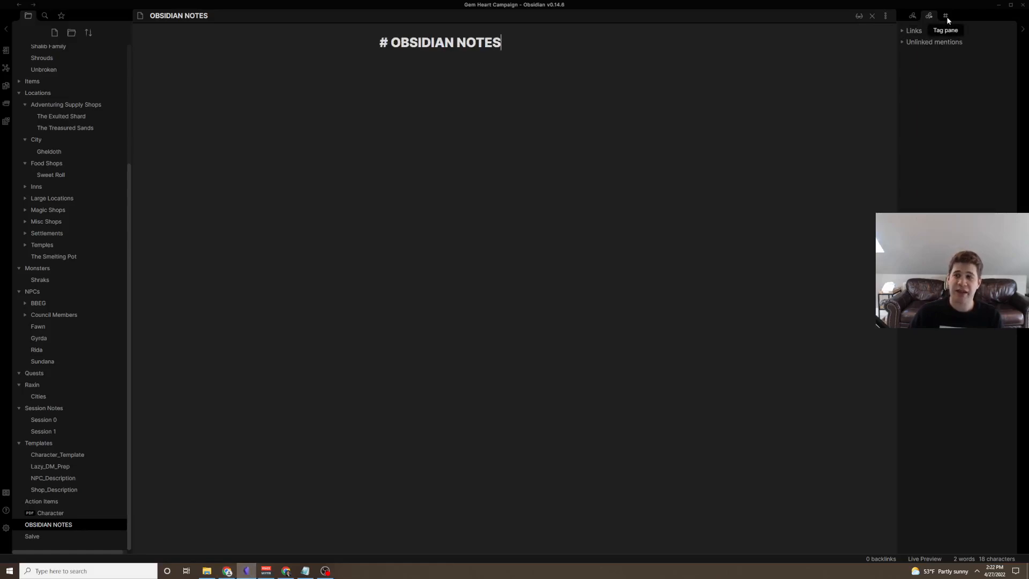
{"action": "left_click", "coordinate": [946, 15]}
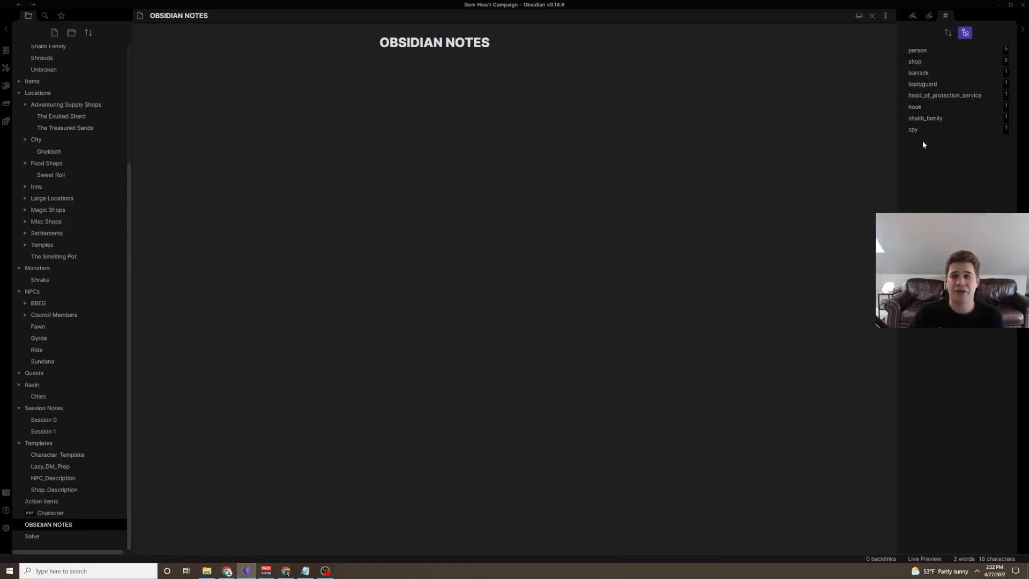
{"action": "left_click", "coordinate": [916, 50]}
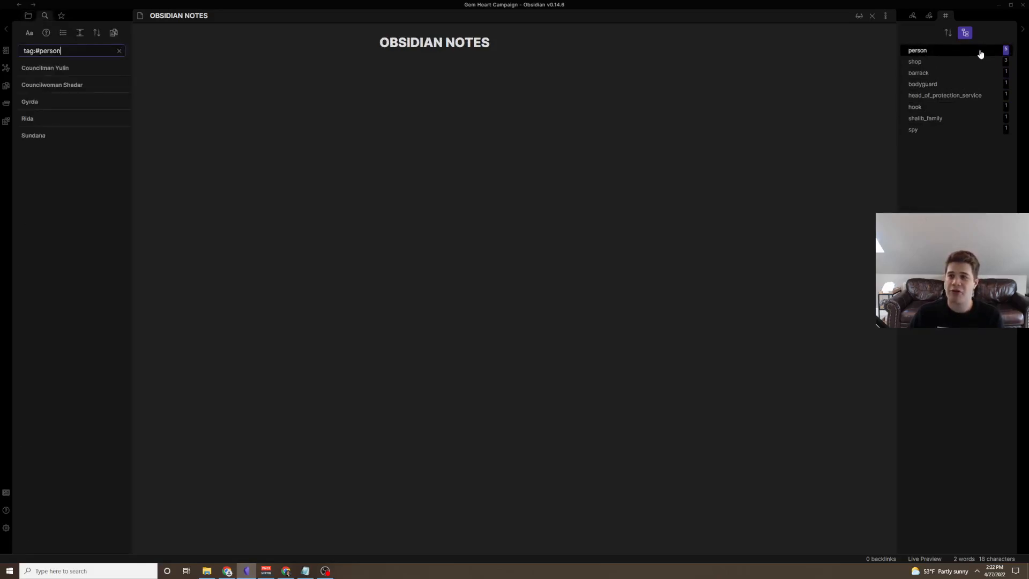
{"action": "left_click", "coordinate": [30, 101]}
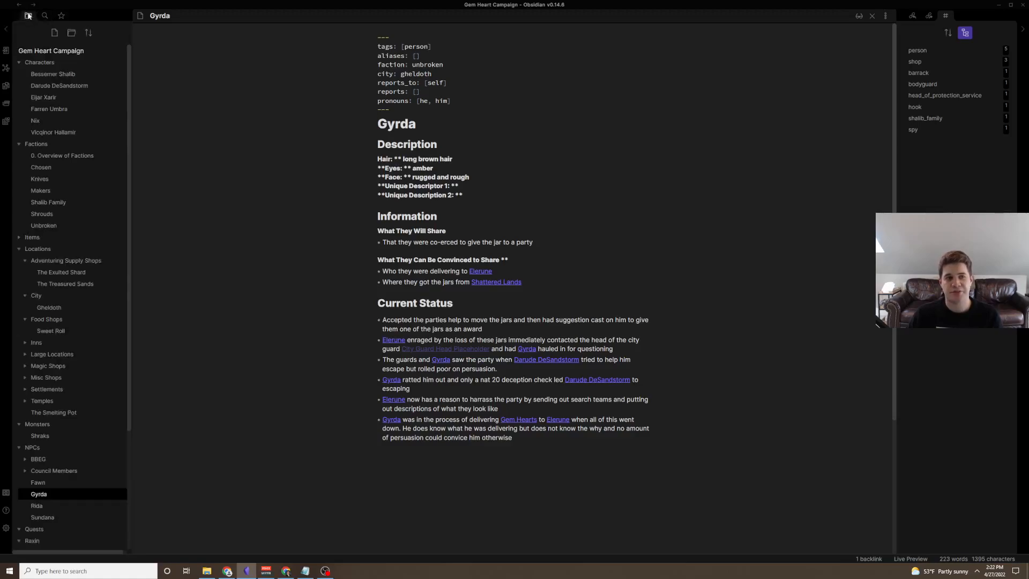
- Review the 5e-obsidian GitHub README, load the linked YouTube video in a new tab, then return to the vault
{"action": "scroll", "scroll_direction": "down", "scroll_amount": 3}
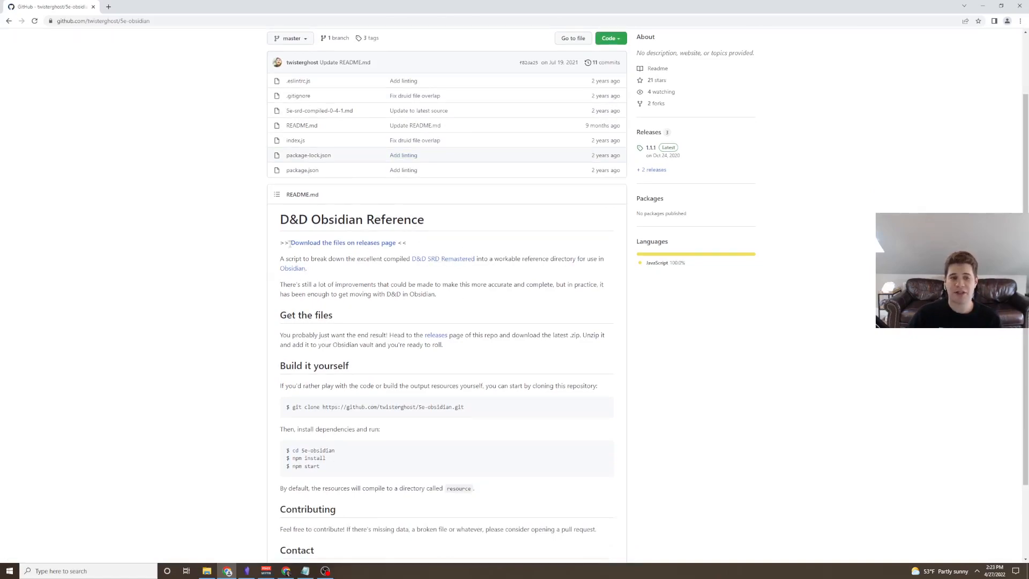
{"action": "mouse_move", "coordinate": [423, 265]}
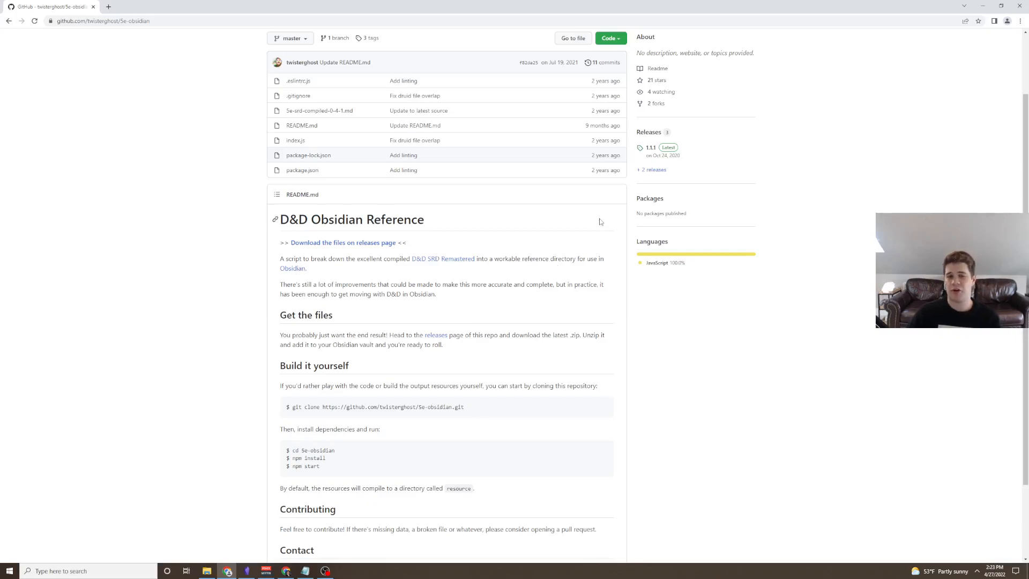
{"action": "scroll", "scroll_direction": "down", "scroll_amount": 3}
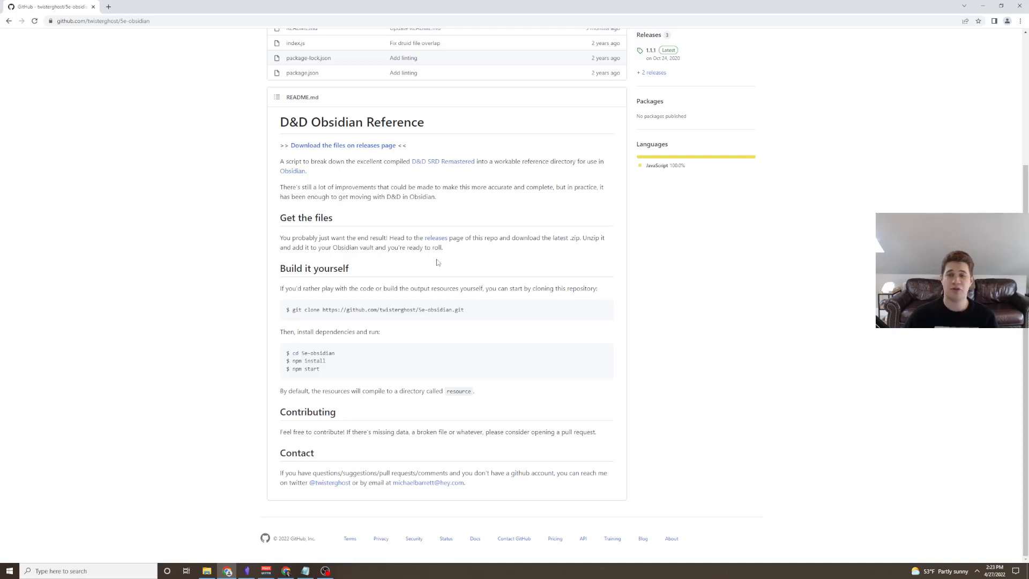
{"action": "mouse_move", "coordinate": [490, 252]}
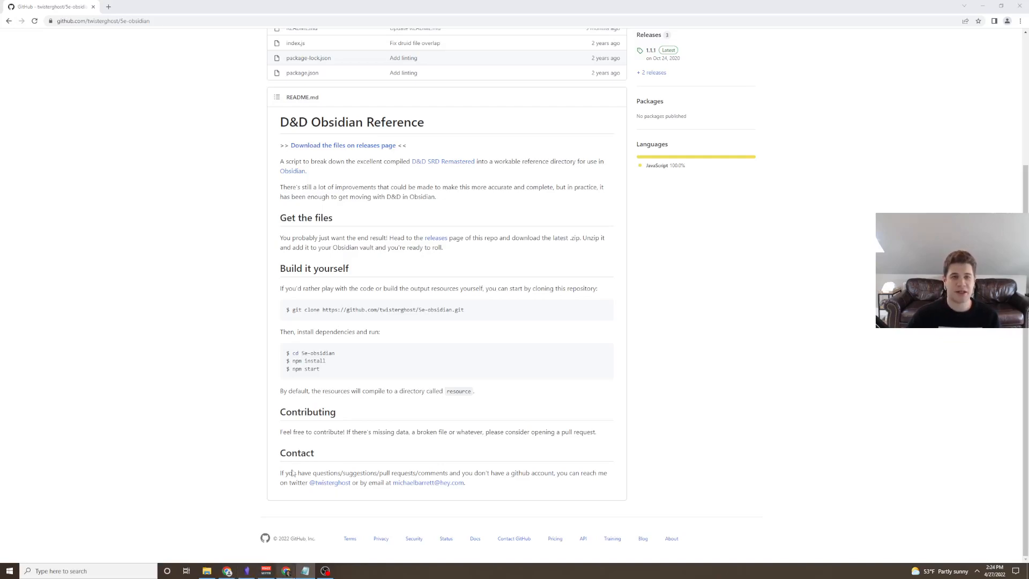
{"action": "type", "text": "https://www.youtube.com/watch?v=3pt6_srUZ7U&feature=youtu.be"}
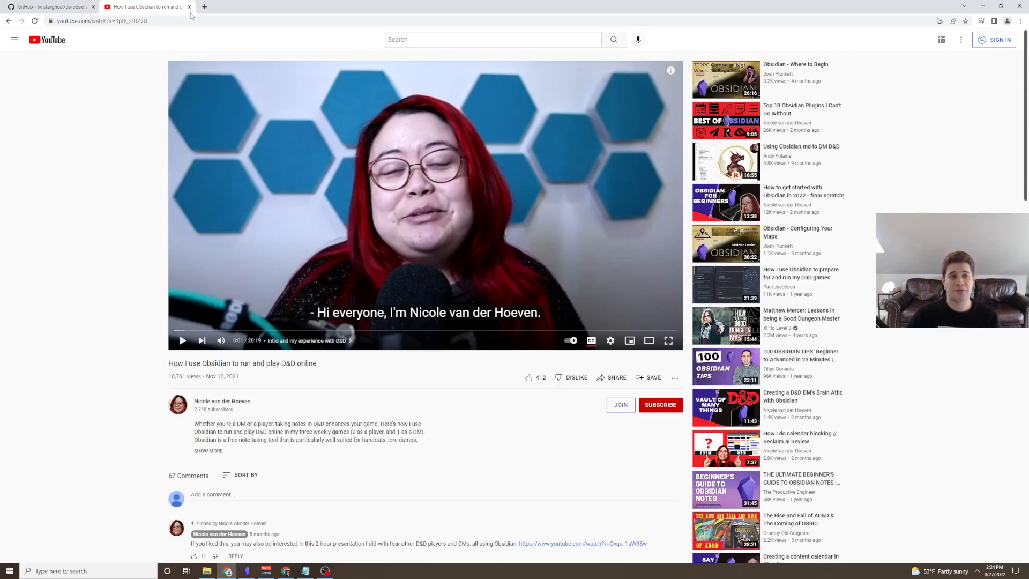
{"action": "left_click", "coordinate": [49, 7]}
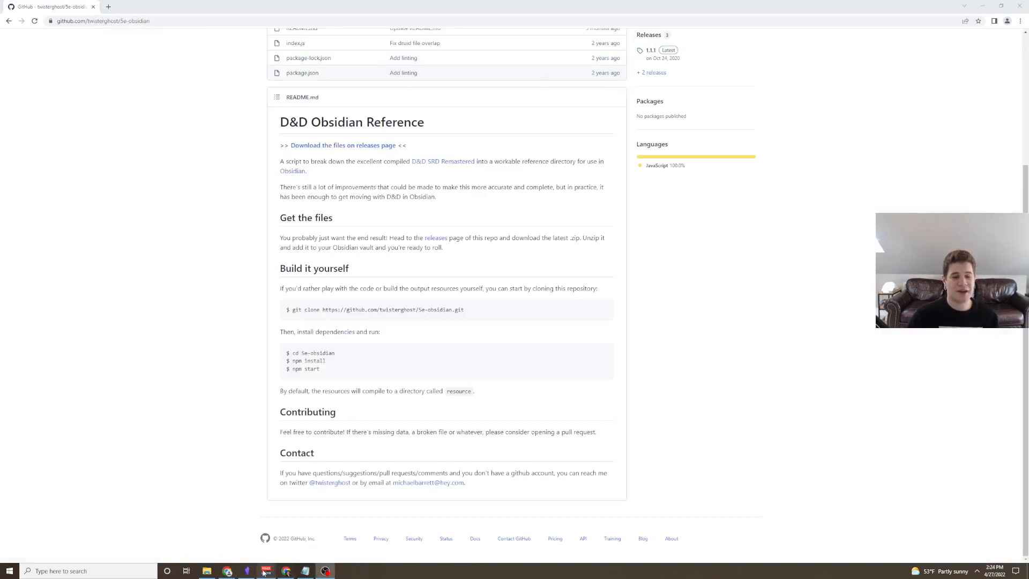
{"action": "left_click", "coordinate": [247, 570]}
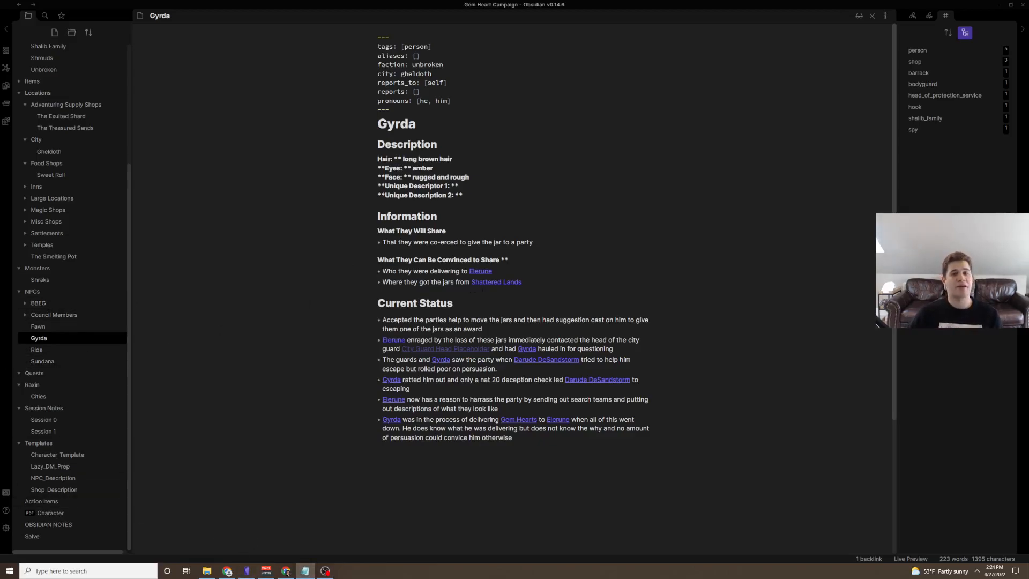
{"action": "mouse_move", "coordinate": [6, 491]}
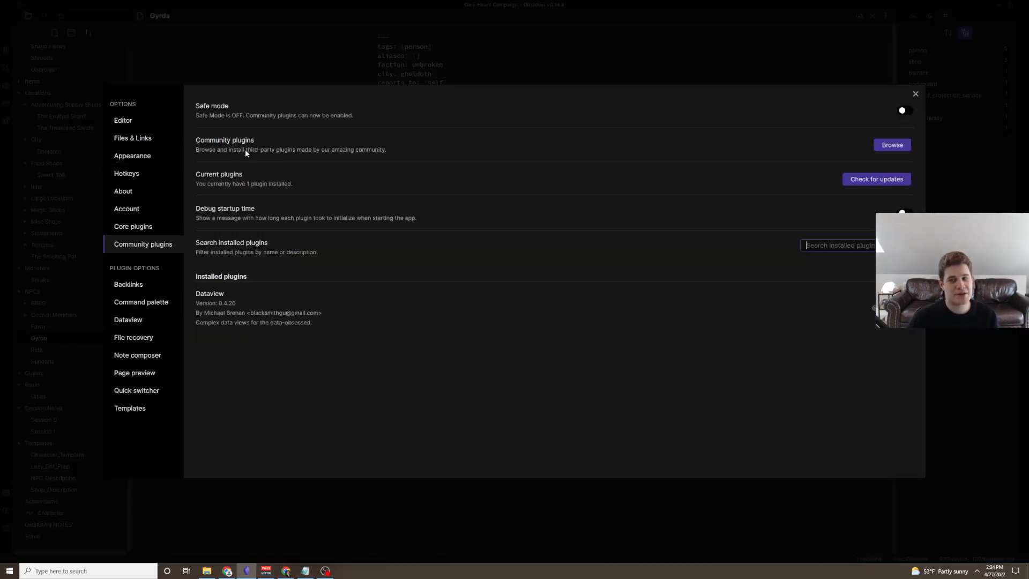
{"action": "left_click", "coordinate": [127, 320]}
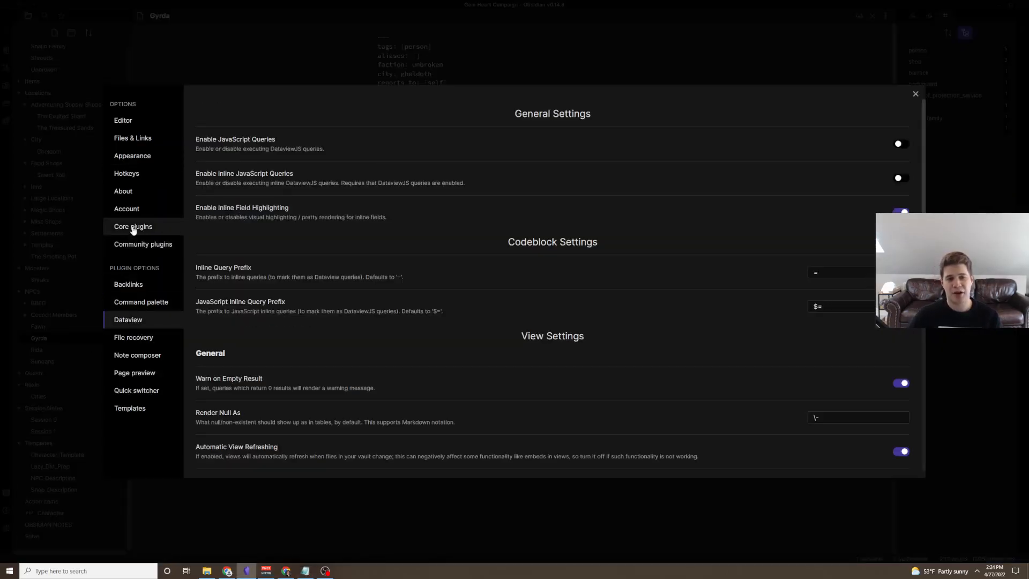
{"action": "left_click", "coordinate": [143, 243]}
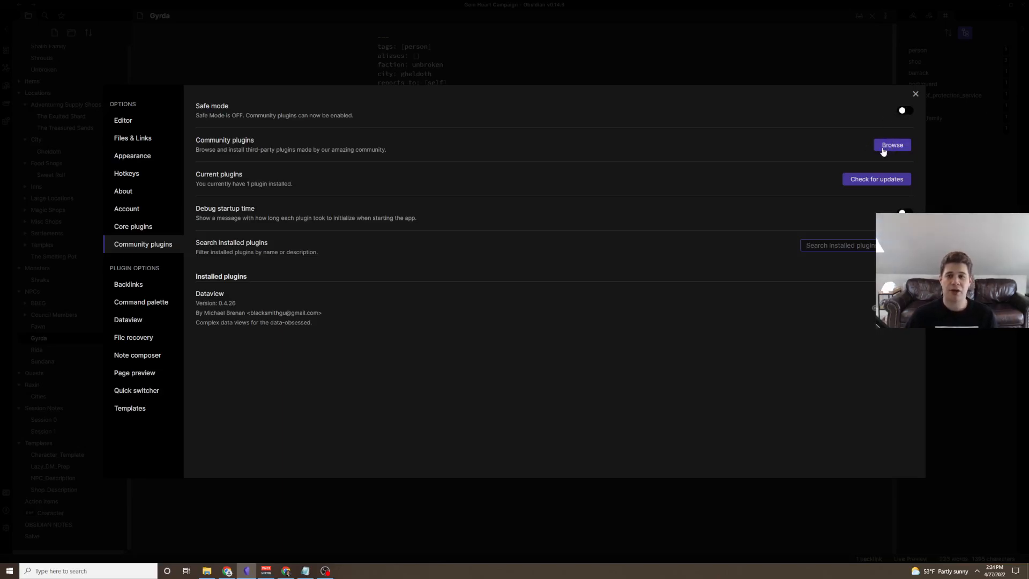
{"action": "left_click", "coordinate": [891, 145]}
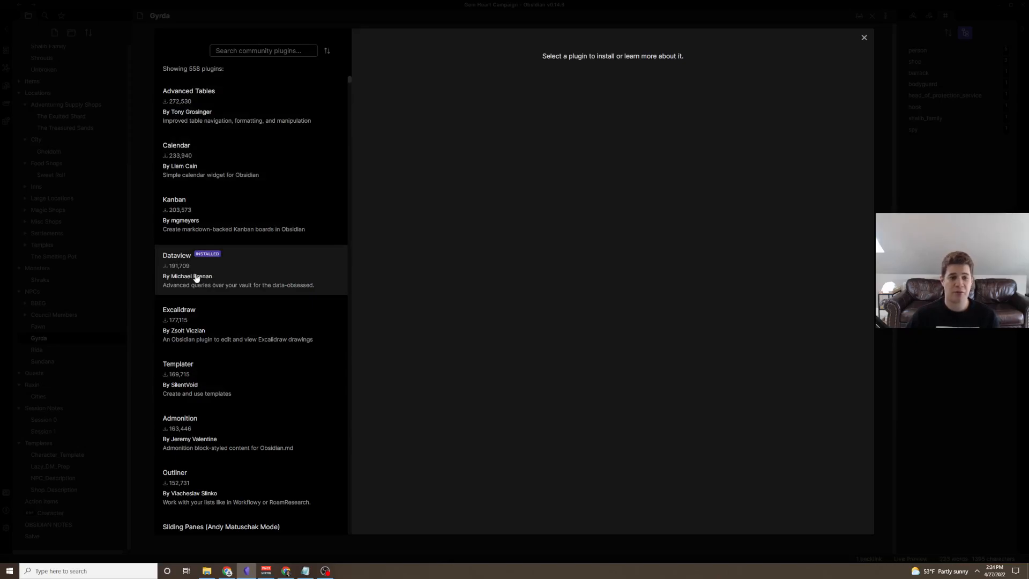
{"action": "scroll", "scroll_direction": "down", "scroll_amount": 3}
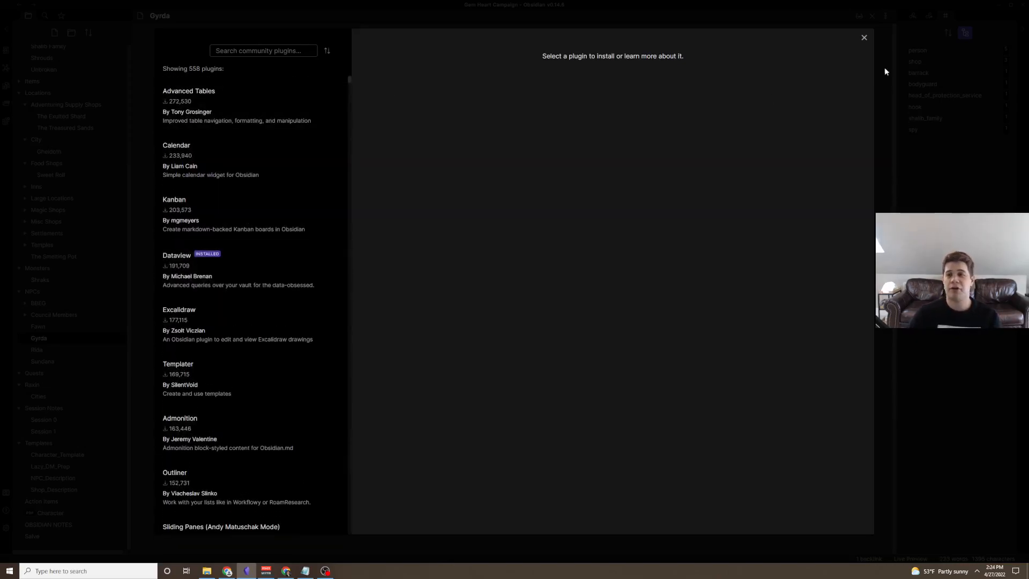
{"action": "left_click", "coordinate": [864, 37]}
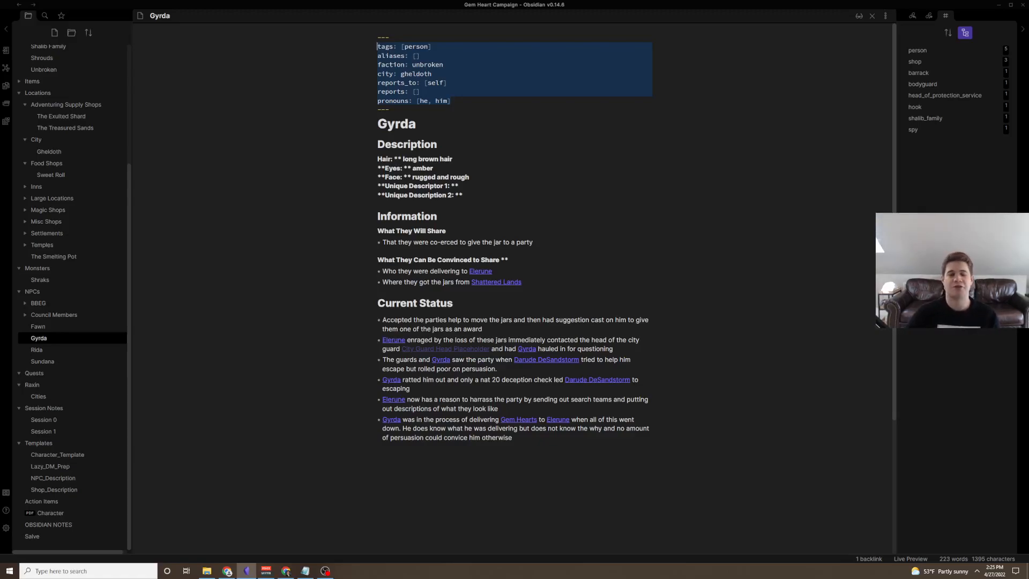
{"action": "mouse_move", "coordinate": [51, 512]}
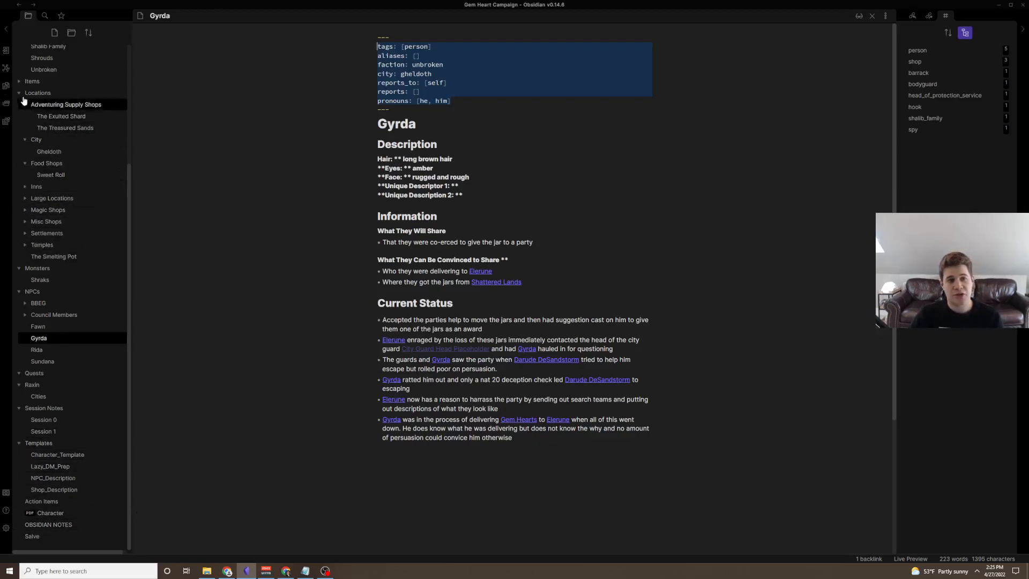
{"action": "mouse_move", "coordinate": [39, 338]}
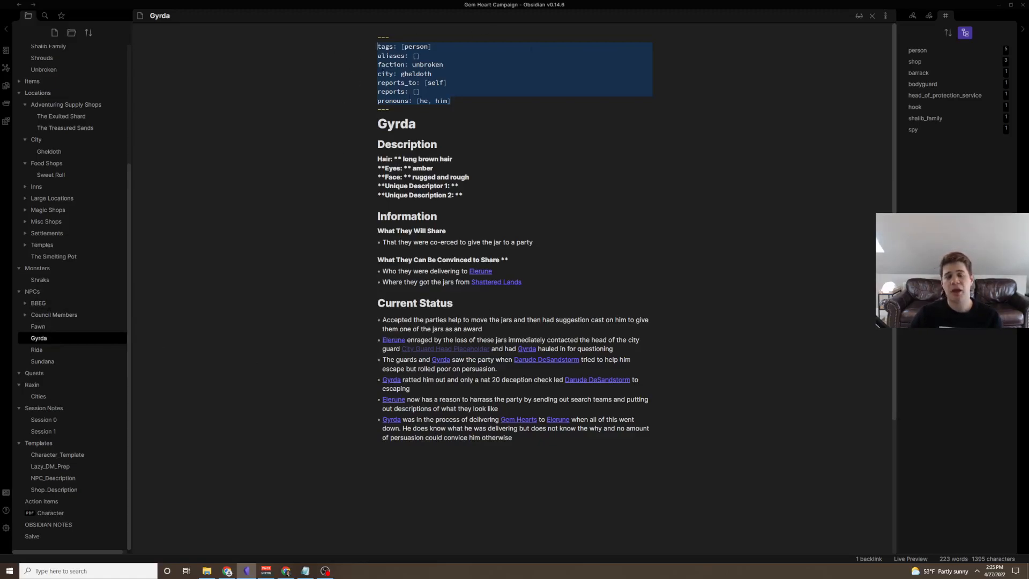
{"action": "left_click", "coordinate": [336, 108]}
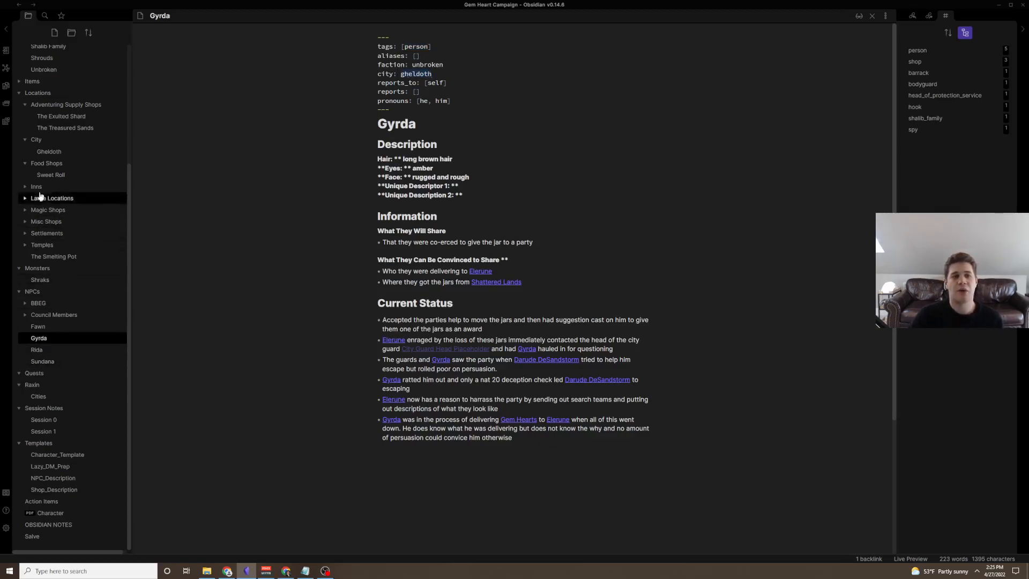
- Show the Gheldoth city note in Source mode to expose its Dataview list queries
{"action": "left_click", "coordinate": [49, 152]}
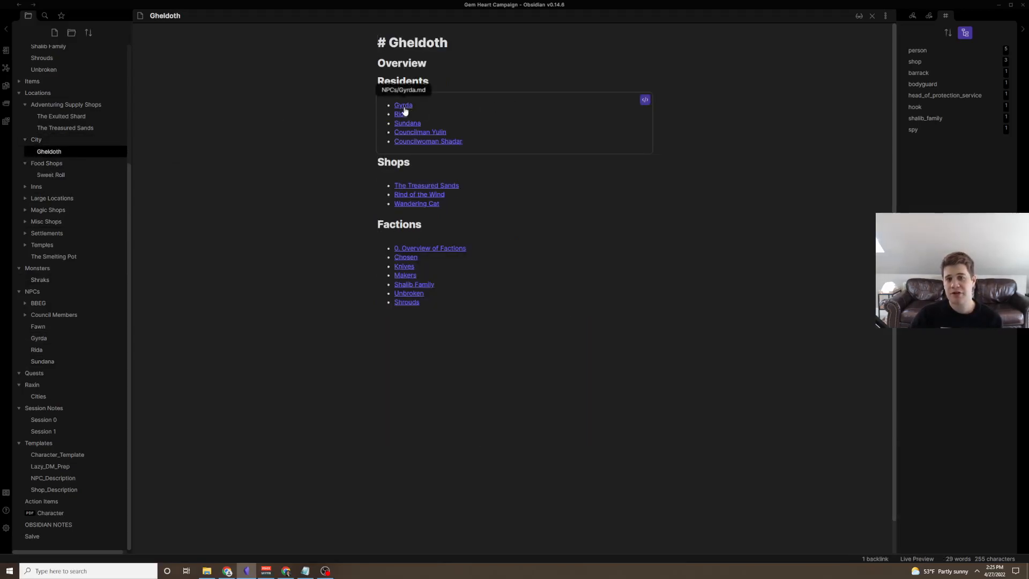
{"action": "mouse_move", "coordinate": [407, 123]}
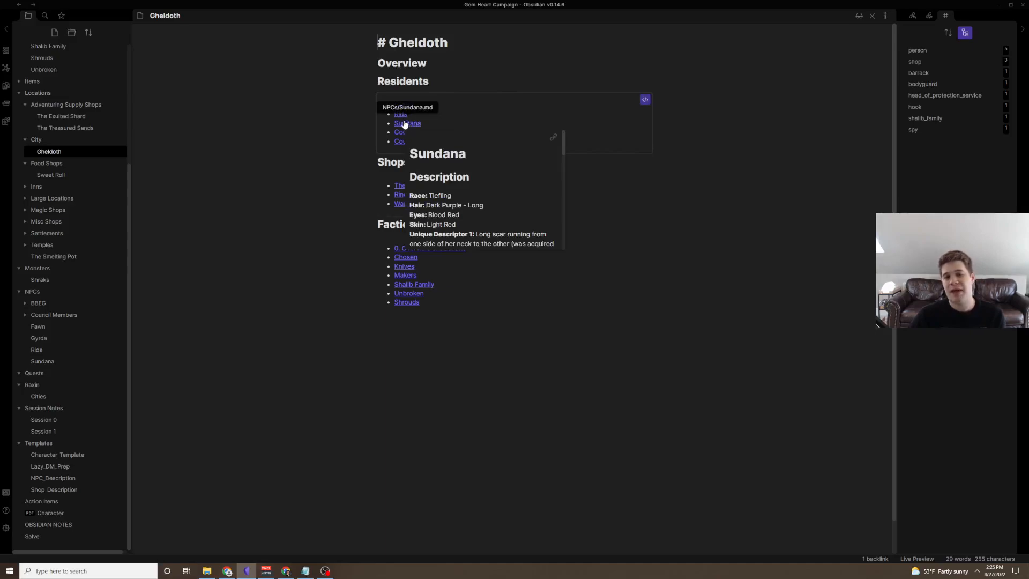
{"action": "mouse_move", "coordinate": [661, 97]}
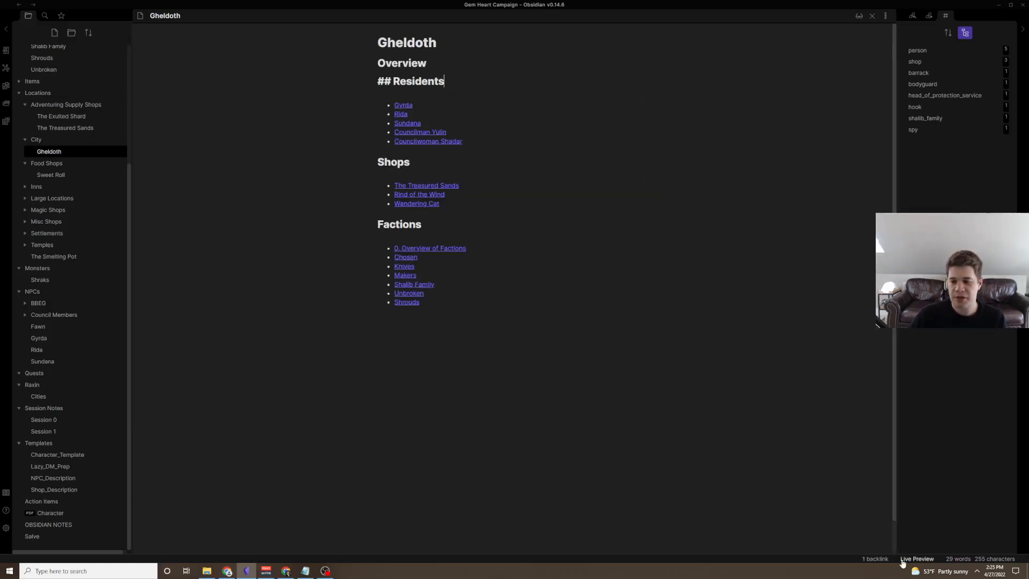
{"action": "left_click", "coordinate": [916, 559]}
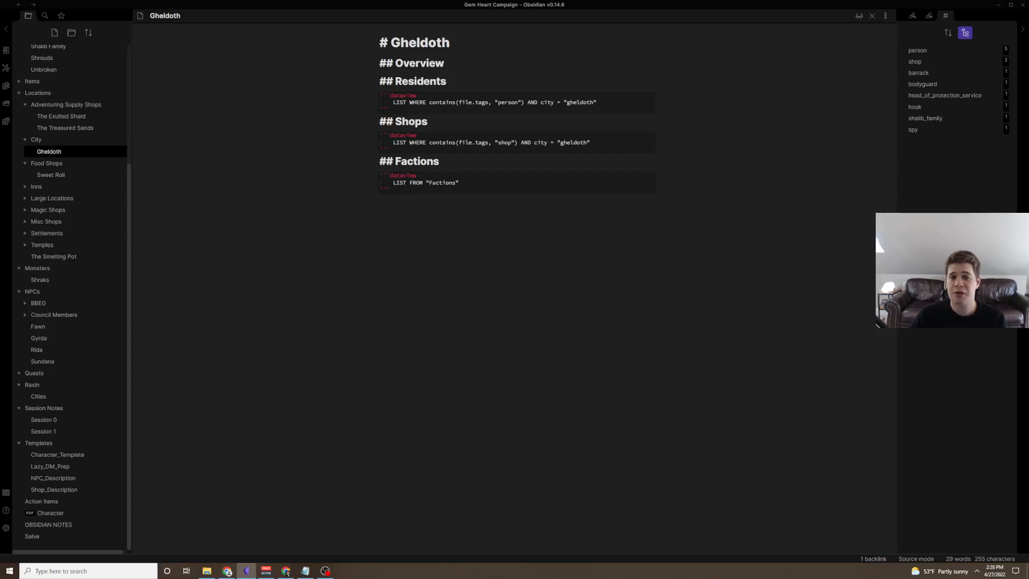
{"action": "left_click", "coordinate": [461, 182]}
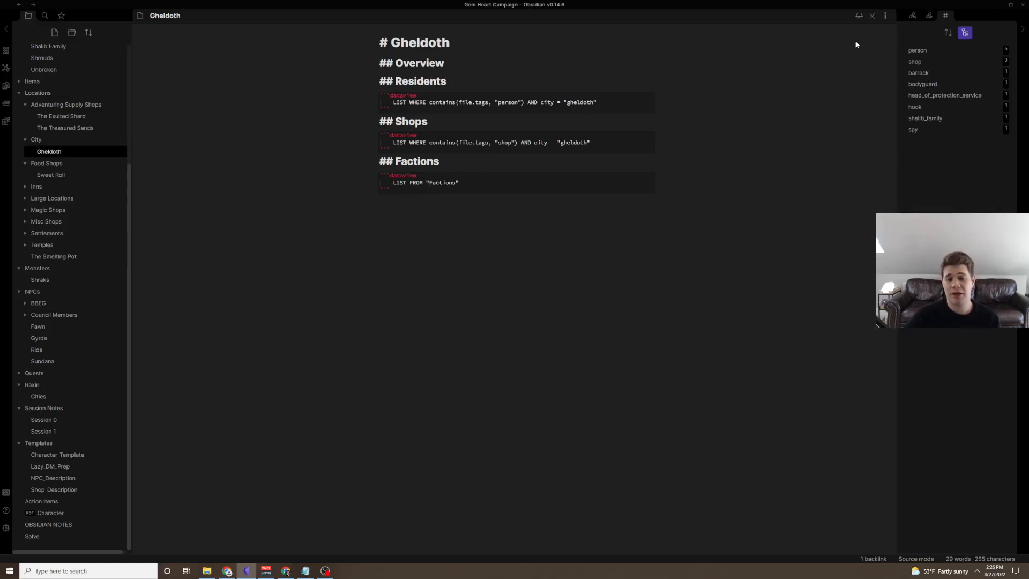
{"action": "mouse_move", "coordinate": [50, 175]}
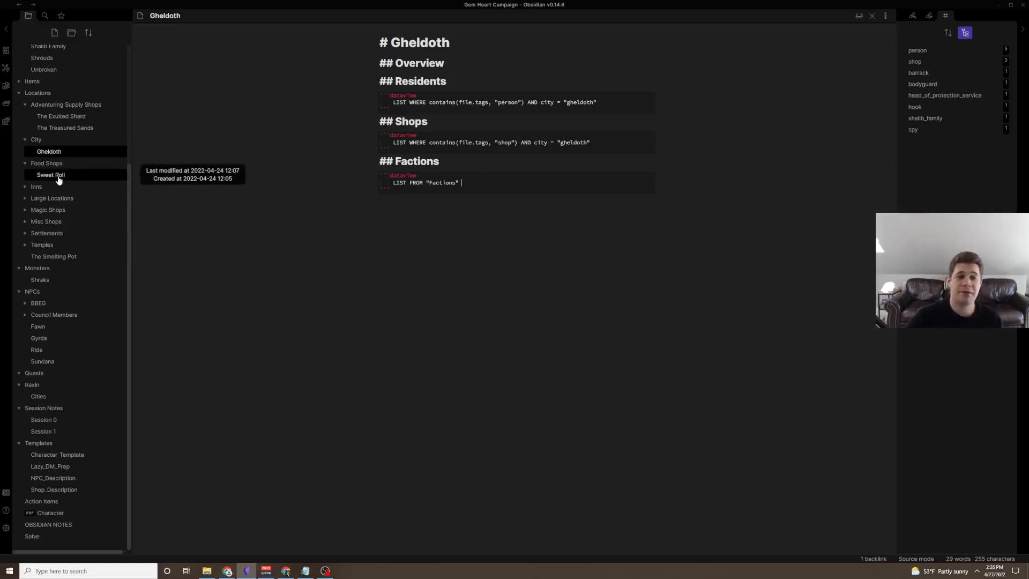
{"action": "mouse_move", "coordinate": [92, 189]}
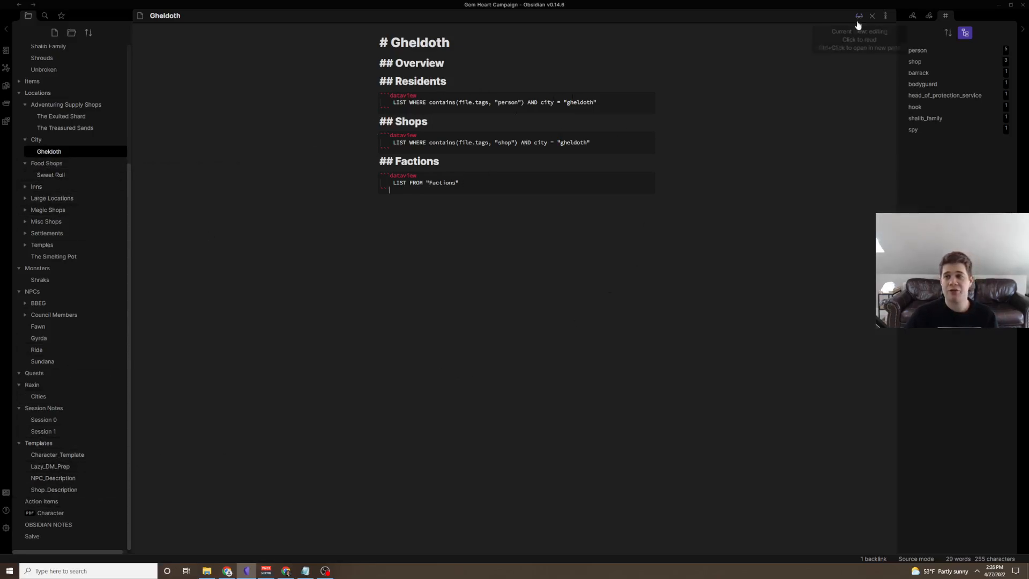
- Review Gheldoth in reading view, then load the NPC_Description template from the Templates folder
{"action": "left_click", "coordinate": [858, 15]}
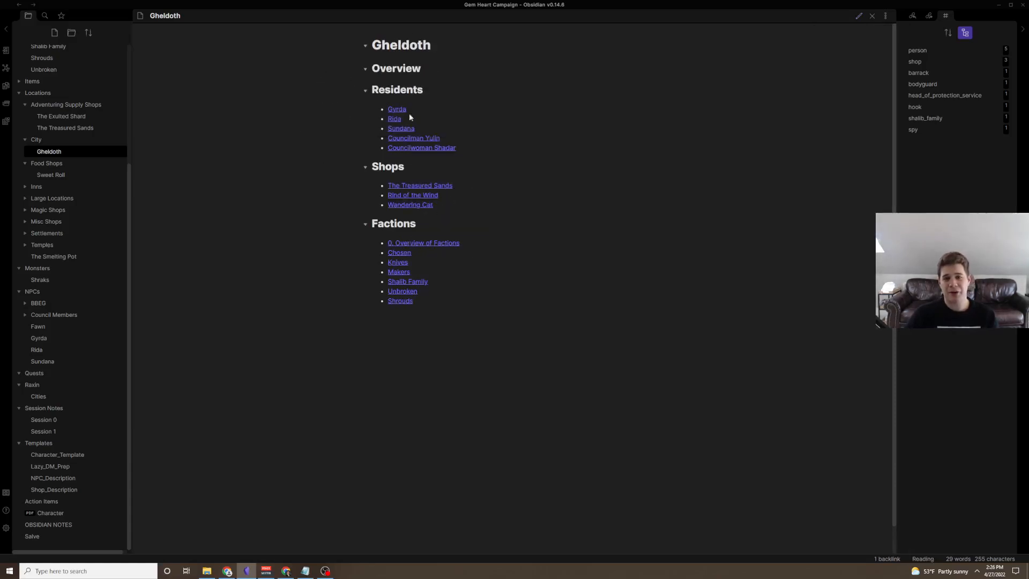
{"action": "mouse_move", "coordinate": [410, 204]}
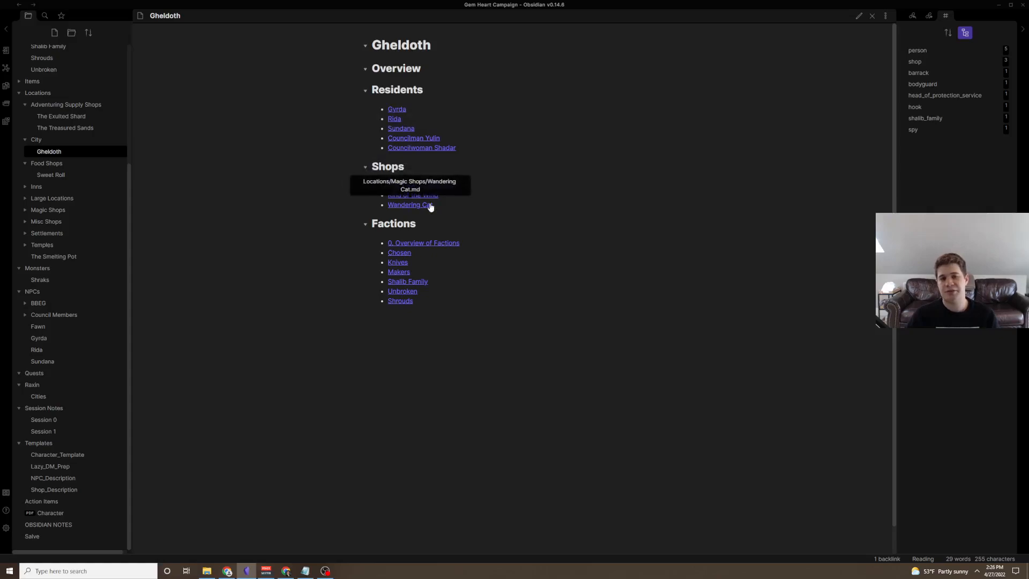
{"action": "mouse_move", "coordinate": [412, 195]}
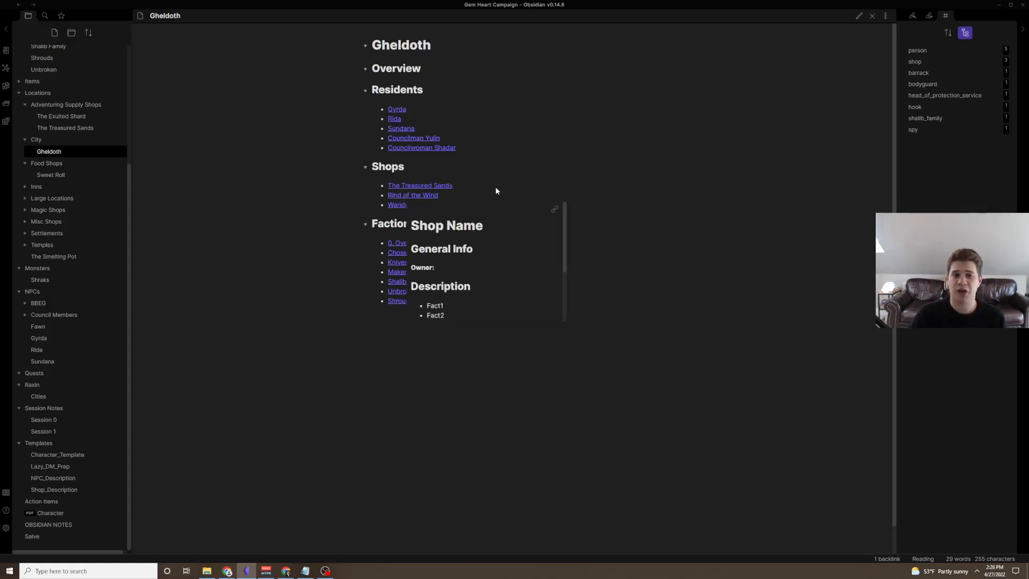
{"action": "mouse_move", "coordinate": [175, 351]}
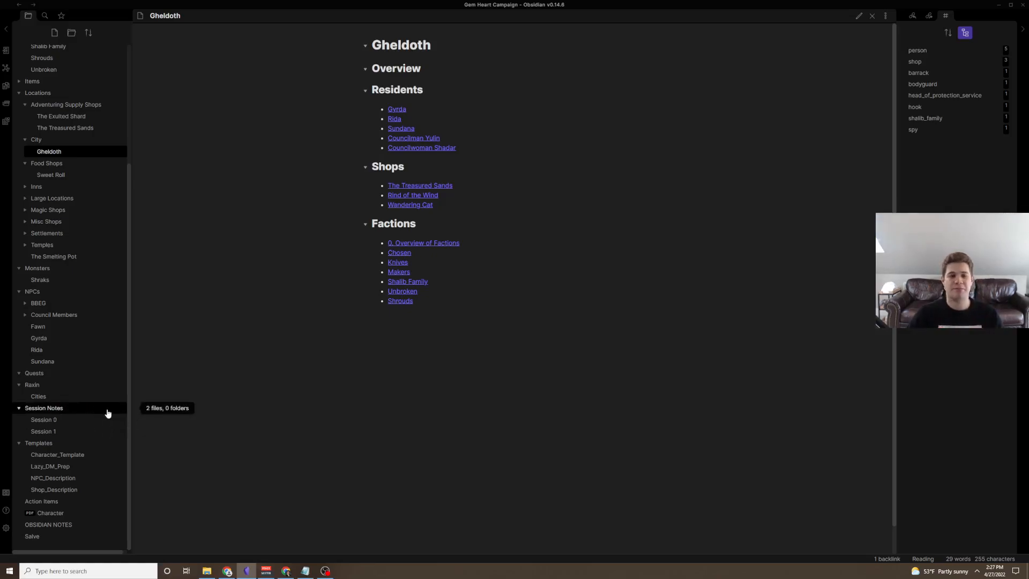
{"action": "mouse_move", "coordinate": [50, 466]}
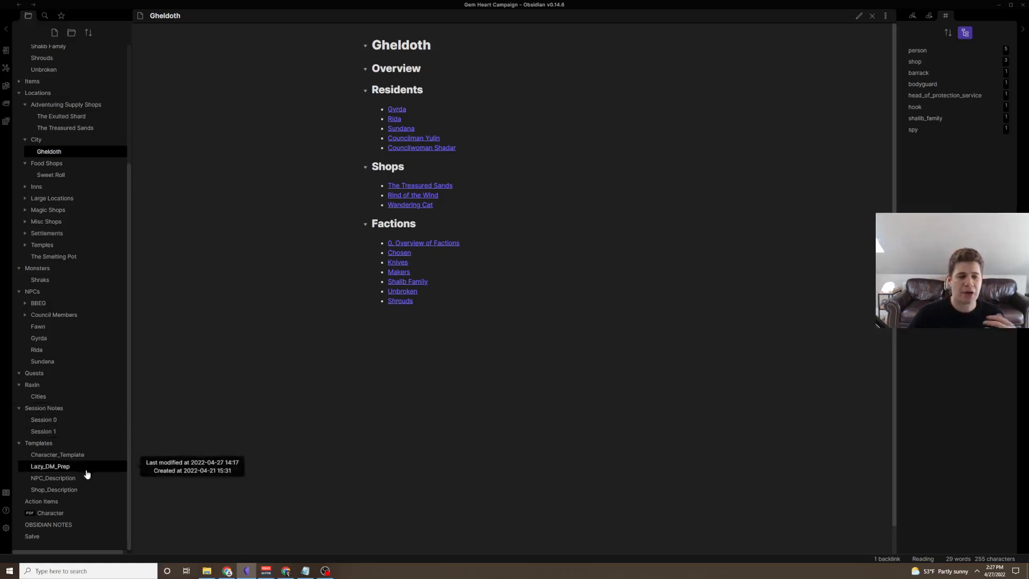
{"action": "left_click", "coordinate": [54, 477]}
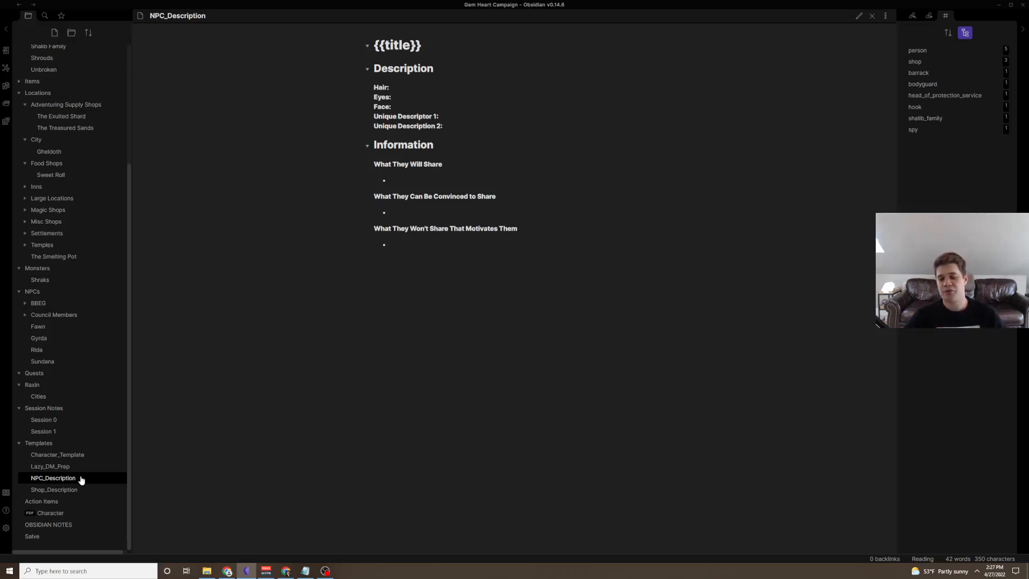
{"action": "mouse_move", "coordinate": [271, 372]}
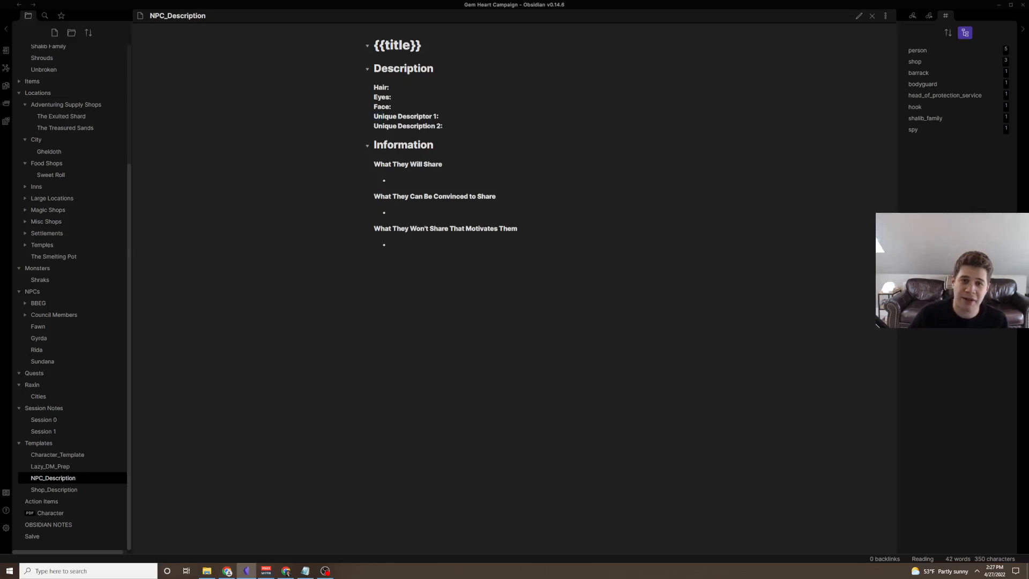
- Add a new Untitled note inside the NPCs folder
{"action": "left_click", "coordinate": [858, 15]}
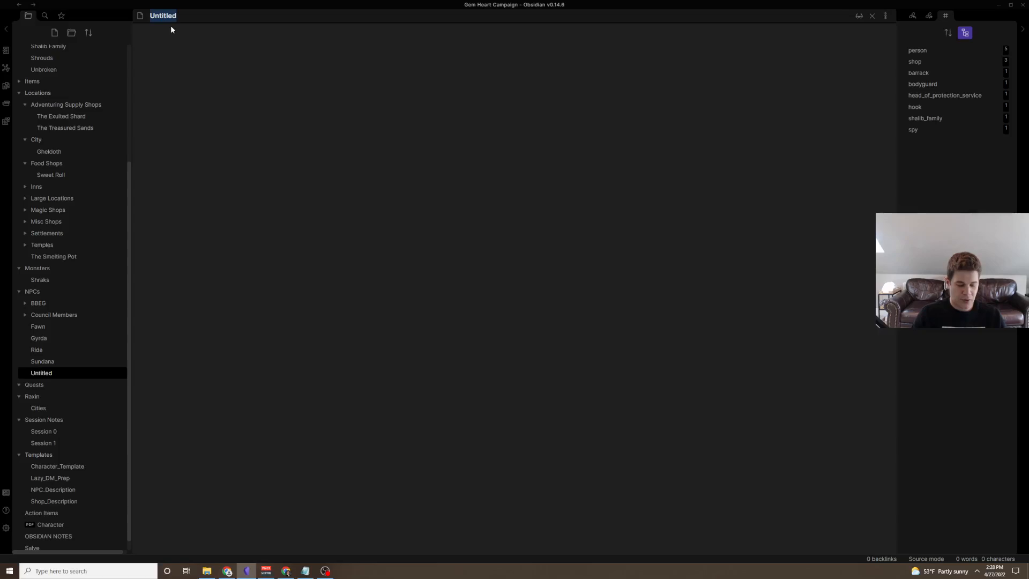
- Name the note Yax, insert the character template, tag it person and set city to gheldoth
{"action": "type", "text": "Y"}
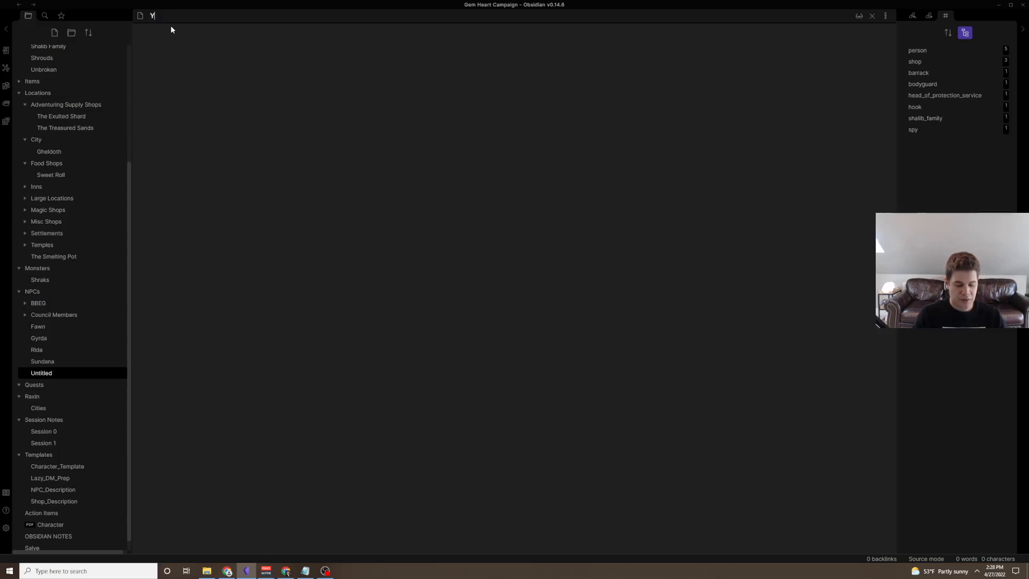
{"action": "type", "text": "ax"}
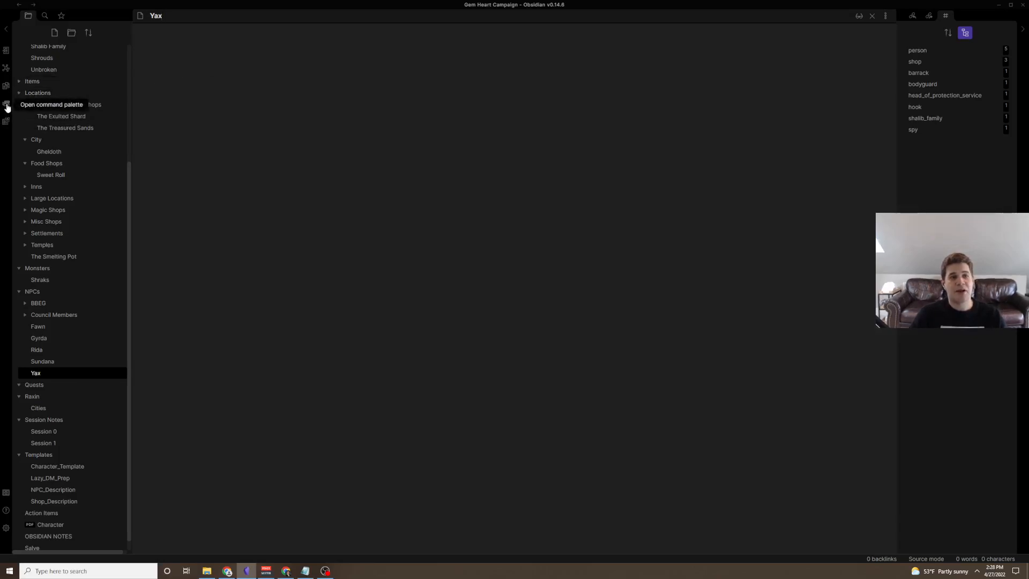
{"action": "left_click", "coordinate": [7, 105]}
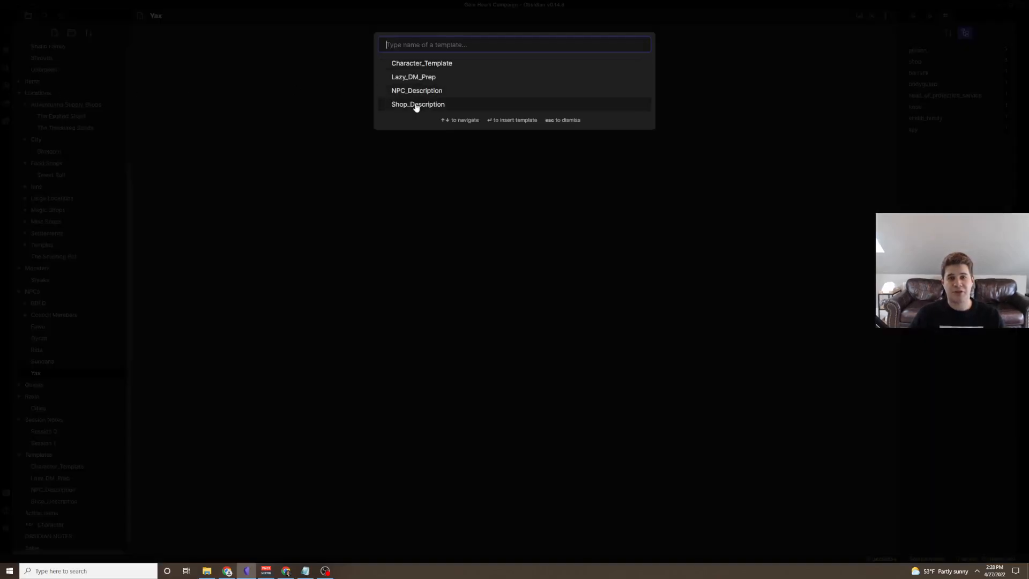
{"action": "left_click", "coordinate": [417, 90]}
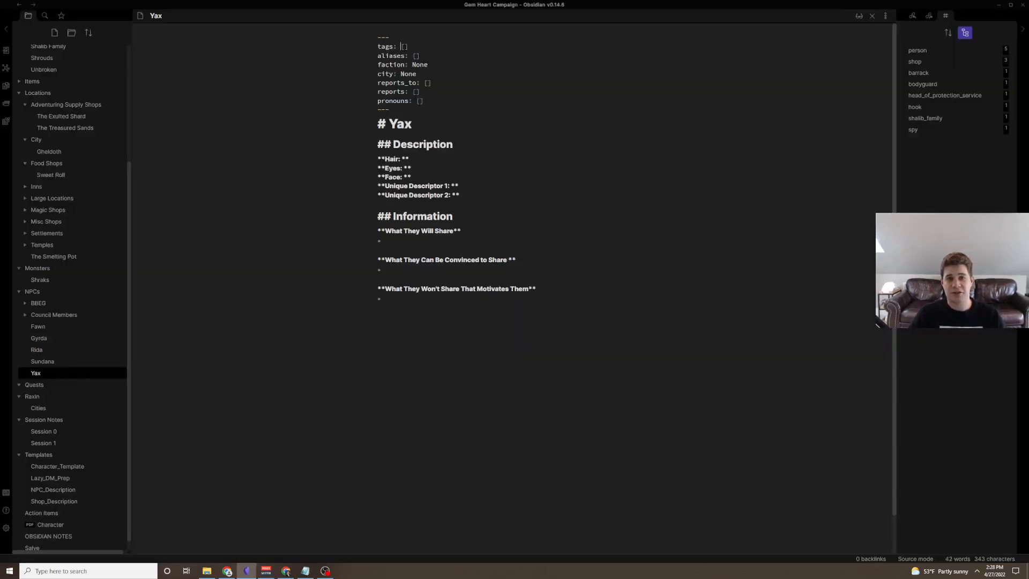
{"action": "type", "text": "person"}
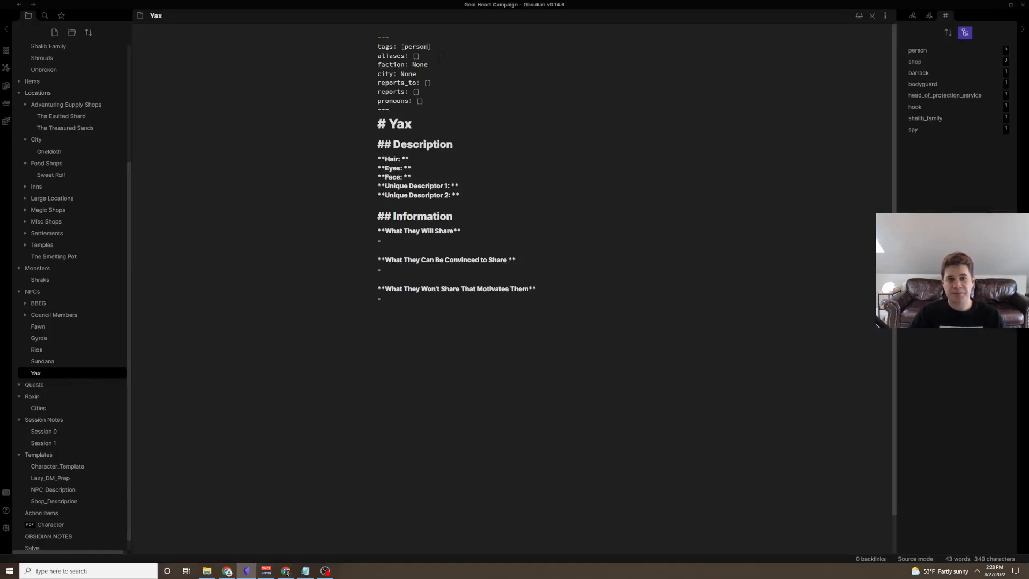
{"action": "type", "text": "ghl"}
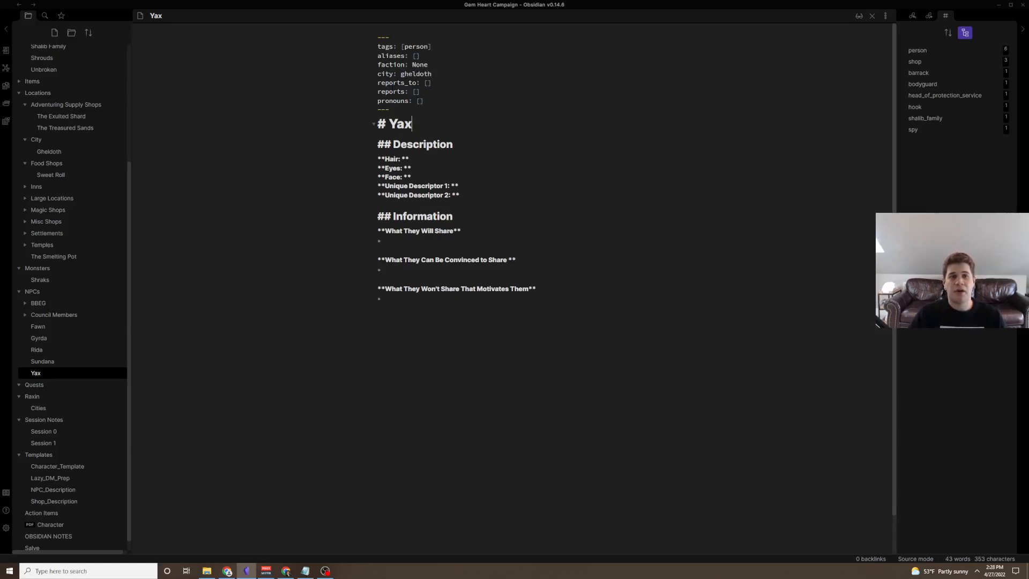
{"action": "left_click", "coordinate": [48, 151]}
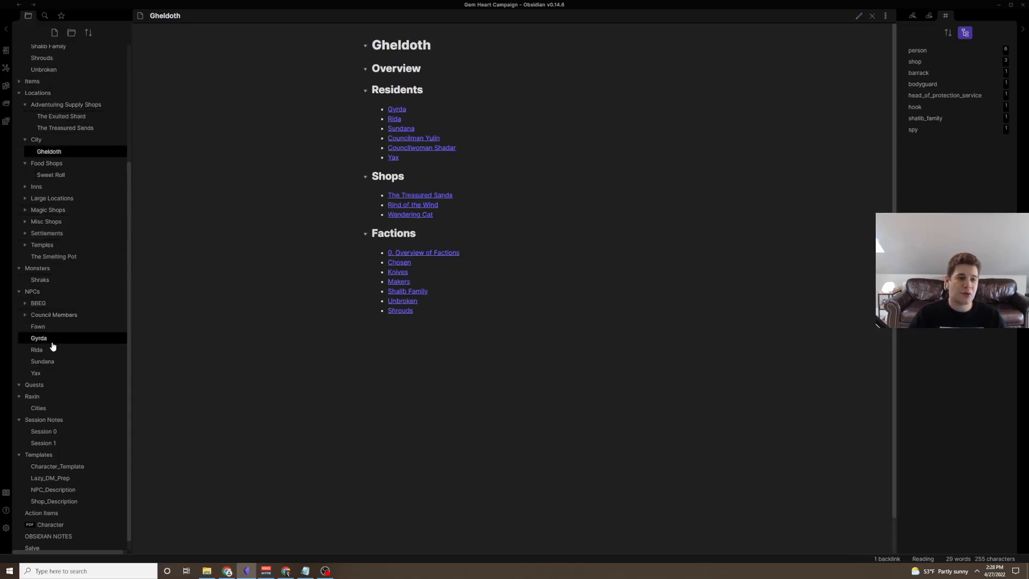
{"action": "left_click", "coordinate": [35, 373]}
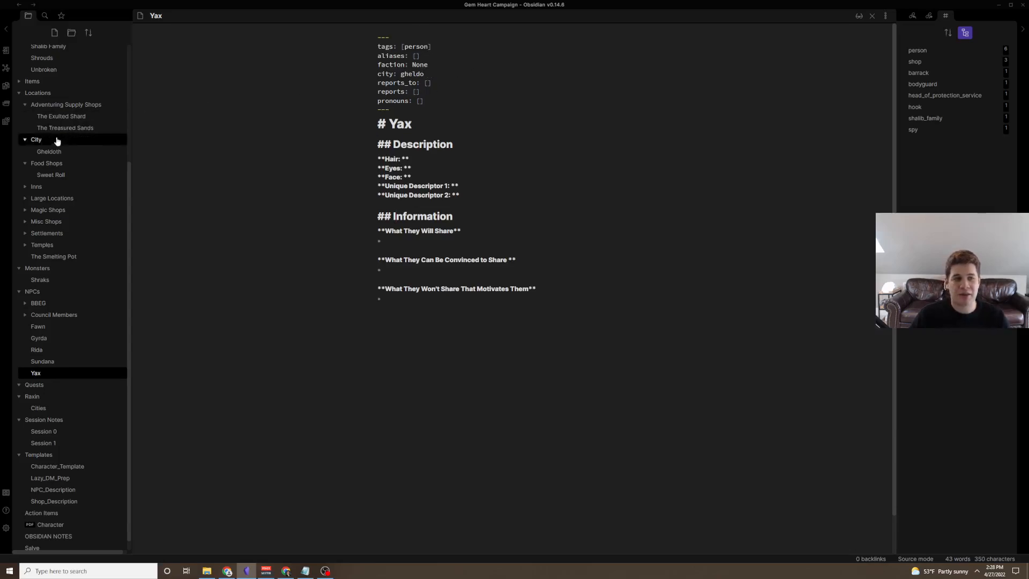
{"action": "left_click", "coordinate": [48, 151]}
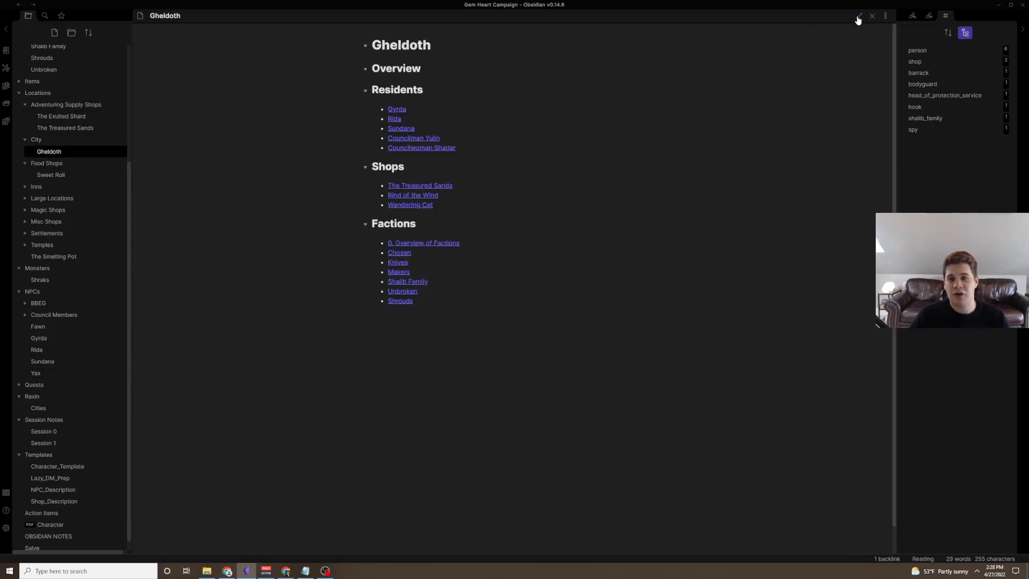
{"action": "left_click", "coordinate": [859, 15]}
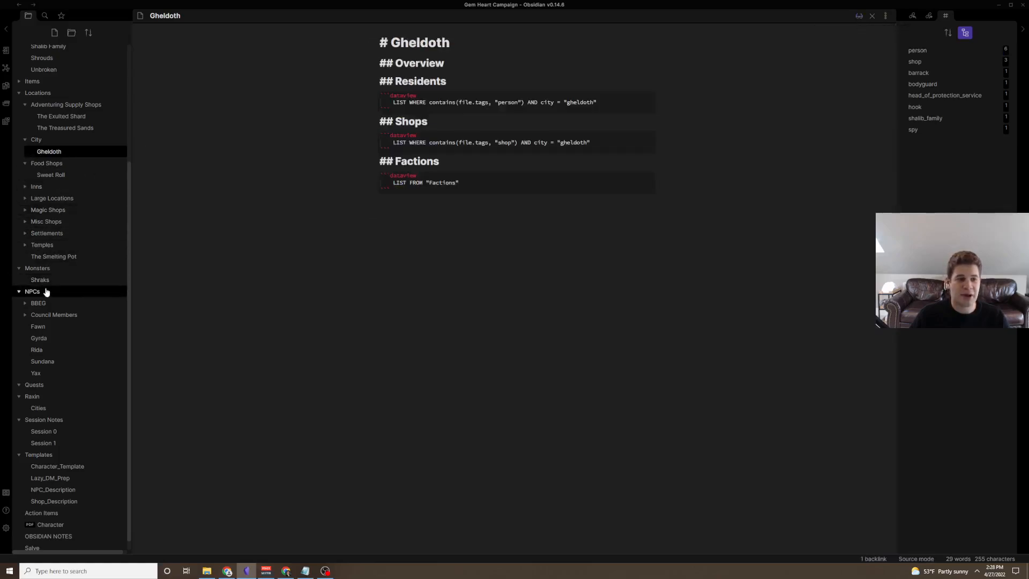
{"action": "mouse_move", "coordinate": [53, 314]}
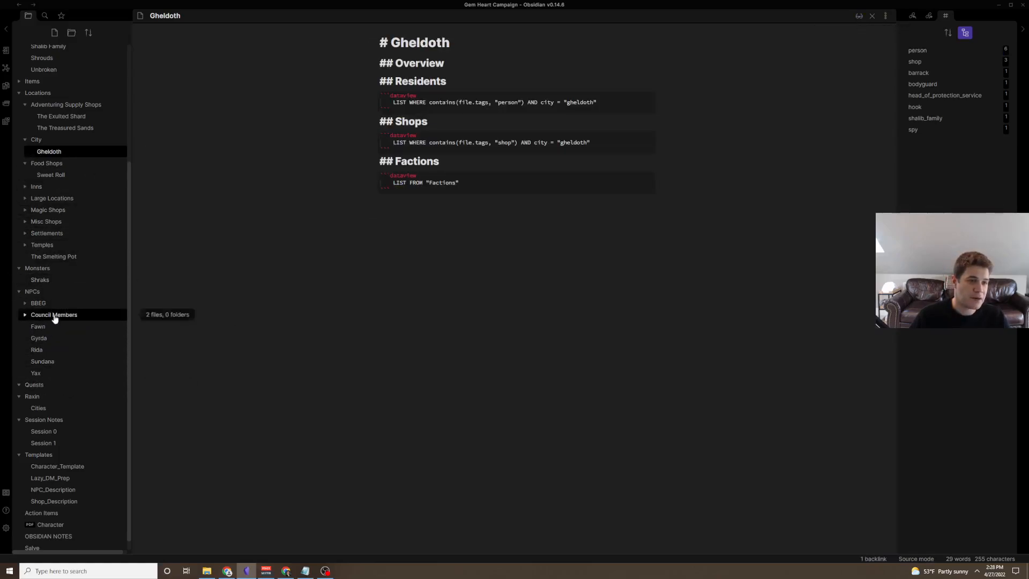
{"action": "left_click", "coordinate": [35, 373]}
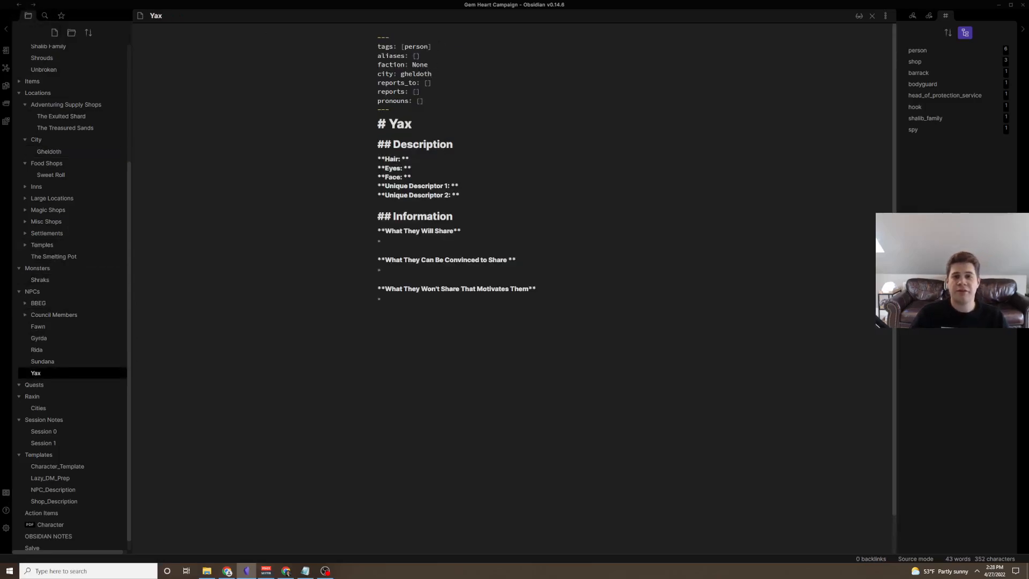
- Fill Yax's faction shrouds, long auburn hair, they/them pronouns and piercing eyes
{"action": "type", "text": "shrouds"}
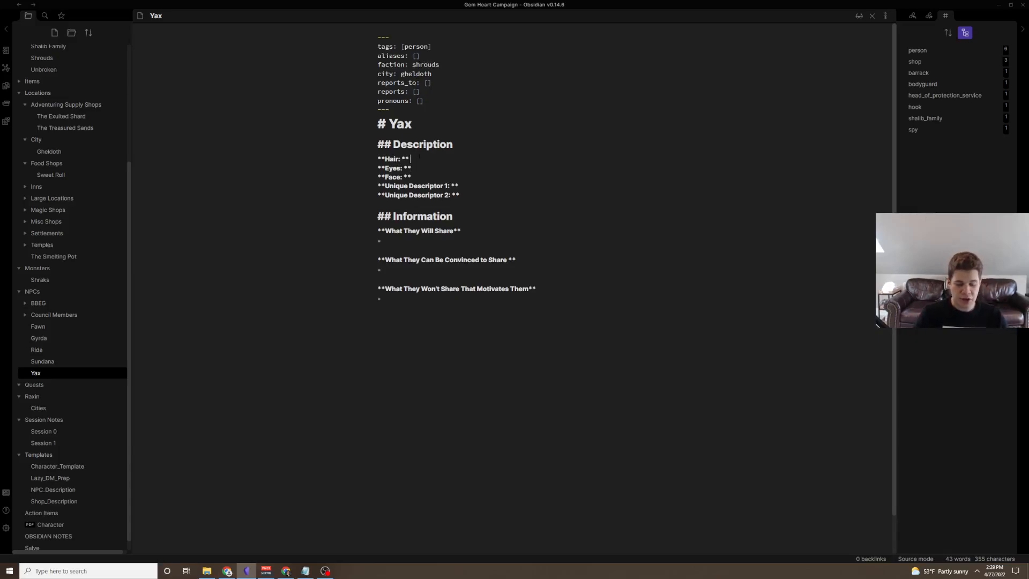
{"action": "type", "text": "Long and A"}
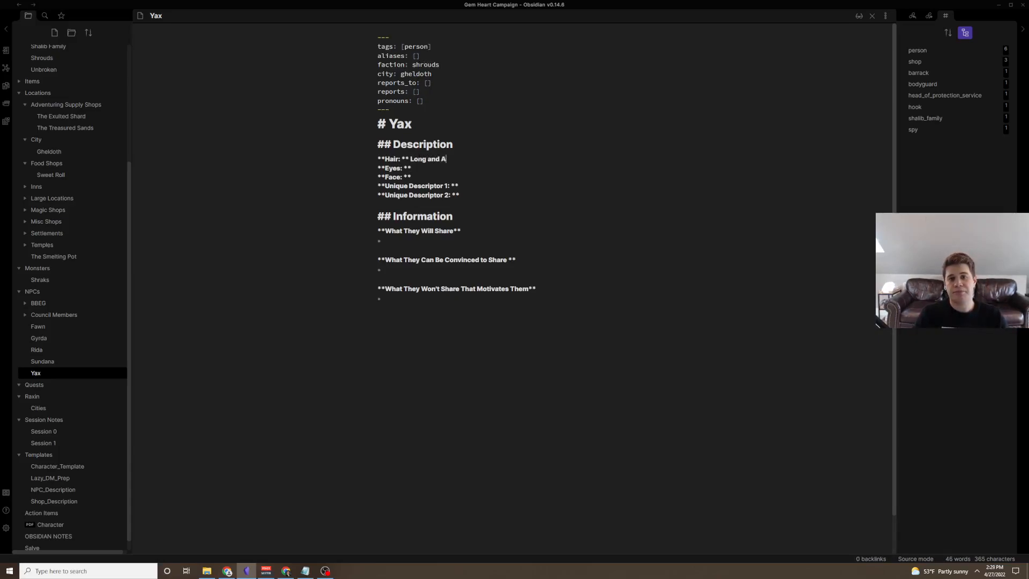
{"action": "type", "text": "uborn"}
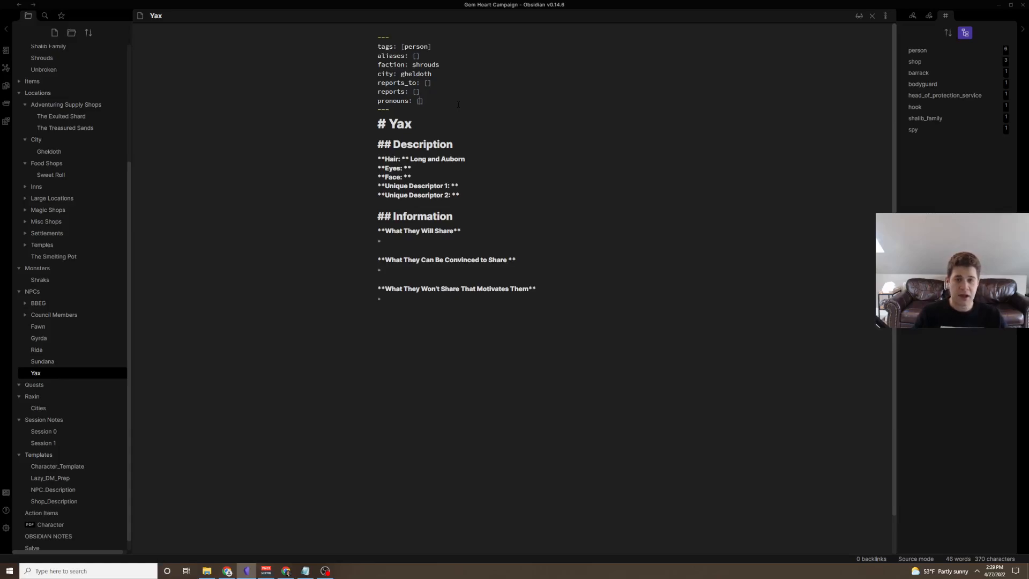
{"action": "type", "text": "they, them"}
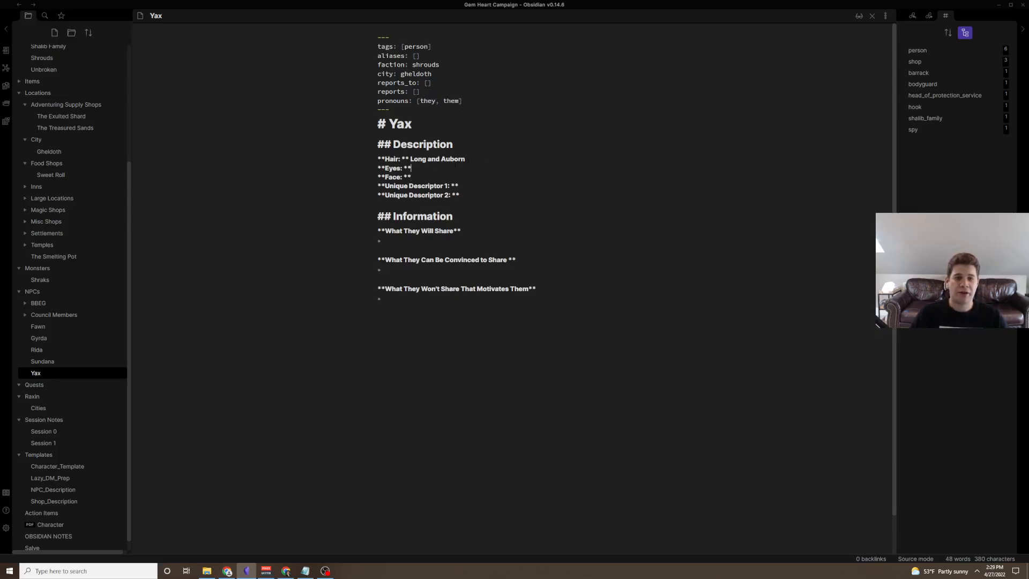
{"action": "type", "text": "Piercing green"}
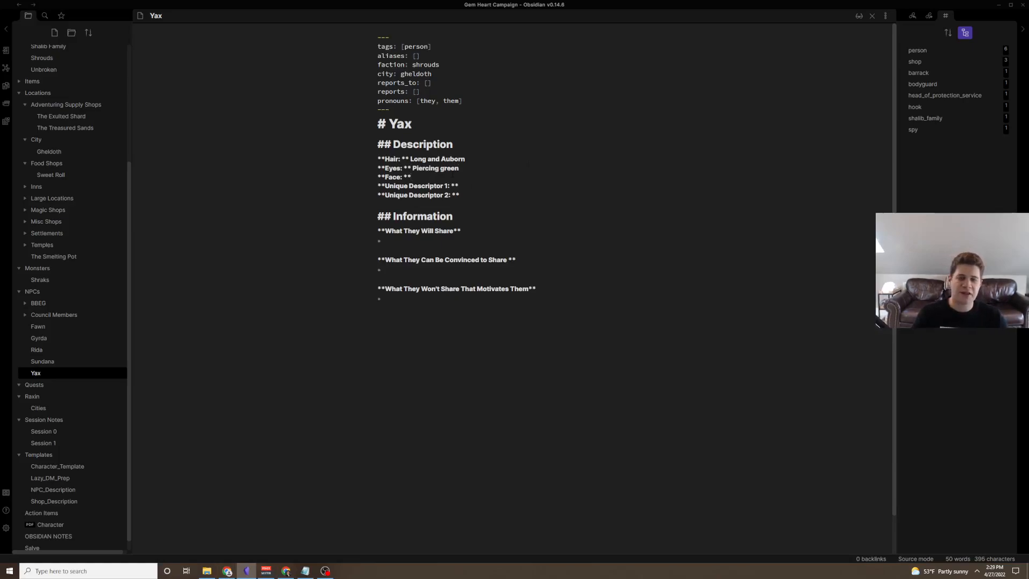
- Describe Yax as rugged and bearded, a large bastard sword on the hip, about 7.5 feet tall
{"action": "type", "text": "rugged a"}
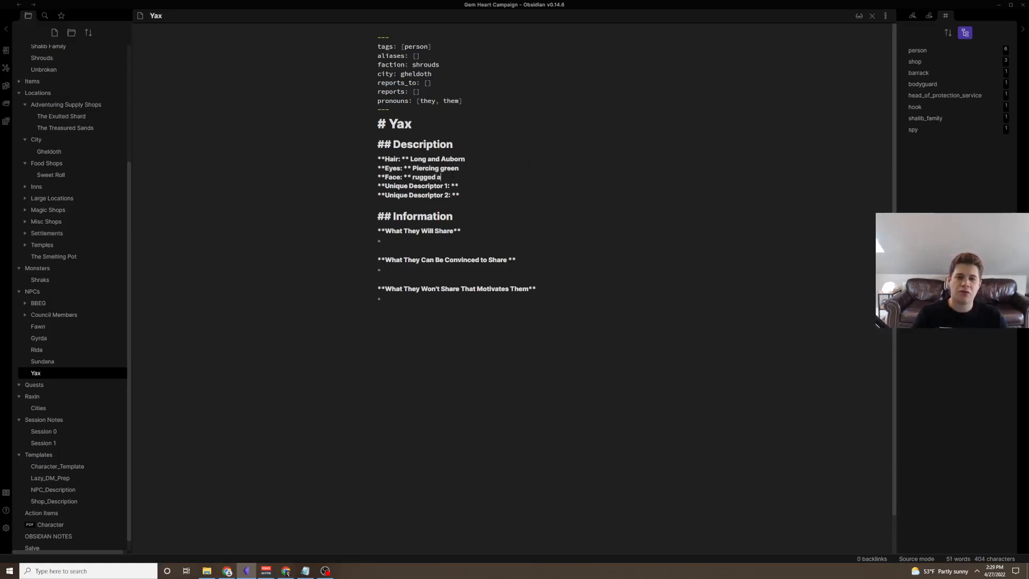
{"action": "type", "text": "nd"}
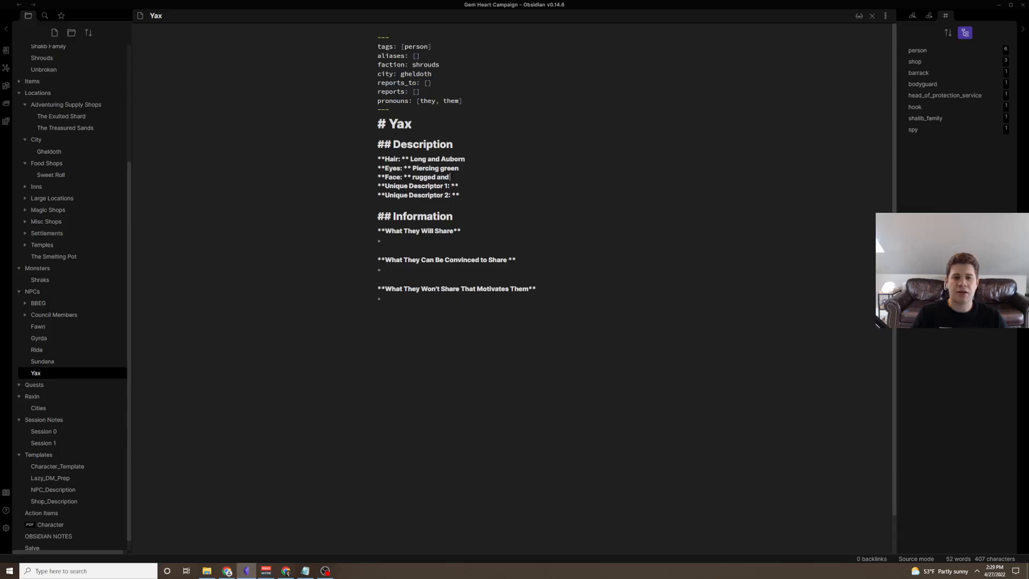
{"action": "type", "text": "bearded"}
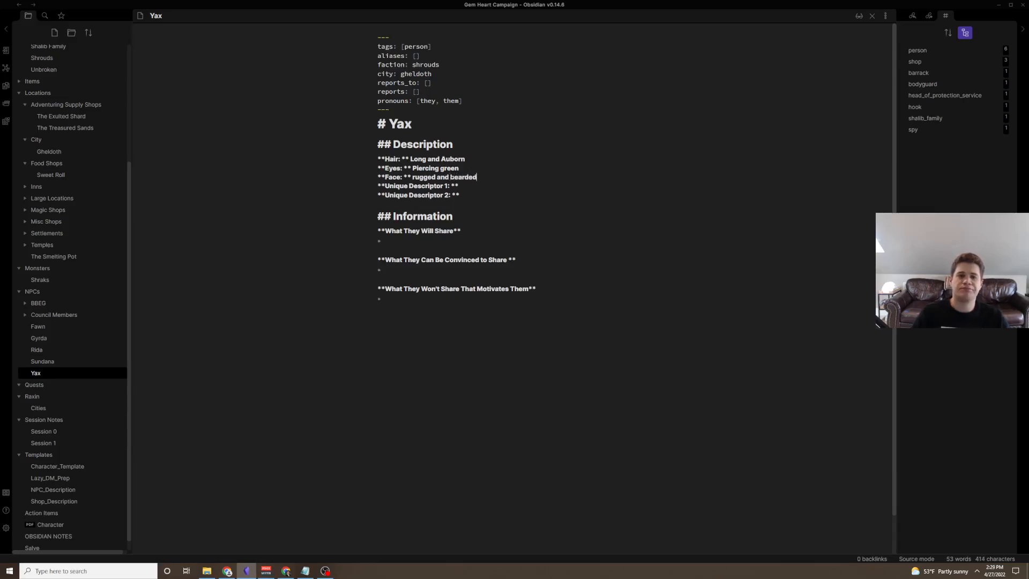
{"action": "type", "text": "They always carry a"}
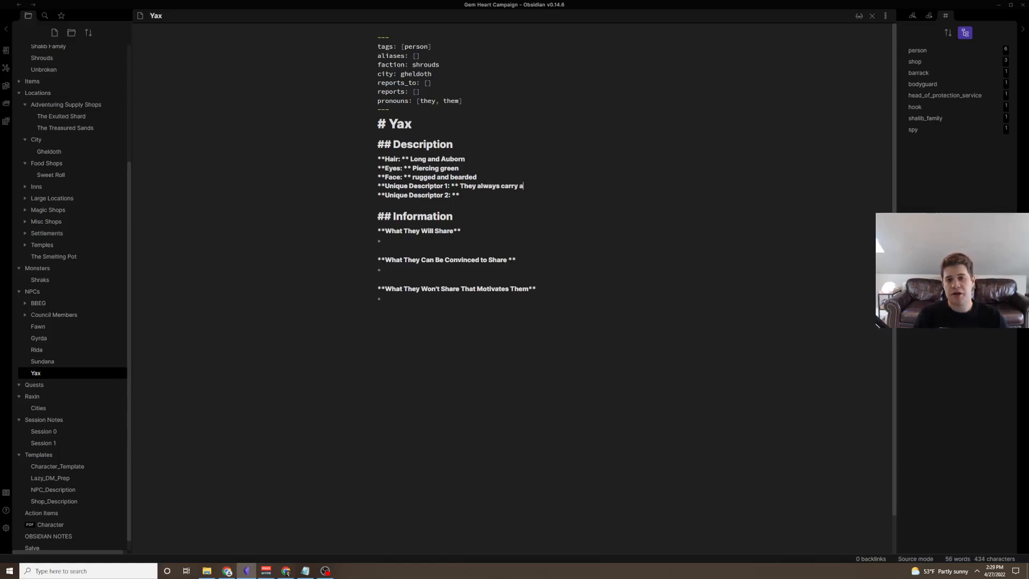
{"action": "type", "text": "large ba"}
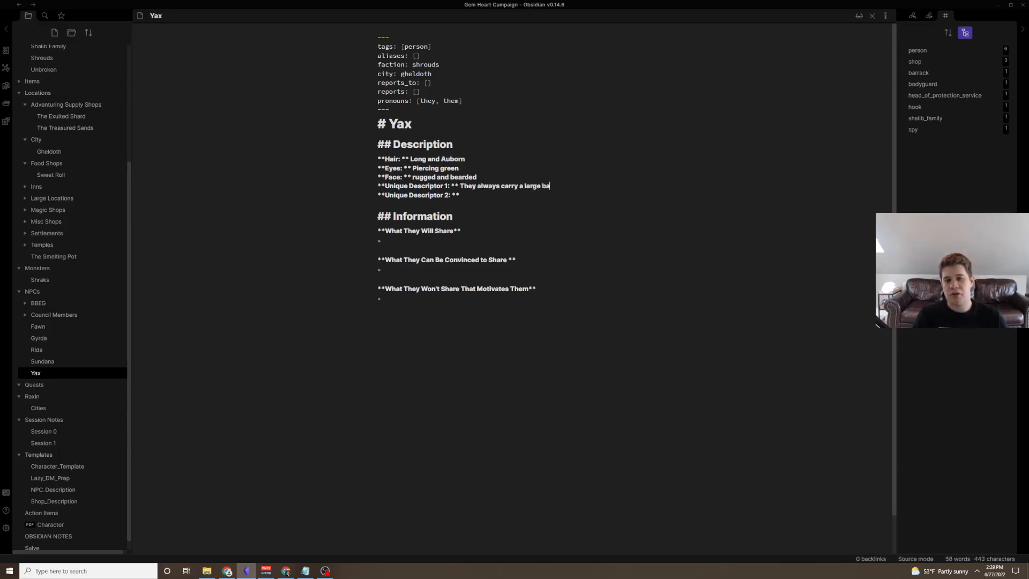
{"action": "type", "text": "stard sword"}
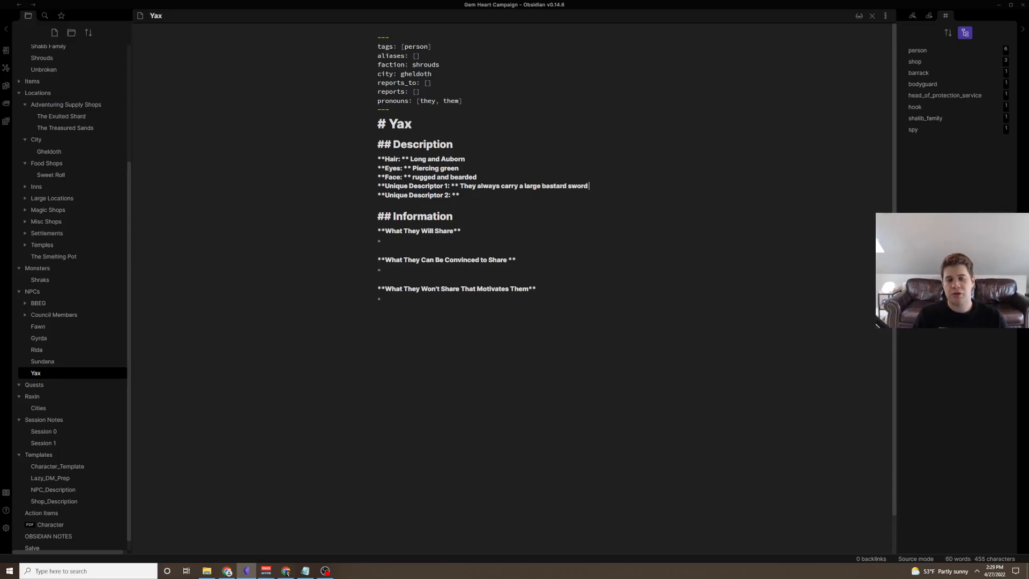
{"action": "type", "text": "but on their hip not back"}
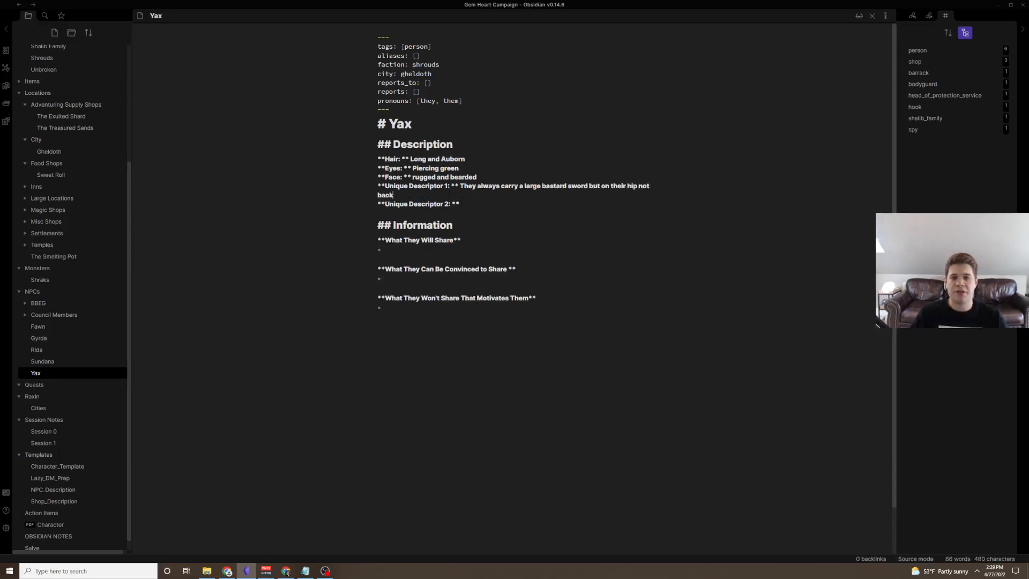
{"action": "type", "text": "They stand about 7,"}
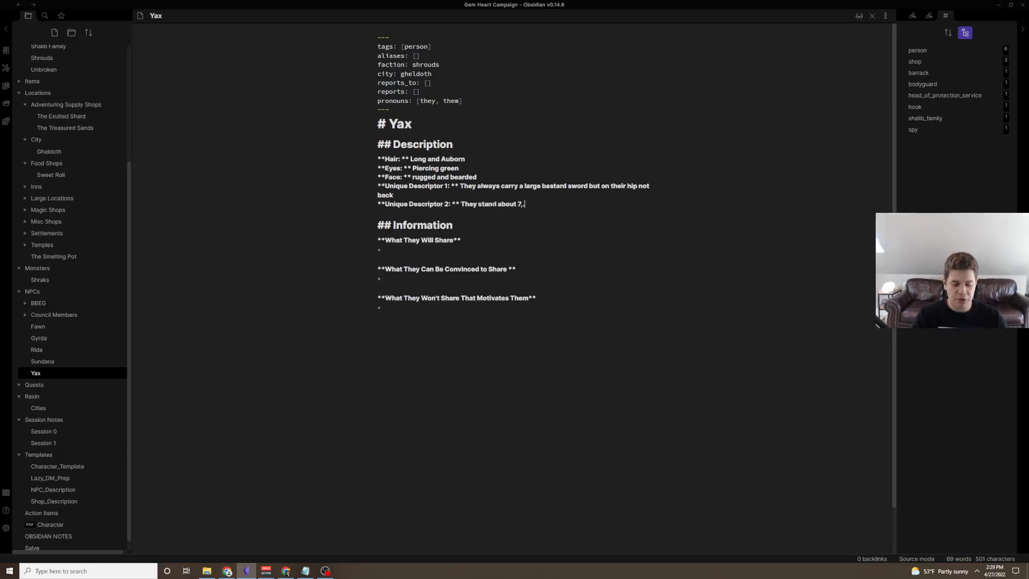
{"action": "type", "text": "5 feet tall (probably a goliath"}
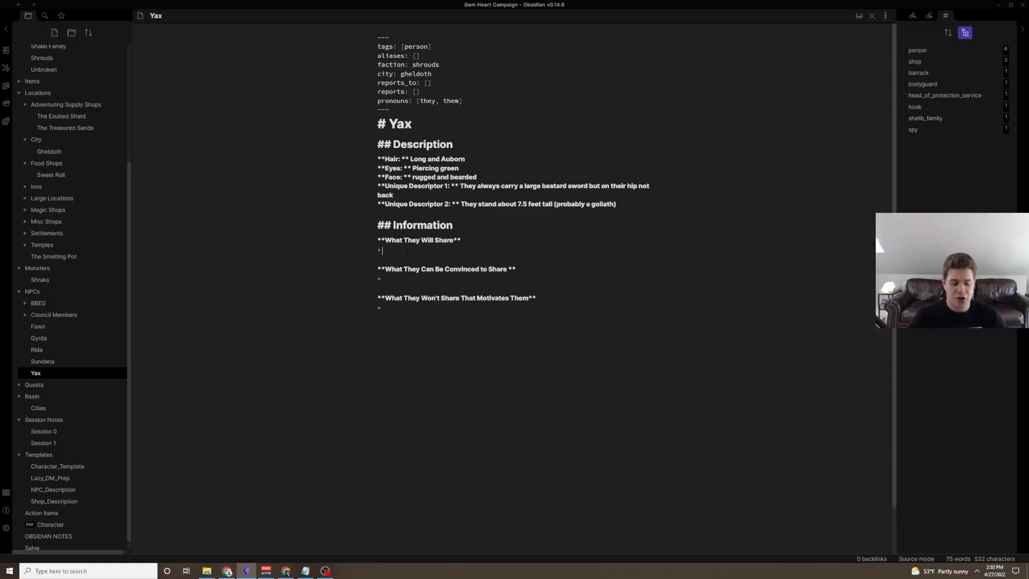
- Note that Yax is about 300 years old but looks 30, with a sub-bullet starting the curse story
{"action": "type", "text": "Yax is approximately"}
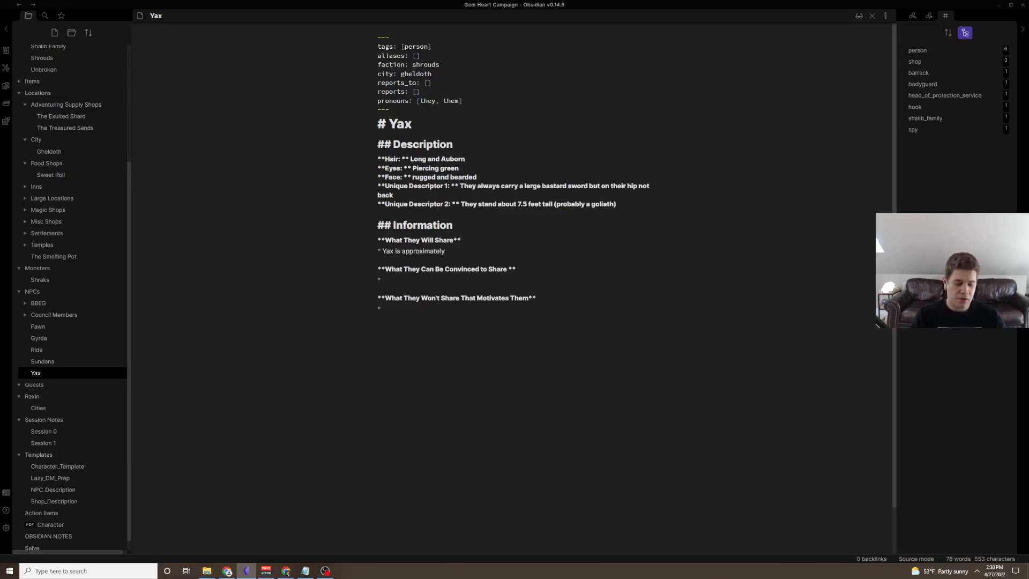
{"action": "type", "text": "300 years old but looks liike  they are 30"}
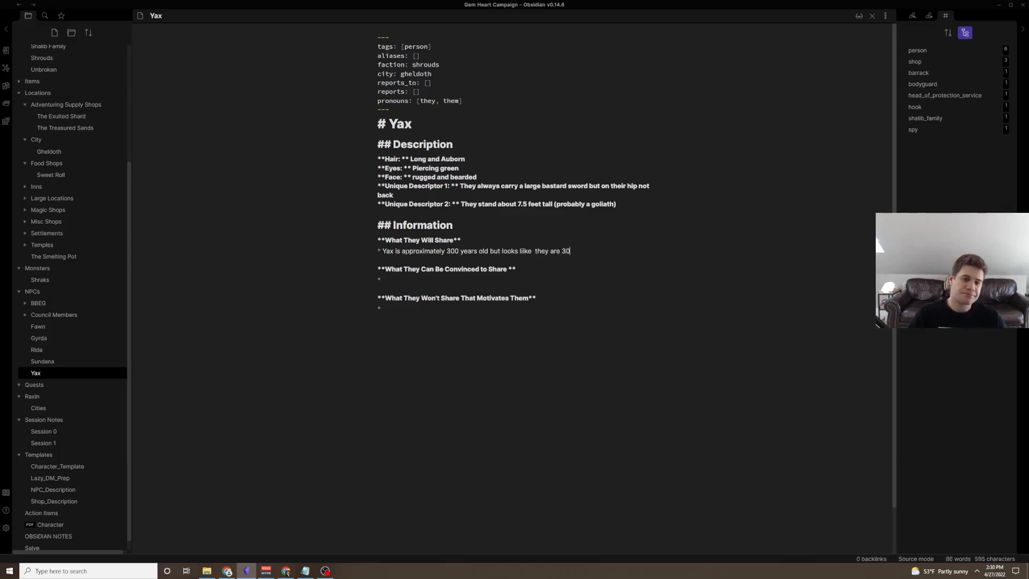
{"action": "key", "text": "enter"}
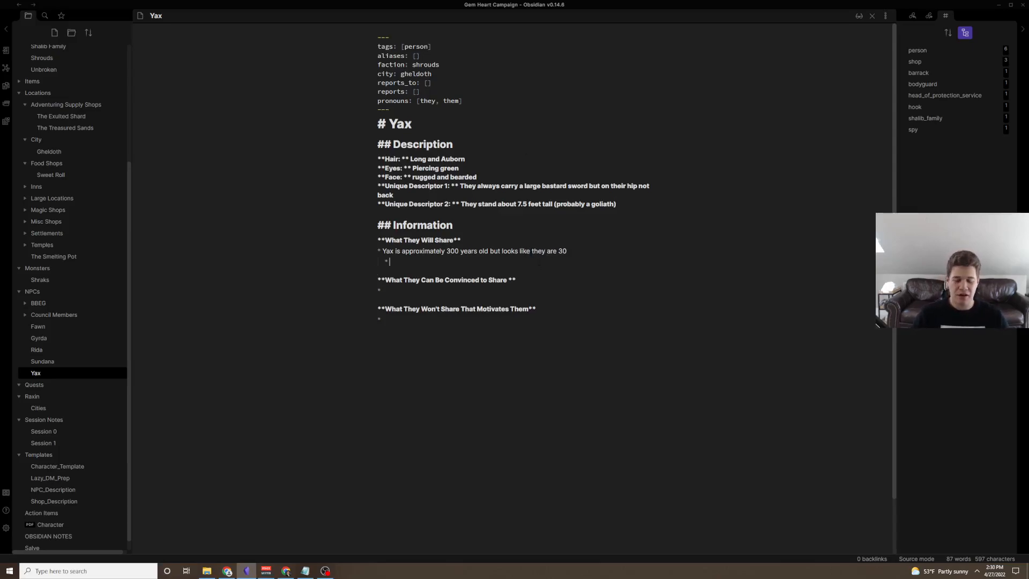
{"action": "type", "text": "They had an ancient curse placed on them in"}
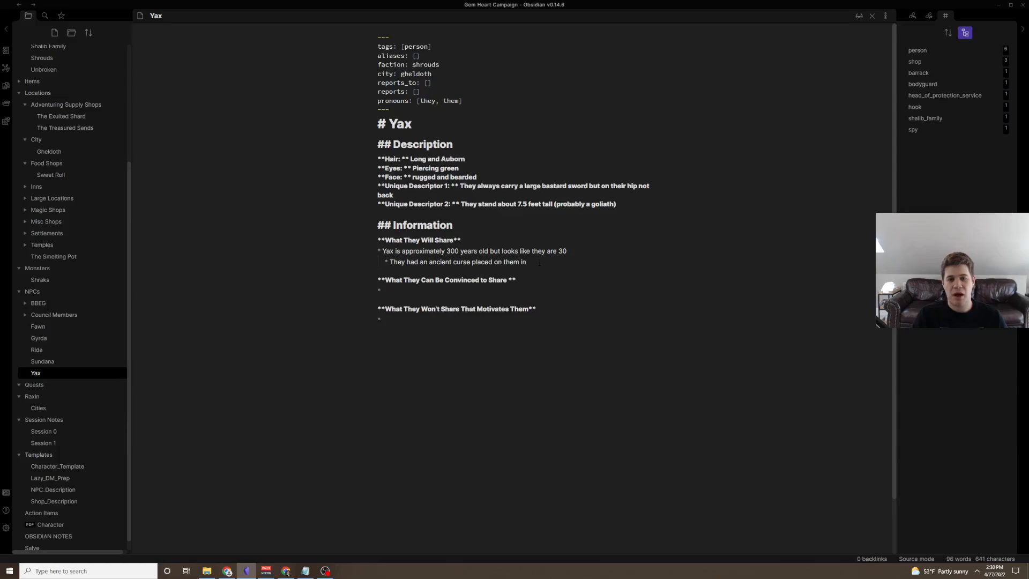
{"action": "type", "text": "revenge for a raid on a"}
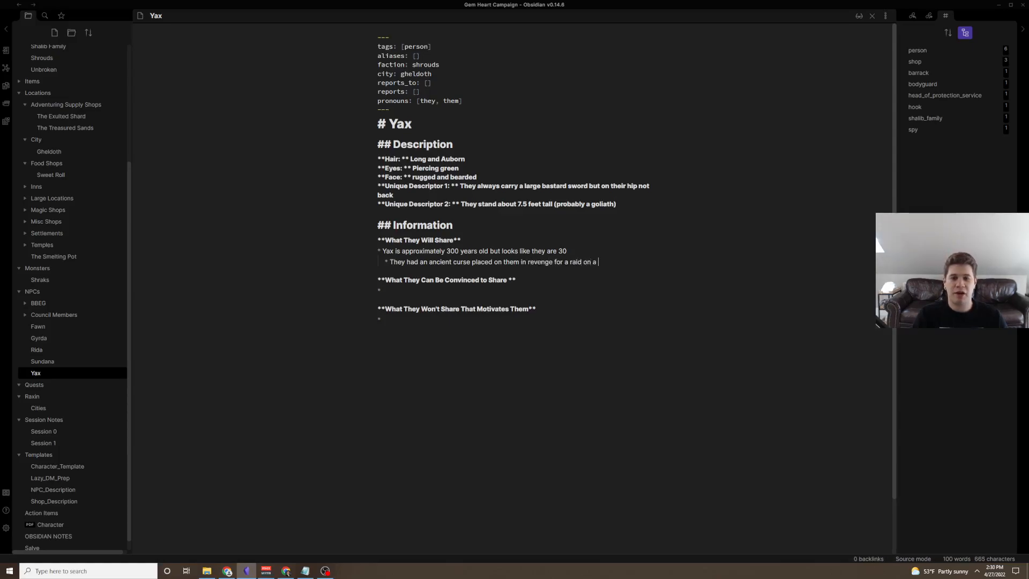
- Explain the curse as revenge for a village raid, placed by a [[Binstout]] wikilink
{"action": "type", "text": "village [["}
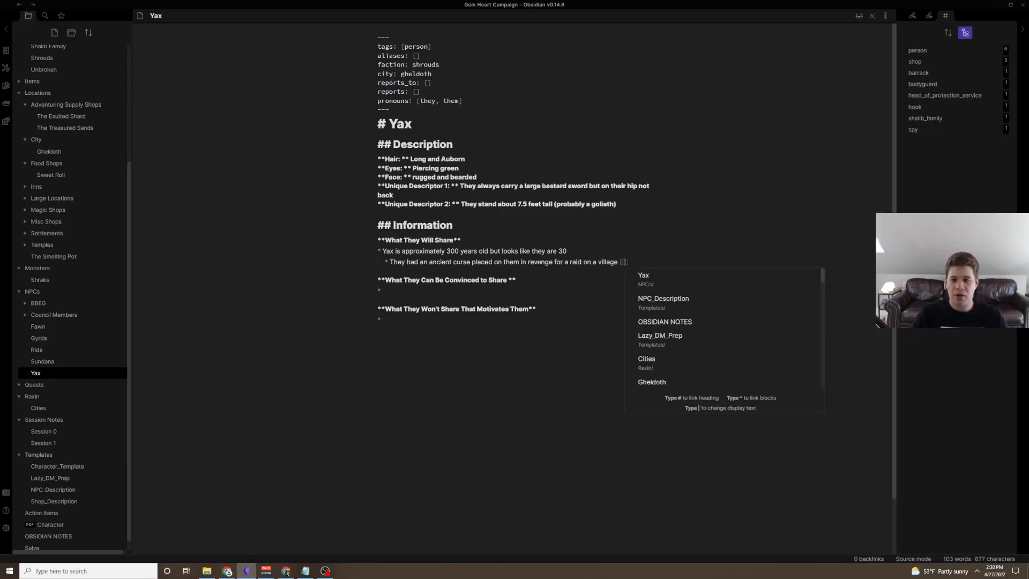
{"action": "type", "text": "the curse"}
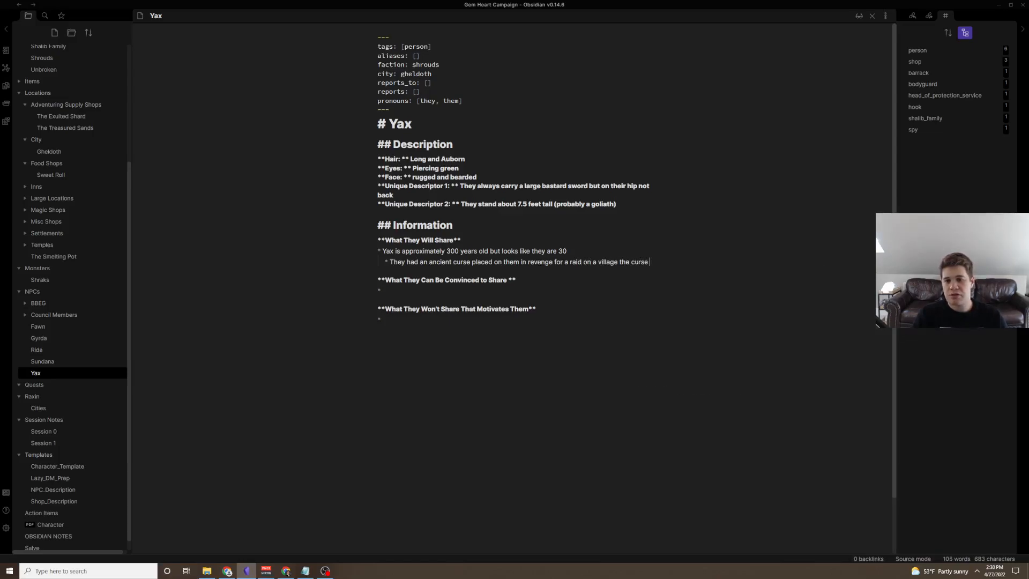
{"action": "type", "text": "was placed [["}
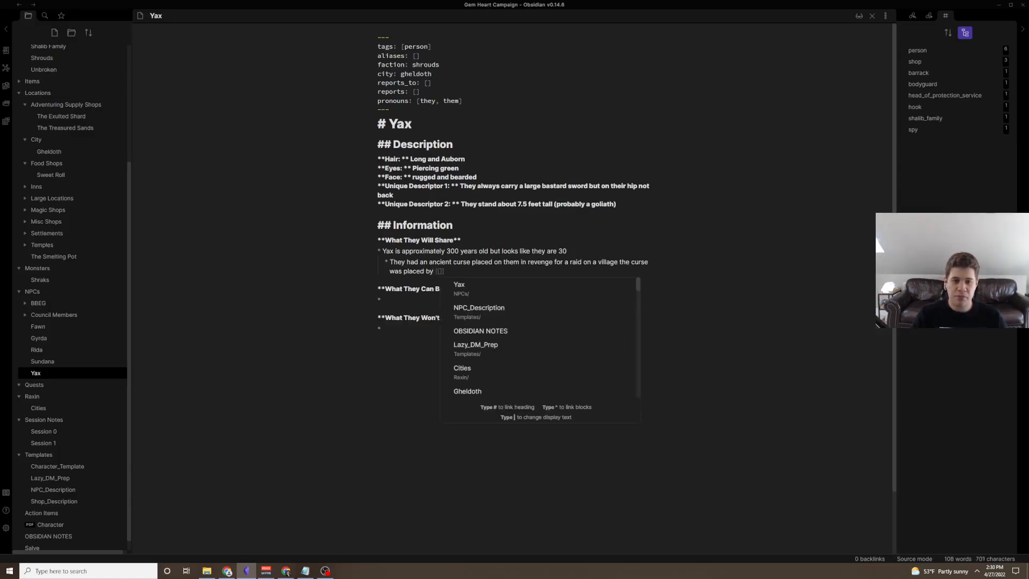
{"action": "type", "text": "B"}
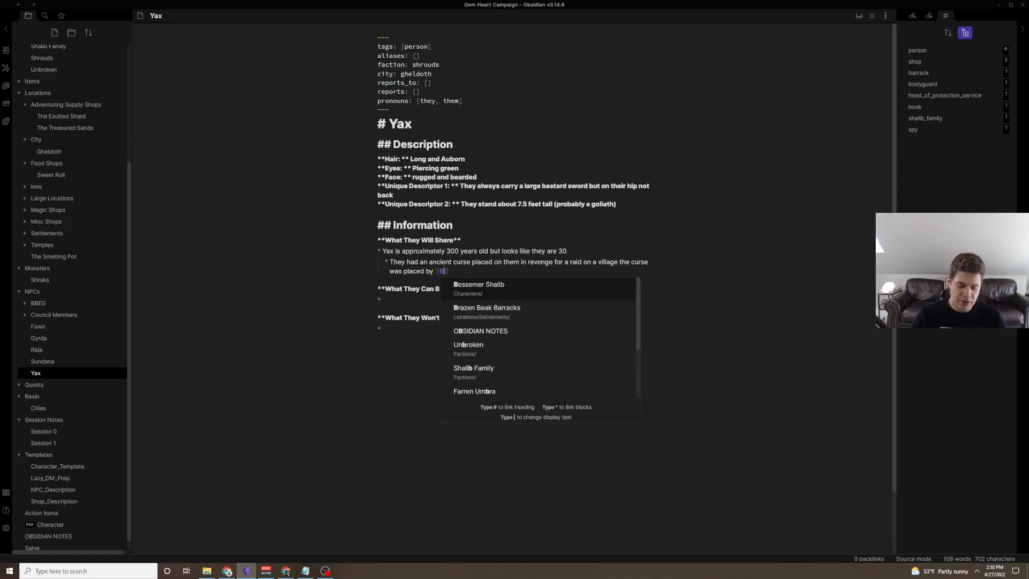
{"action": "type", "text": "inston"}
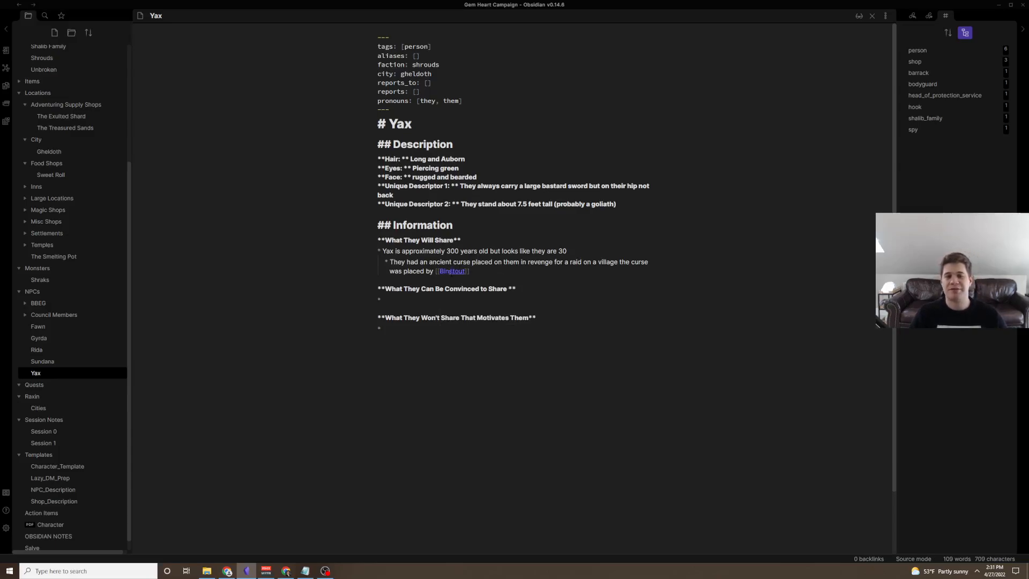
- Create the Binstout note by following its link, then return to Yax's note
{"action": "left_click", "coordinate": [451, 270]}
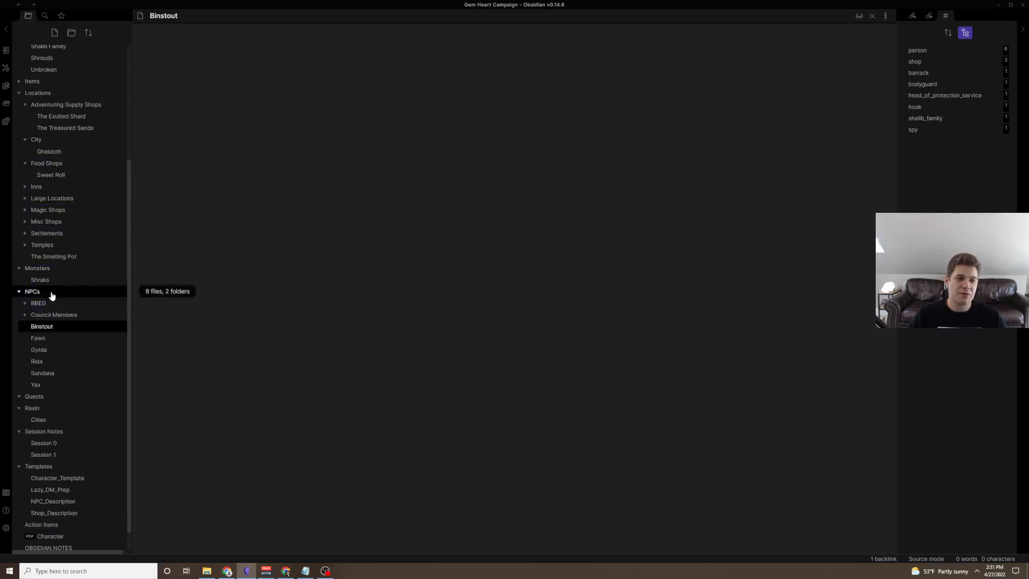
{"action": "left_click", "coordinate": [34, 385]}
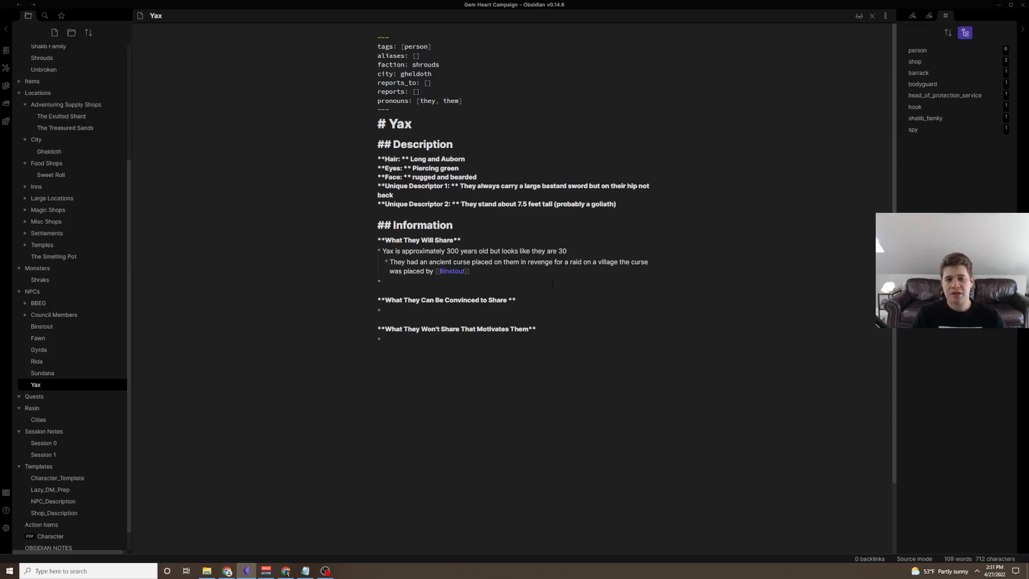
- Write that Yax runs an upscale inn for the finest clientele and shares its list for about 50 gold, an open secret
{"action": "type", "text": "Yax runs a"}
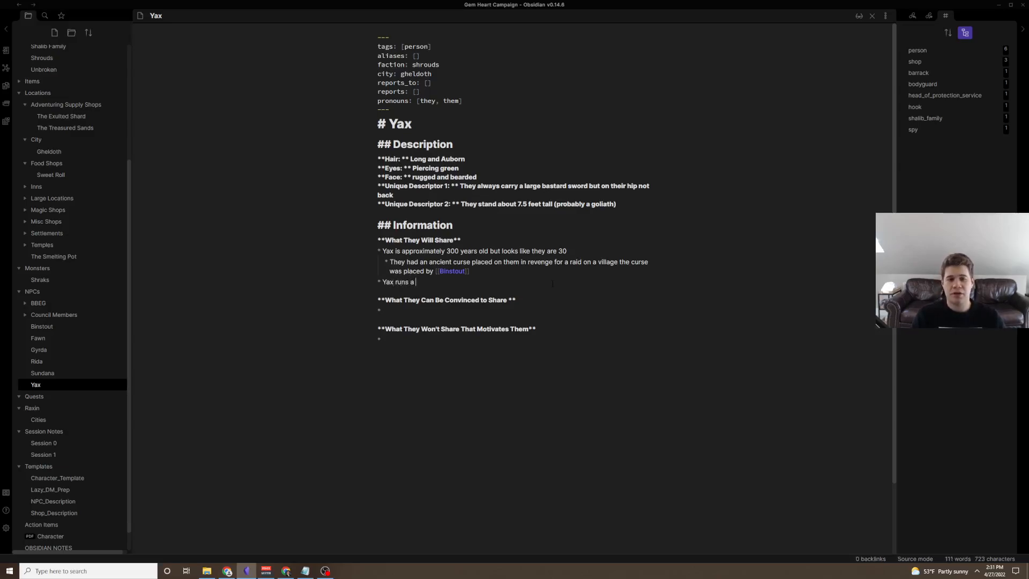
{"action": "type", "text": "n upscale Inn on the Northside of the city and caters to the"}
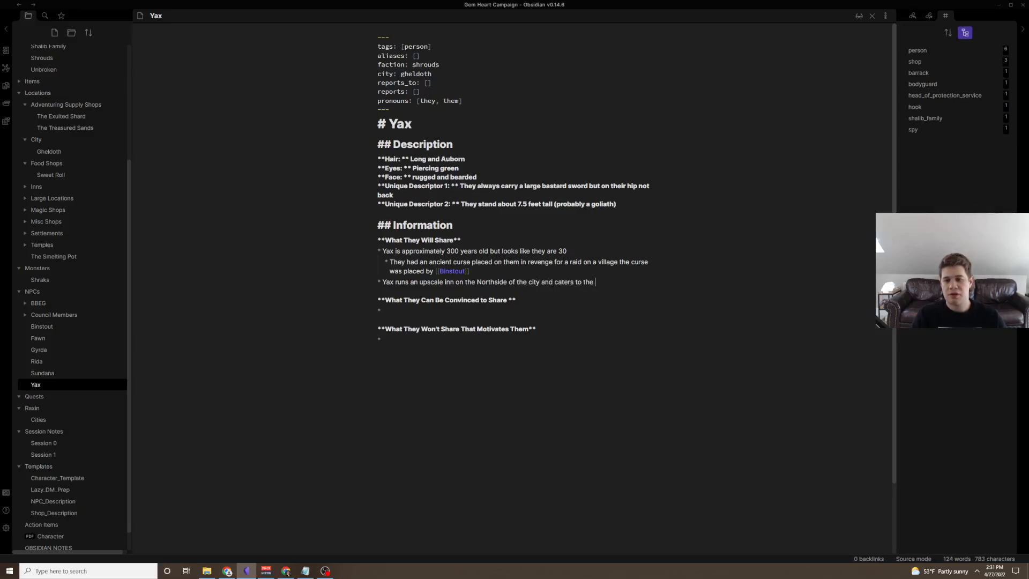
{"action": "type", "text": "finest clientele he w"}
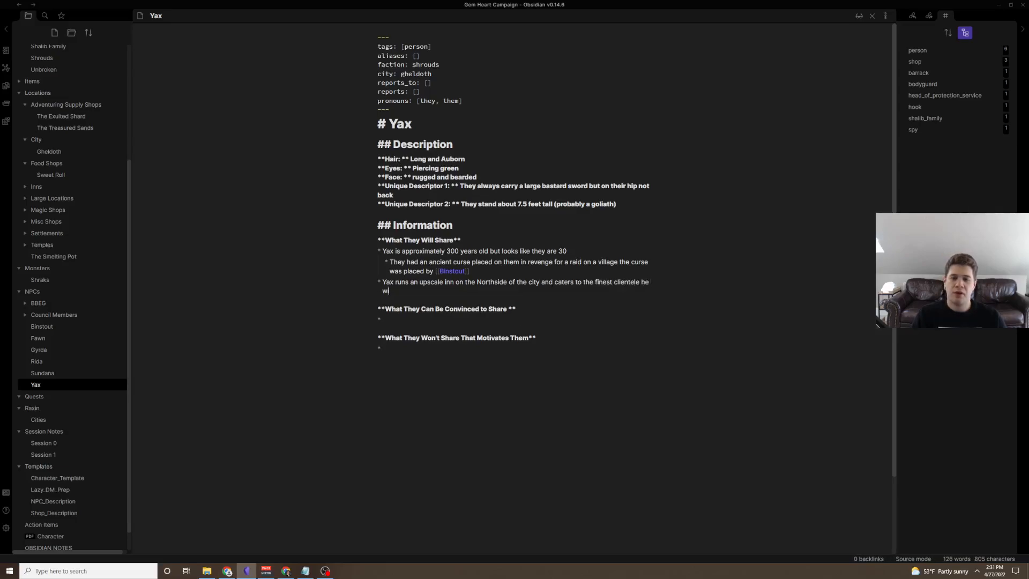
{"action": "type", "text": "ill share this list"}
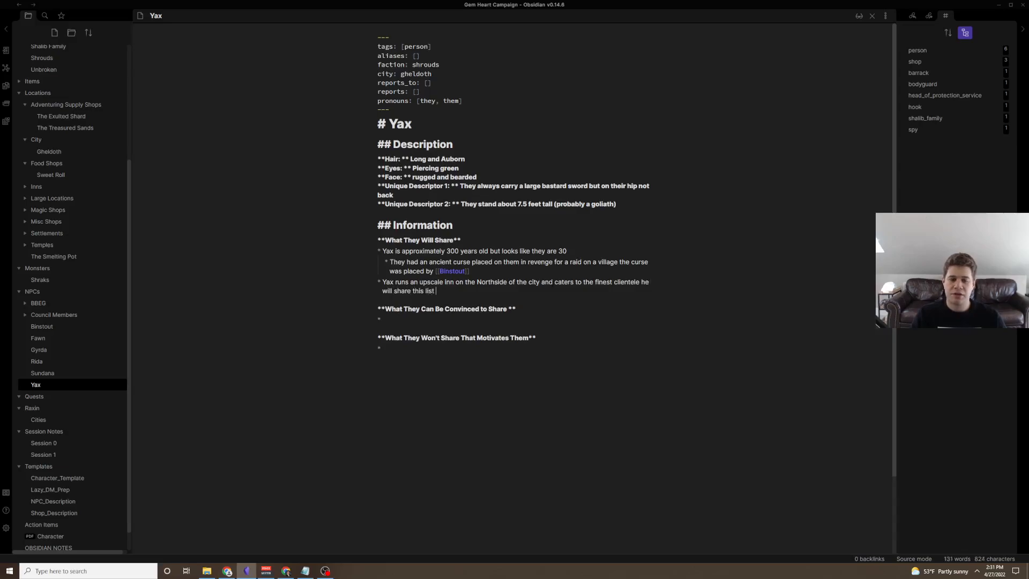
{"action": "type", "text": "for about 50 gold and its"}
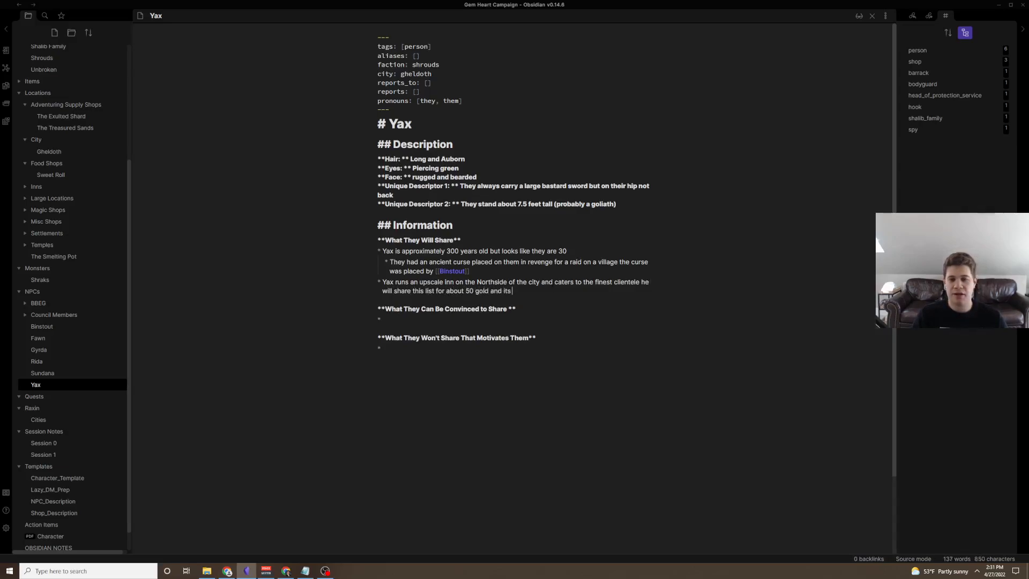
{"action": "type", "text": "an open secret"}
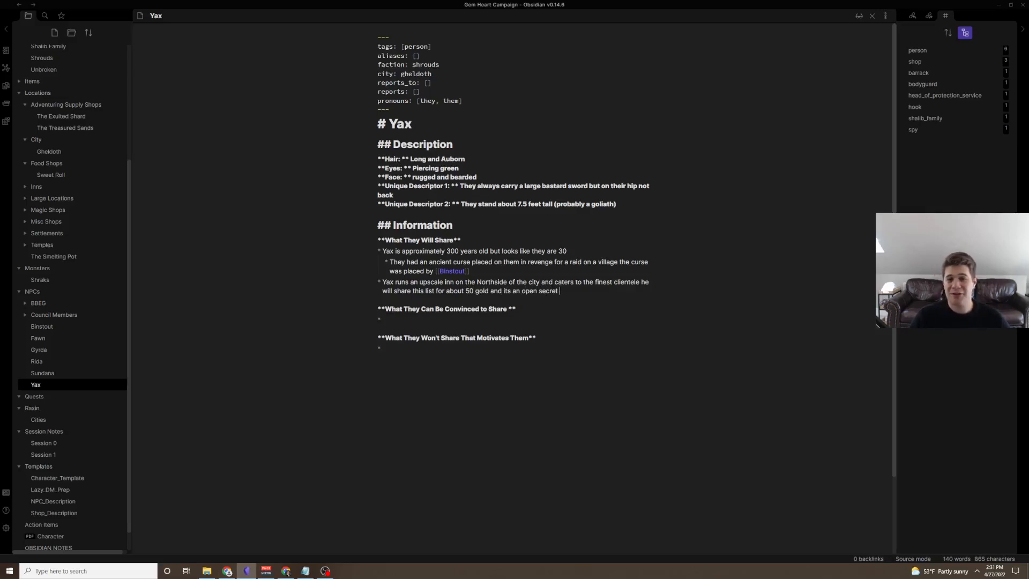
{"action": "key", "text": "enter"}
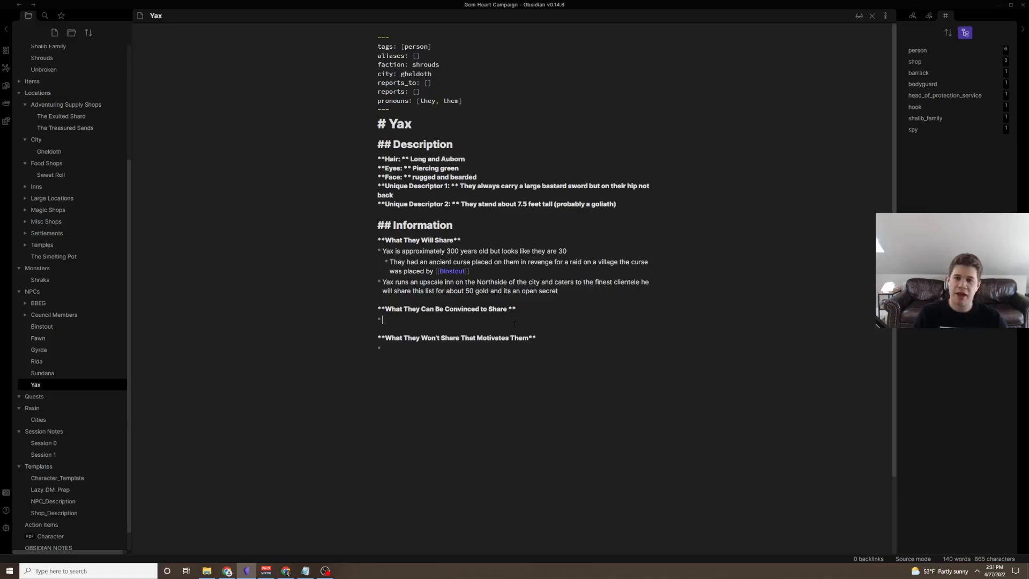
- Note that Yax wants the curse lifted so they can rest, with a DC check
{"action": "type", "text": "They just w"}
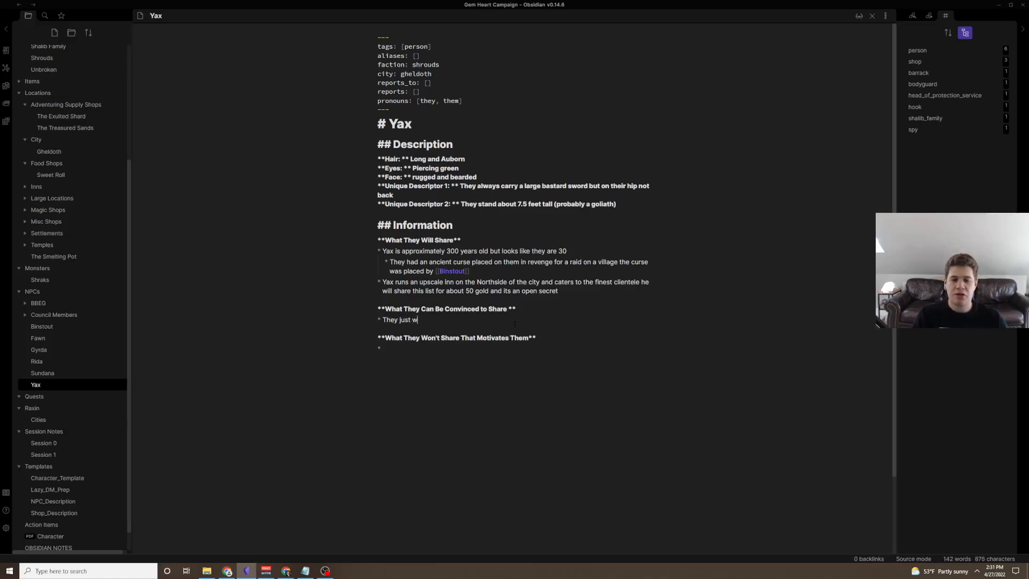
{"action": "type", "text": "ant the curse lifted to finally be"}
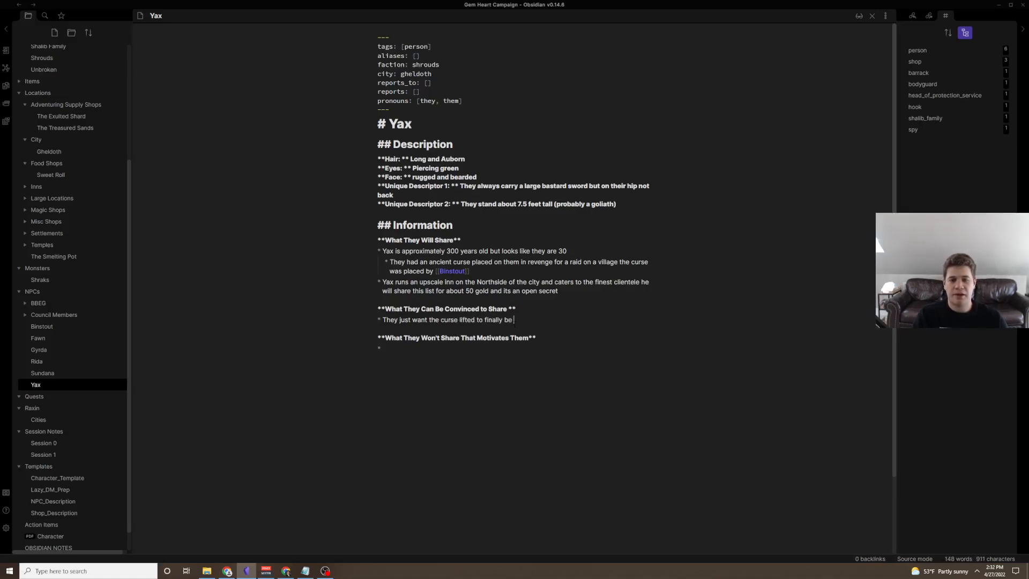
{"action": "type", "text": "able to rest"}
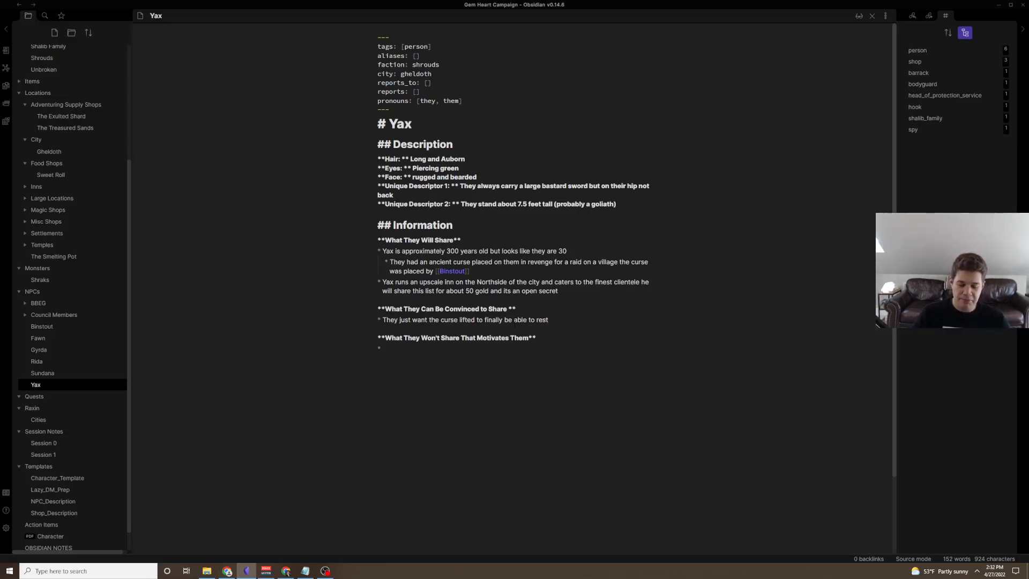
{"action": "type", "text": "DC)"}
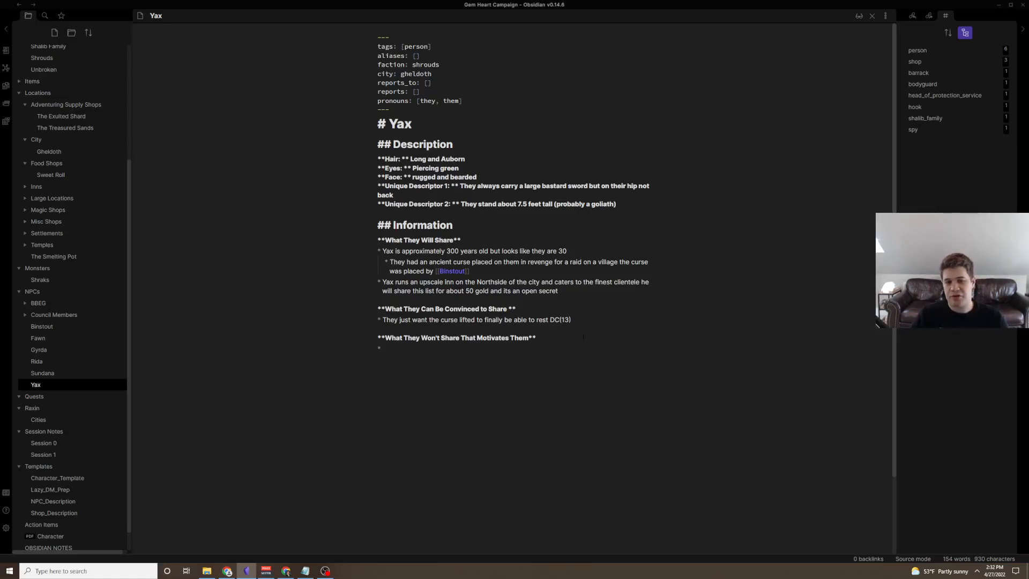
- Add that Yax wants to increase their operation size with new locations if the curse can't be lifted
{"action": "type", "text": "They want to"}
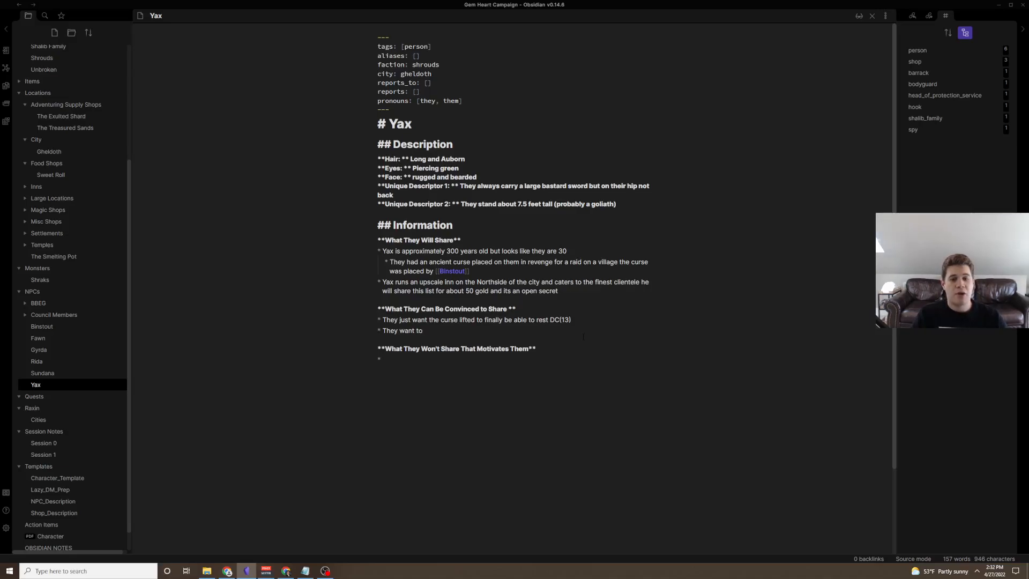
{"action": "type", "text": "increase their c"}
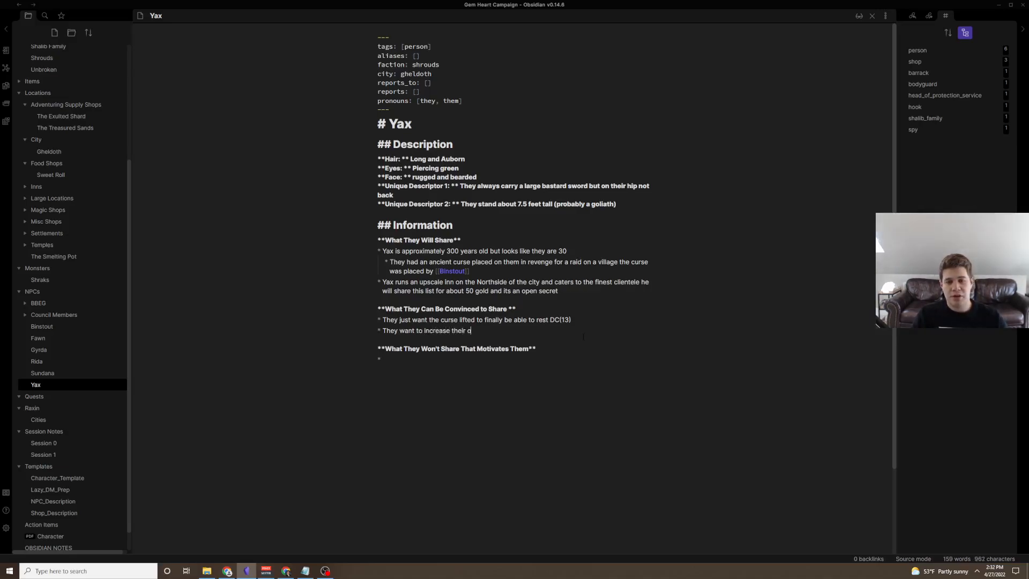
{"action": "type", "text": "operation size"}
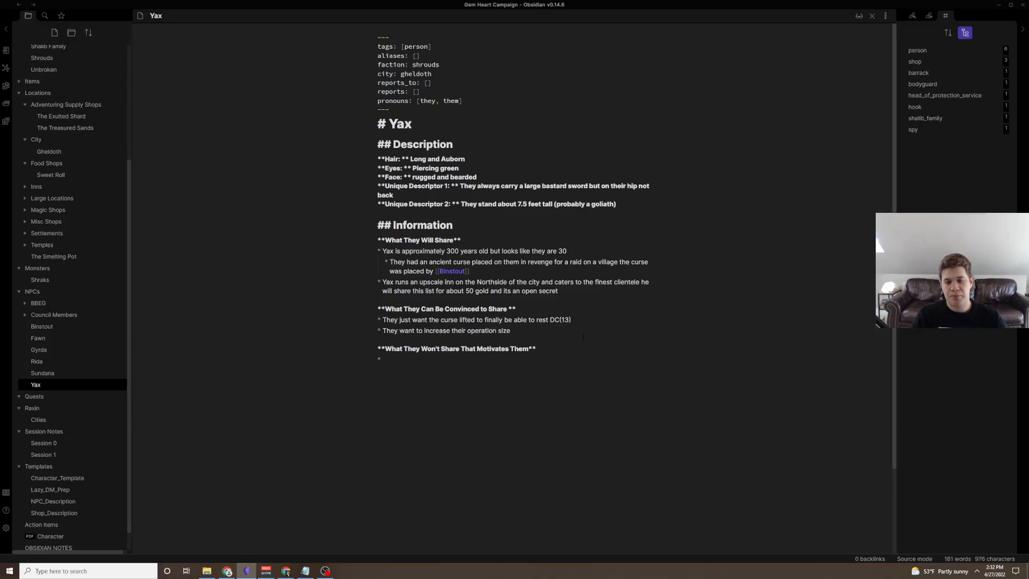
{"action": "type", "text": "if the curse can't be lifted and will pay for people to scout n"}
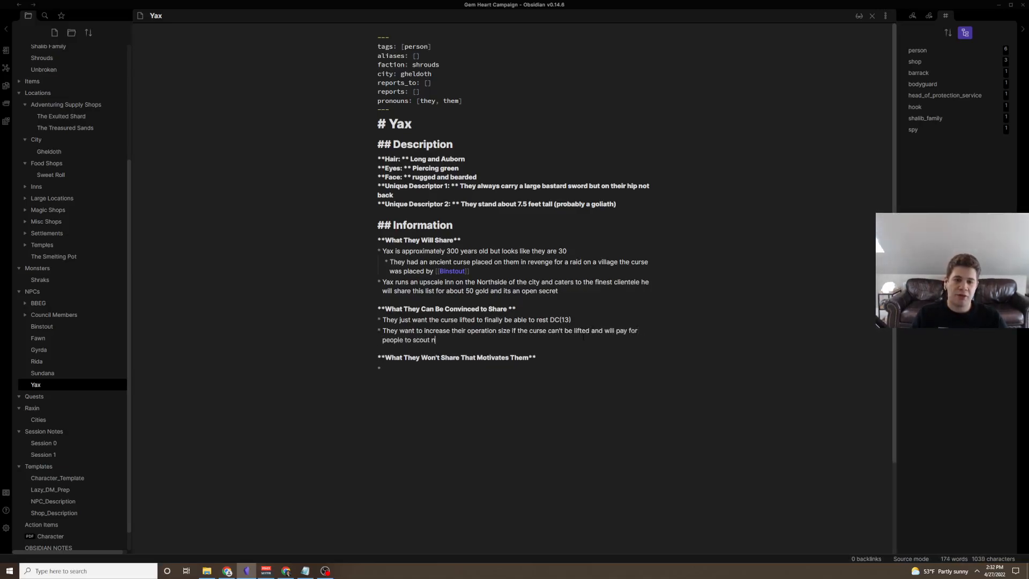
{"action": "type", "text": "ew locations"}
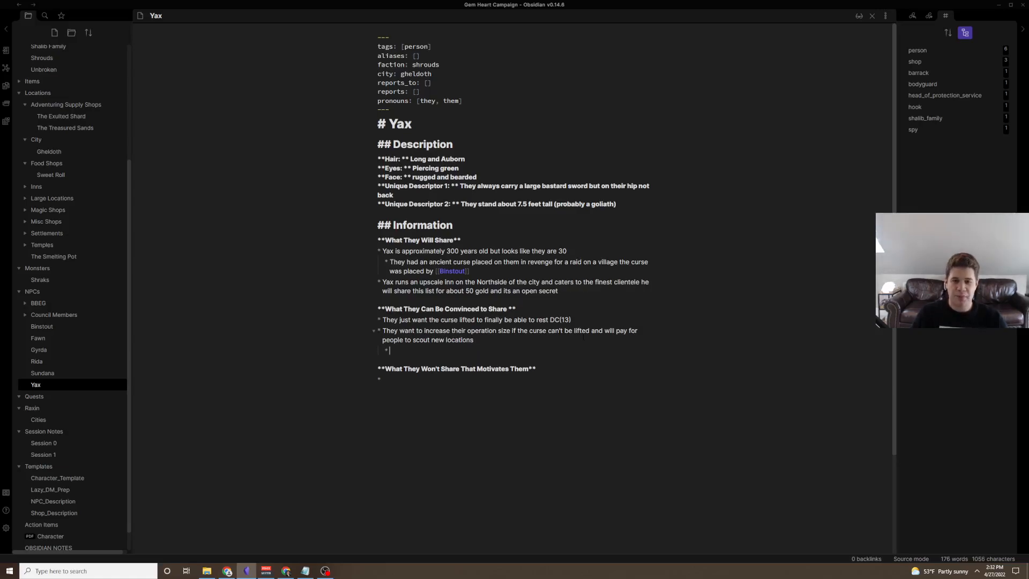
{"action": "type", "text": "They are interested in the"}
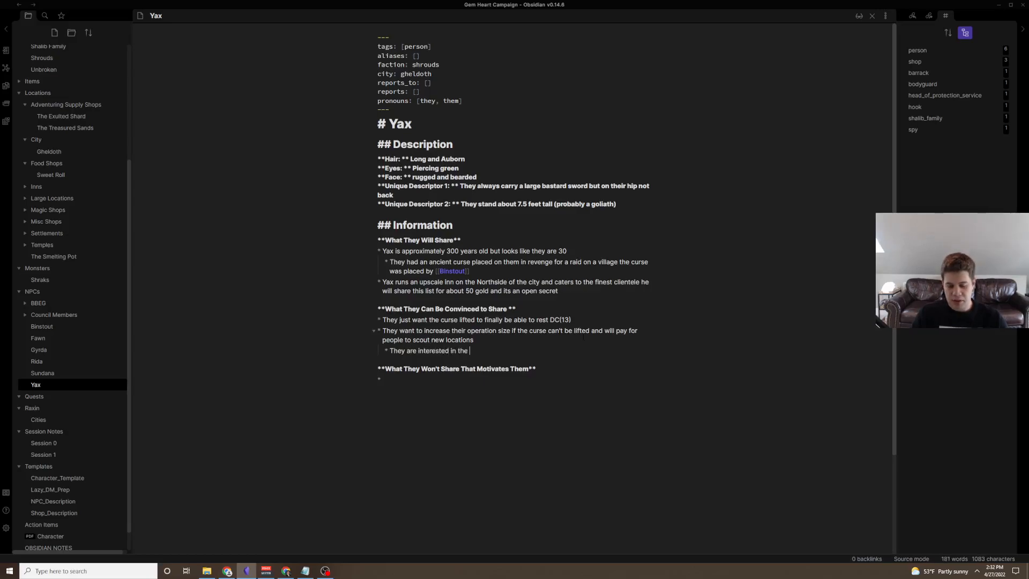
- Link [[Raining Residuum Den]] as the location chosen for the expansion
{"action": "type", "text": "[[V"}
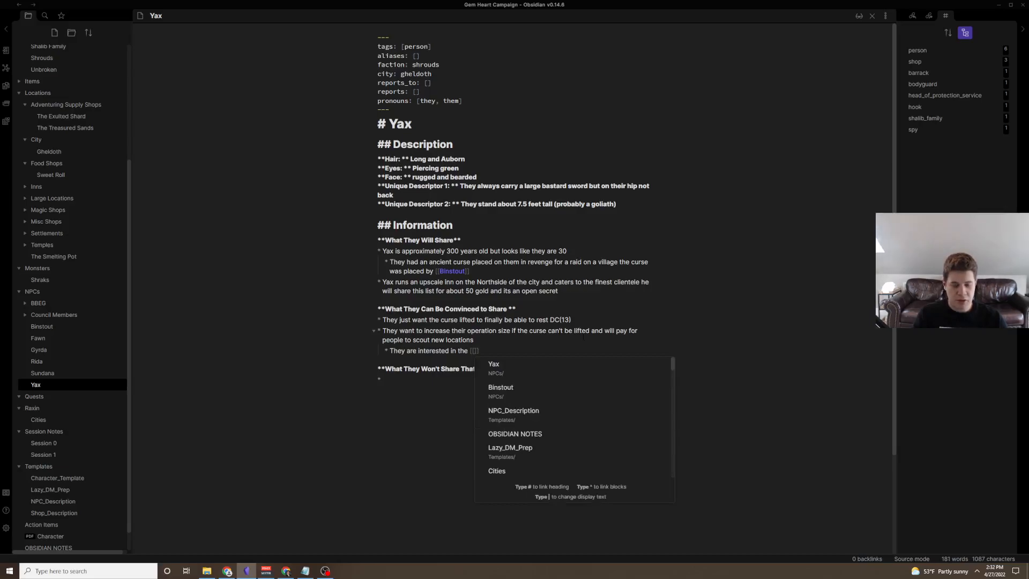
{"action": "type", "text": "Raining"}
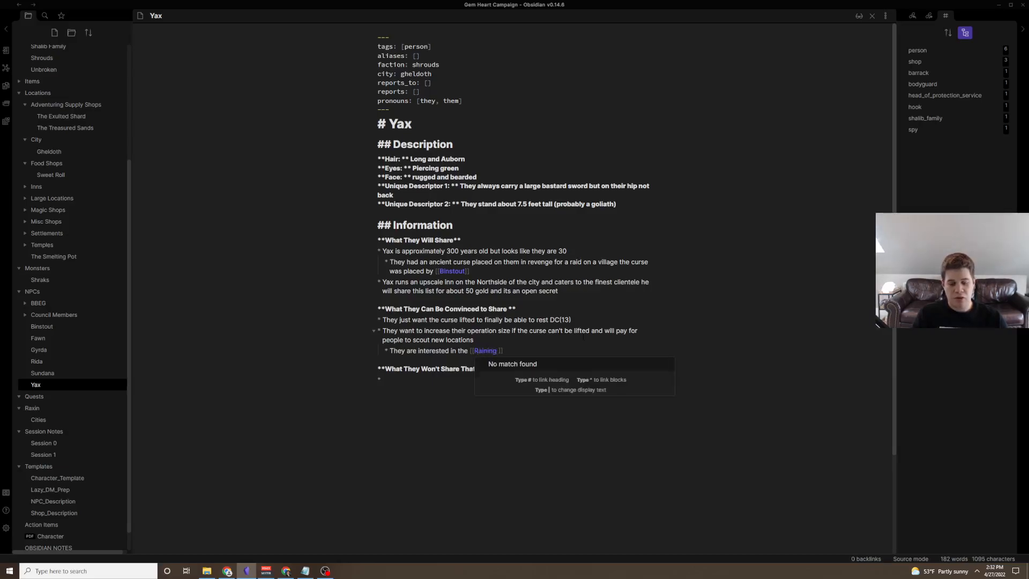
{"action": "type", "text": "Resdi"}
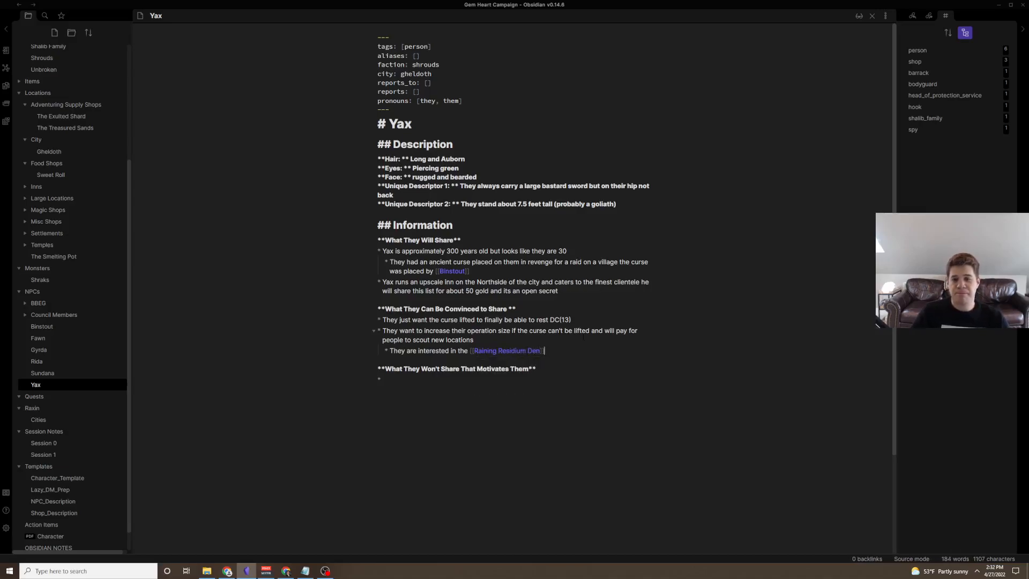
{"action": "type", "text": "as the locaiton to exp"}
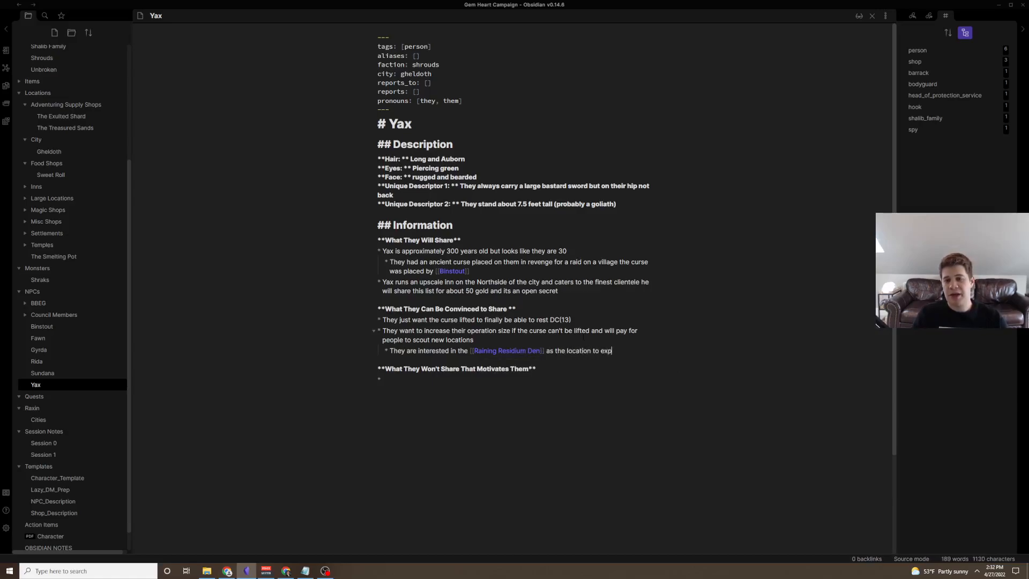
{"action": "type", "text": "and"}
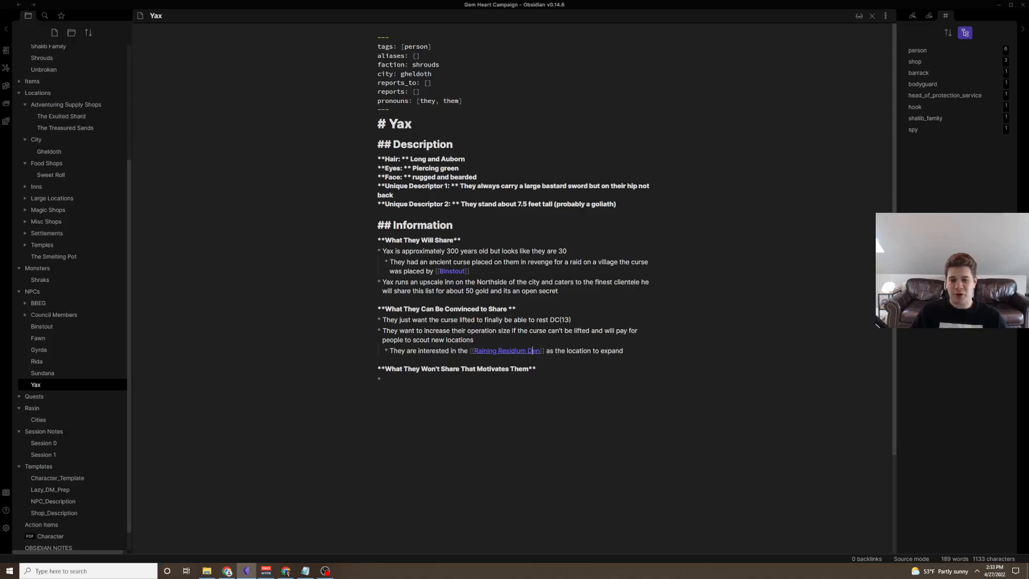
- Create the Raining Residuum Den note through its link and return to Yax's note
{"action": "left_click", "coordinate": [505, 349]}
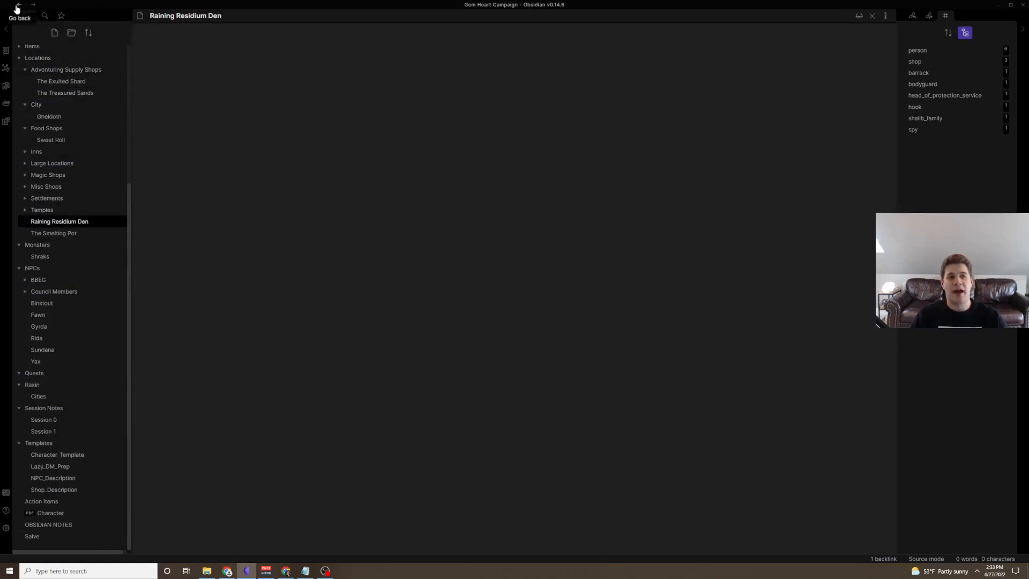
{"action": "left_click", "coordinate": [34, 361]}
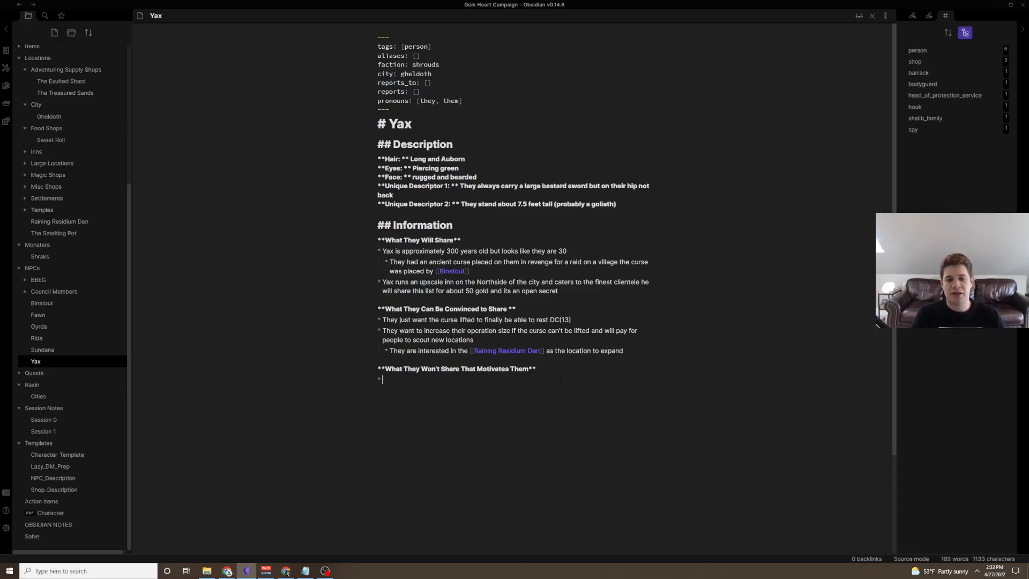
- Write that Yax holds a deep regret for their raiding days, acting proud to fit in but actually deeply regretful
{"action": "type", "text": "A deep regret for thei"}
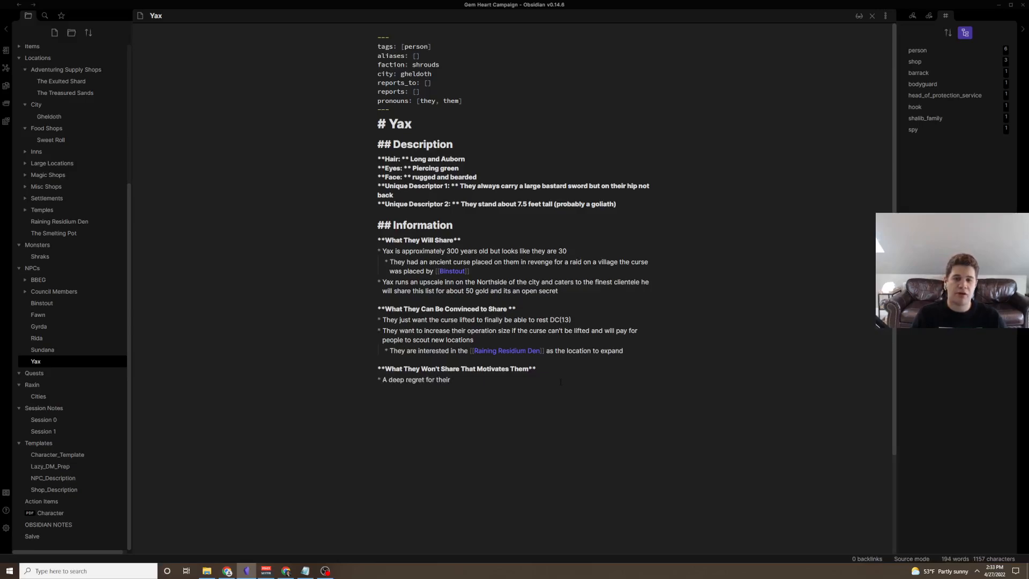
{"action": "type", "text": "raiding days, they act like they are proud of them to i"}
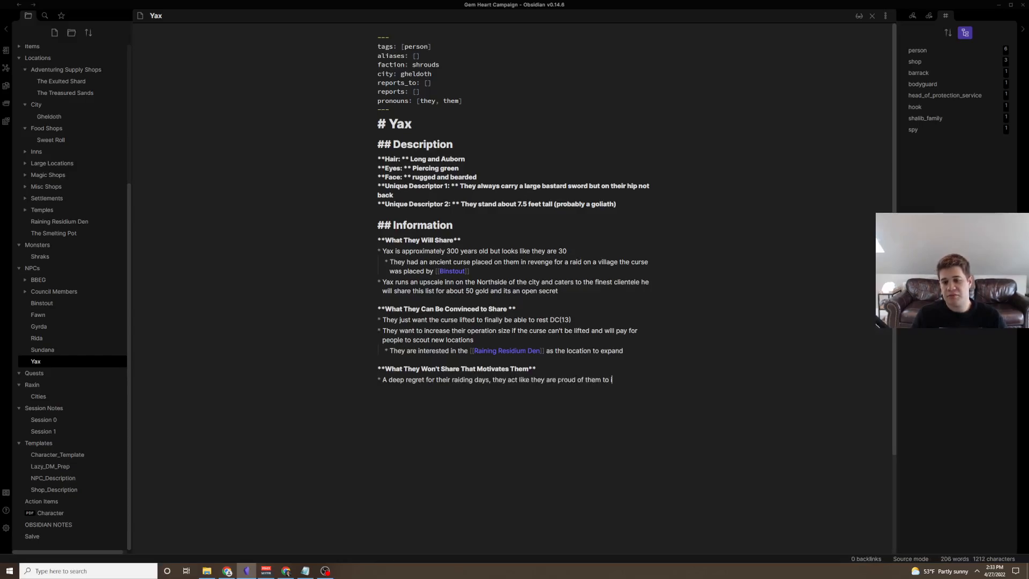
{"action": "type", "text": "fit in but"}
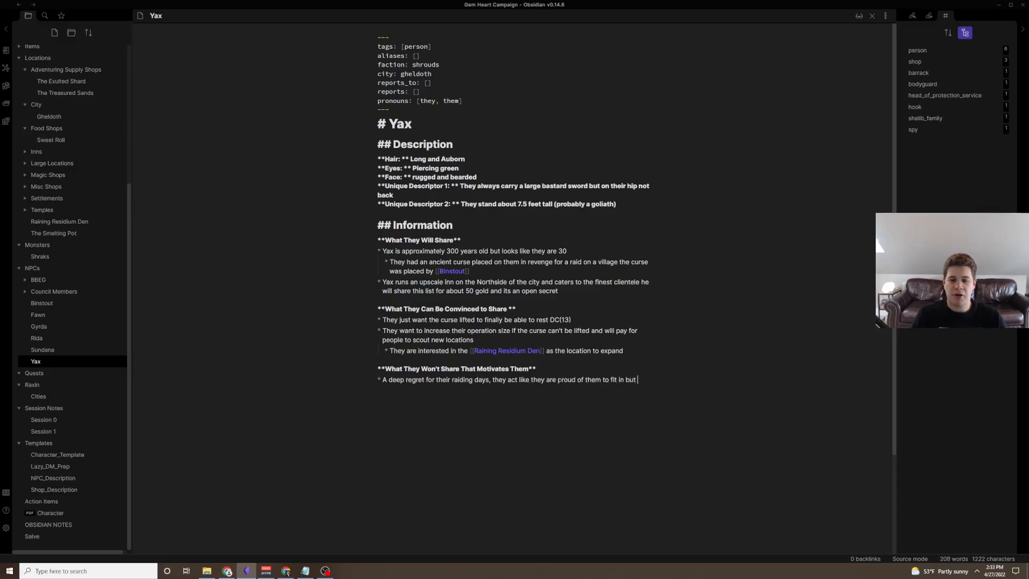
{"action": "type", "text": "actually deeply regret it"}
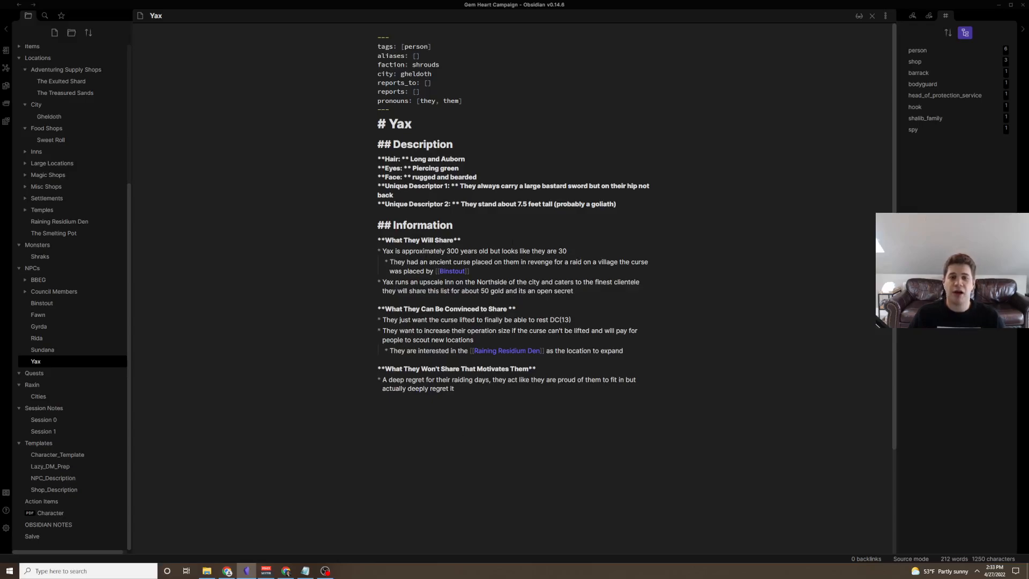
{"action": "left_click", "coordinate": [377, 405]}
{"action": "type", "text": ", hook"}
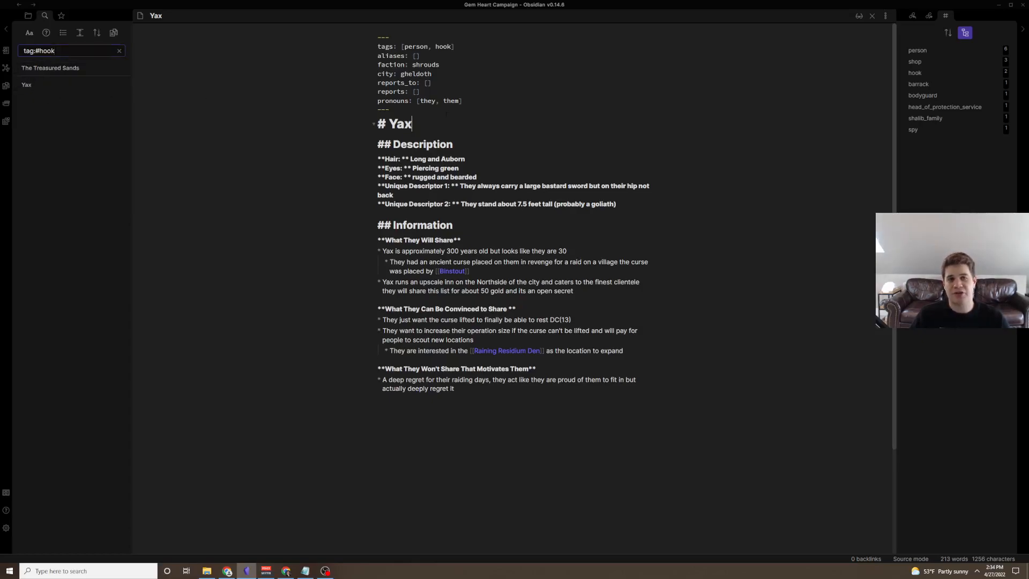
{"action": "mouse_move", "coordinate": [349, 200]}
{"action": "type", "text": ". The inn is called the"}
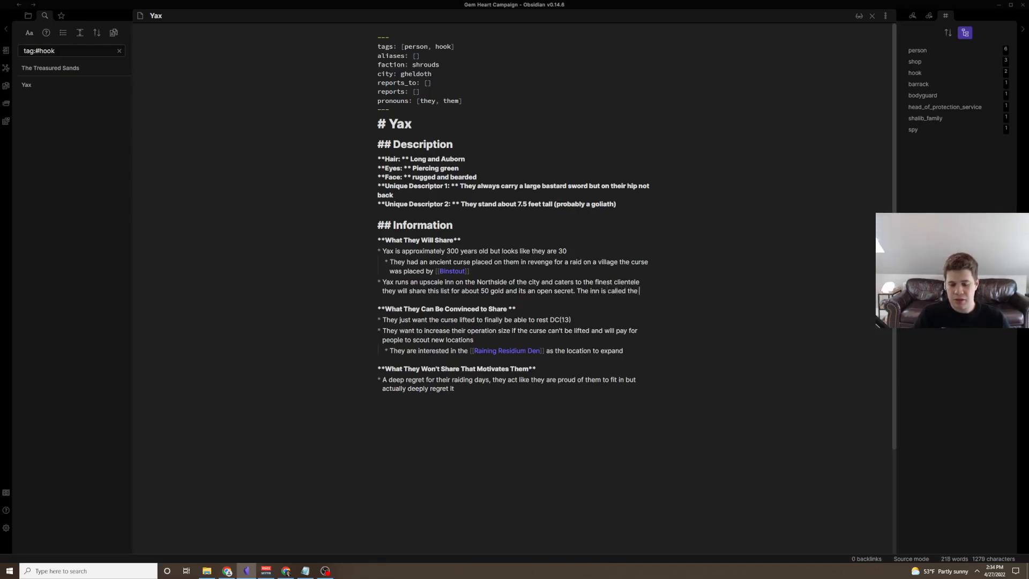
- Name the inn the linked [[Dragon Turtle]] and create that note through its link
{"action": "type", "text": "[[Dragon"}
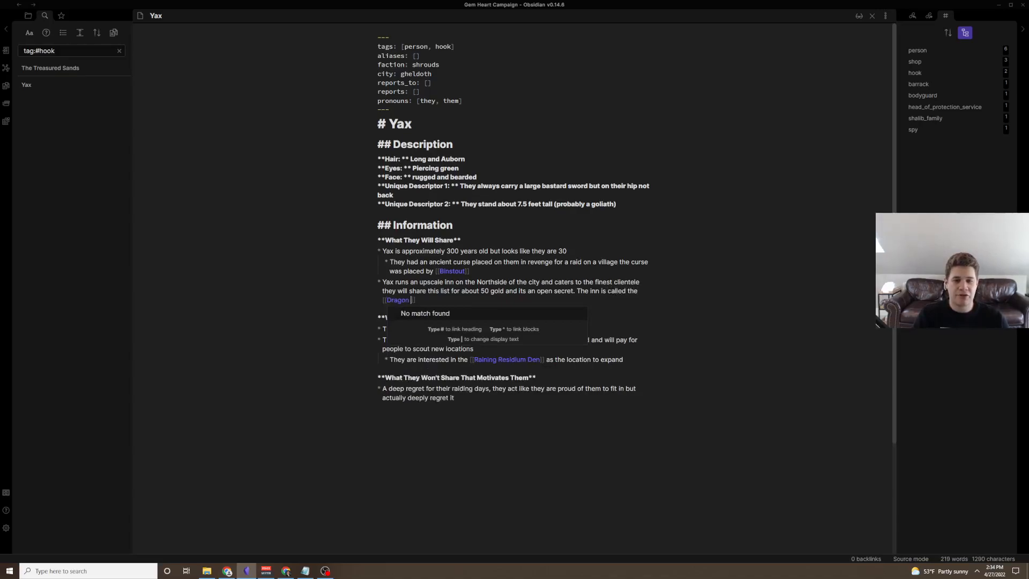
{"action": "type", "text": "Turtle"}
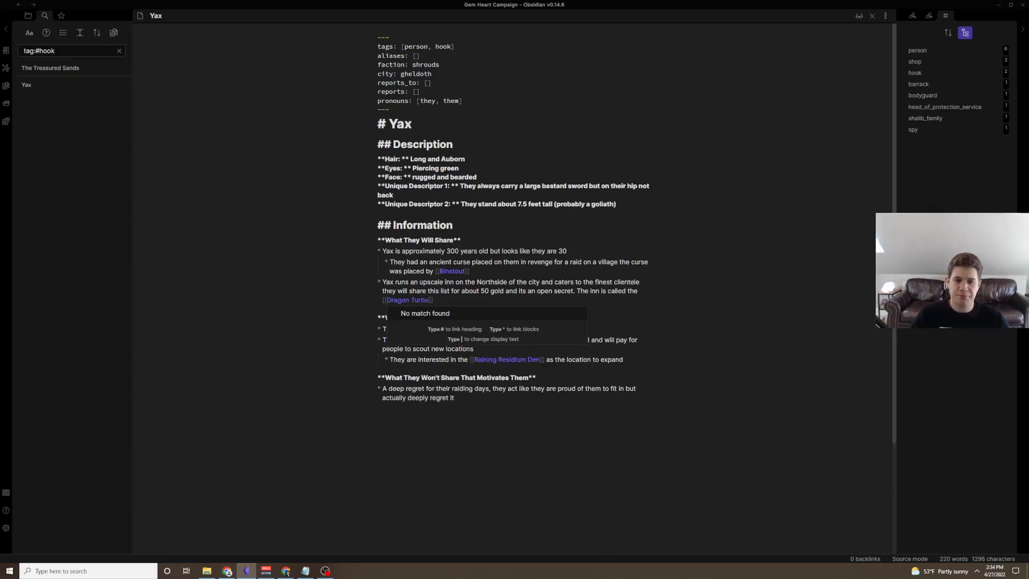
{"action": "left_click", "coordinate": [407, 300]}
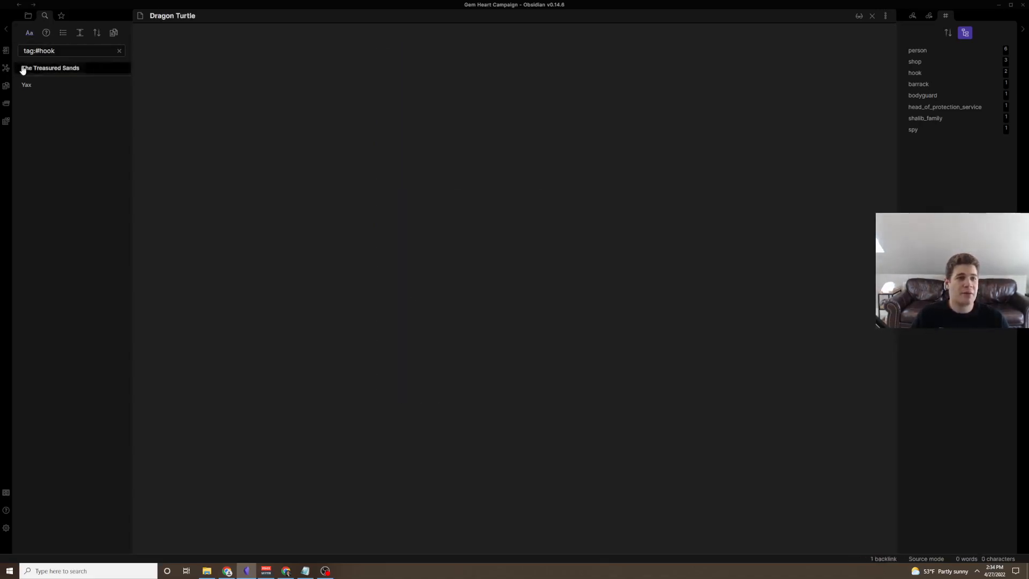
- Show the vault's folder and note tree again in place of the #hook search results
{"action": "left_click", "coordinate": [28, 15]}
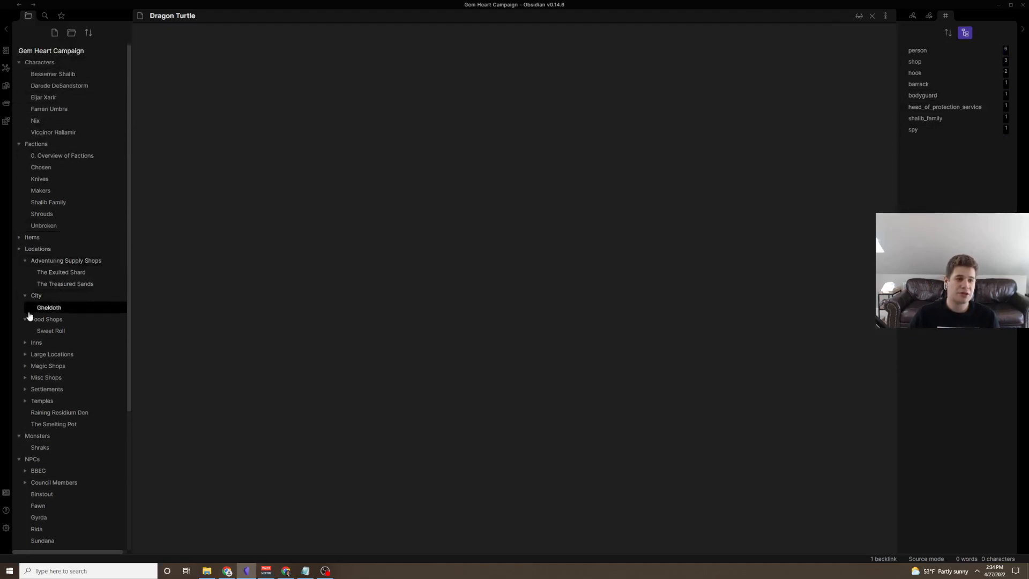
- View Gheldoth in Reading view so its Dataview Residents list shows Yax
{"action": "left_click", "coordinate": [48, 308]}
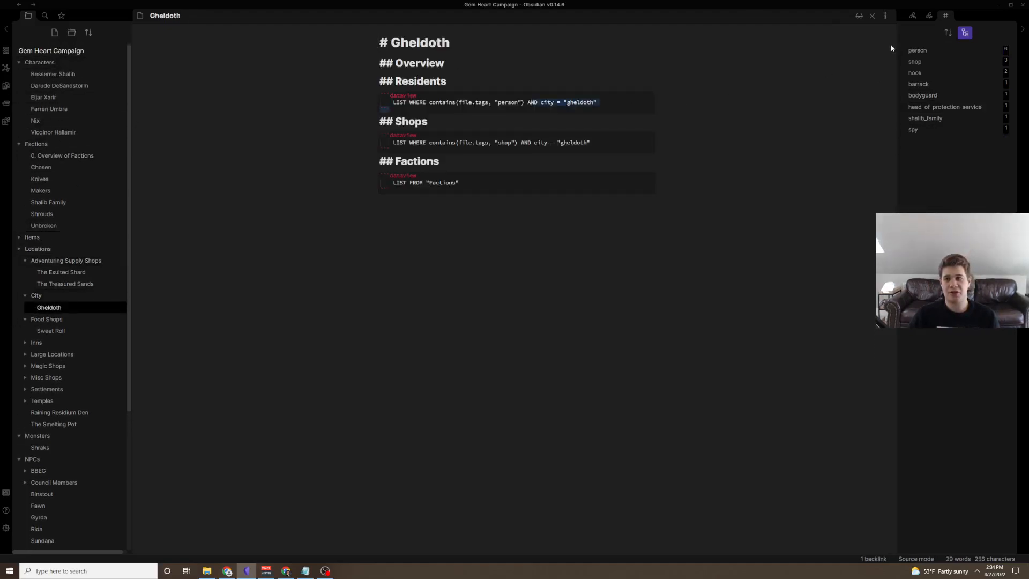
{"action": "left_click", "coordinate": [859, 15]}
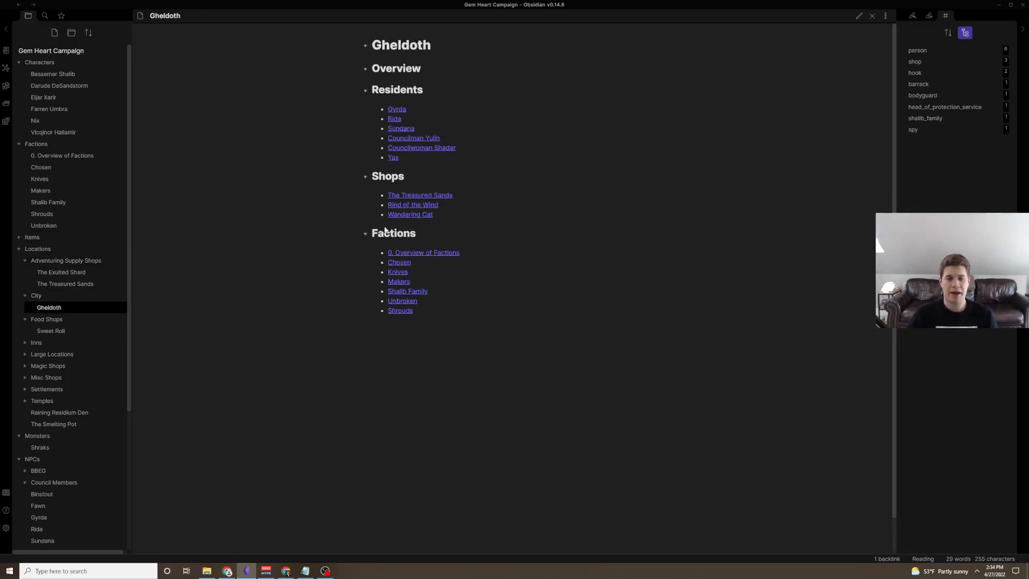
{"action": "mouse_move", "coordinate": [407, 291]}
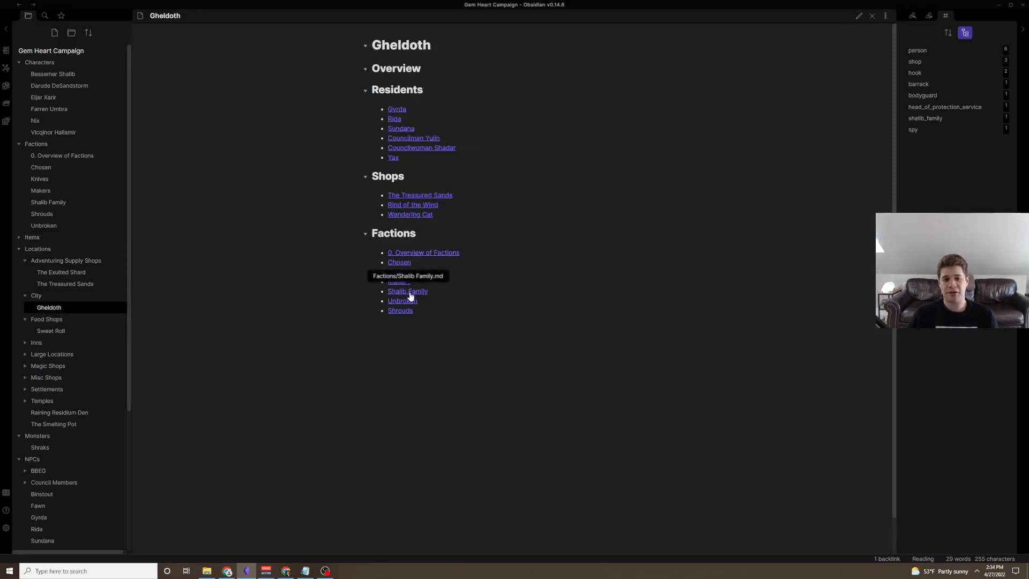
{"action": "scroll", "scroll_direction": "down", "scroll_amount": 3}
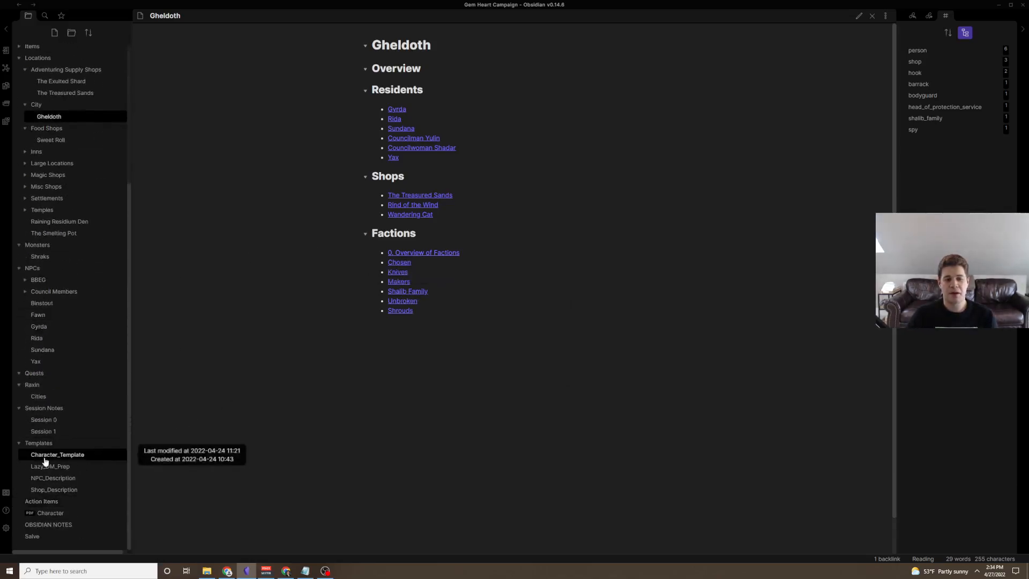
- Look through the Character_Template and Lazy_DM_Prep templates in the Templates folder
{"action": "left_click", "coordinate": [57, 454]}
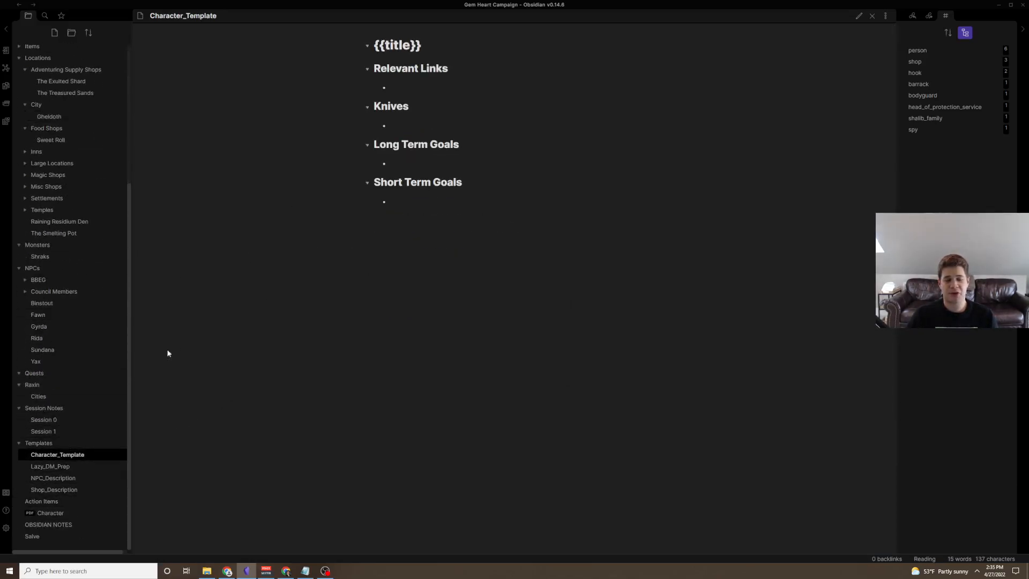
{"action": "left_click", "coordinate": [50, 466]}
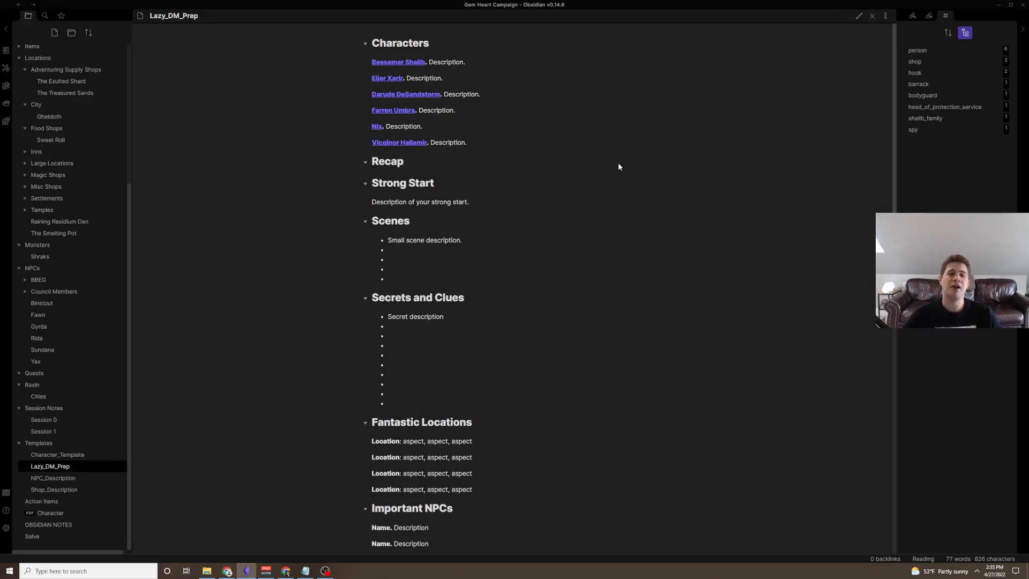
{"action": "scroll", "scroll_direction": "down", "scroll_amount": 3}
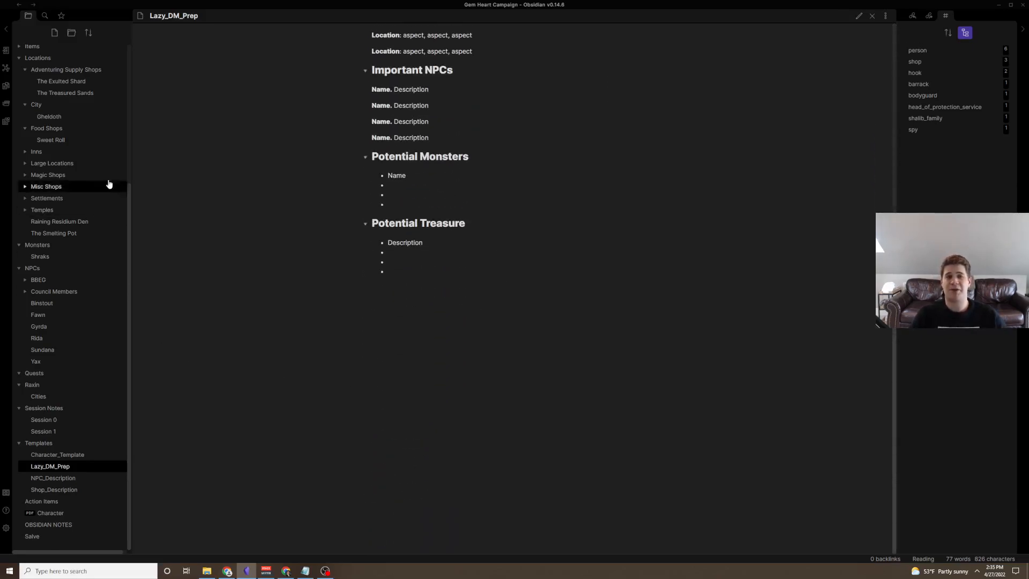